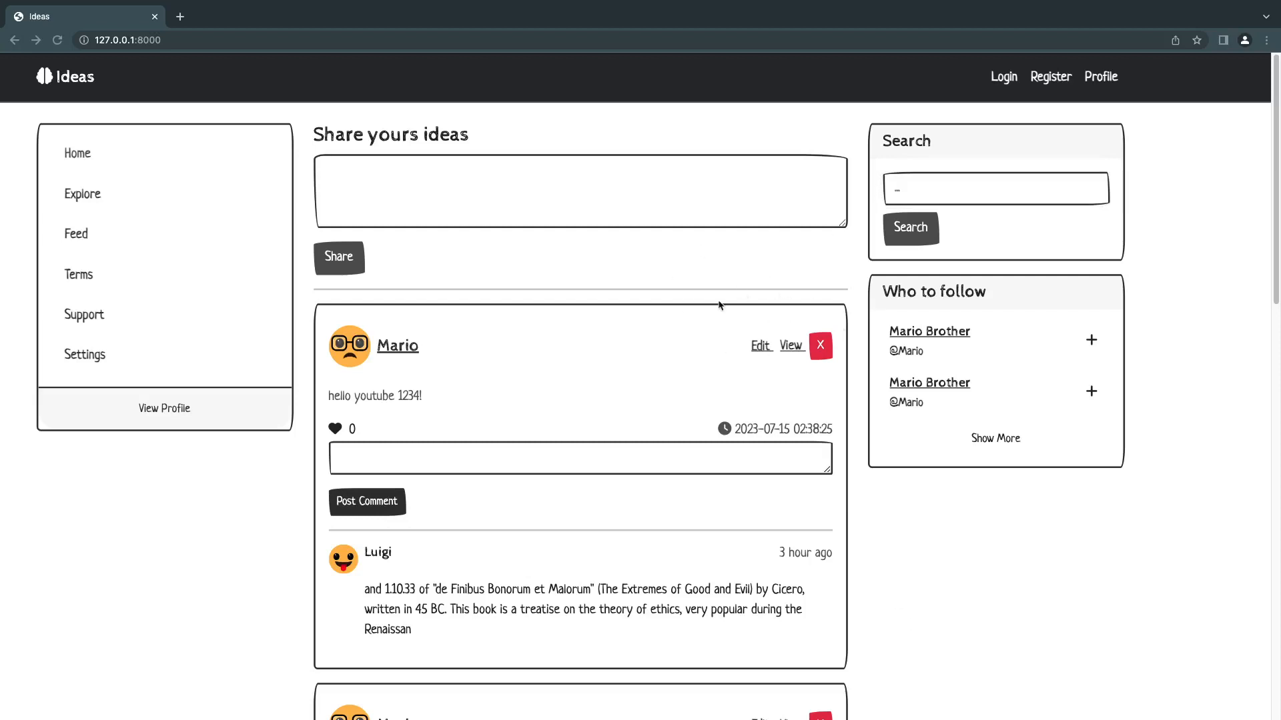
Switch from the Ideas dashboard in Chrome to the dashboard Blade template in VS Code
left_click(996, 189)
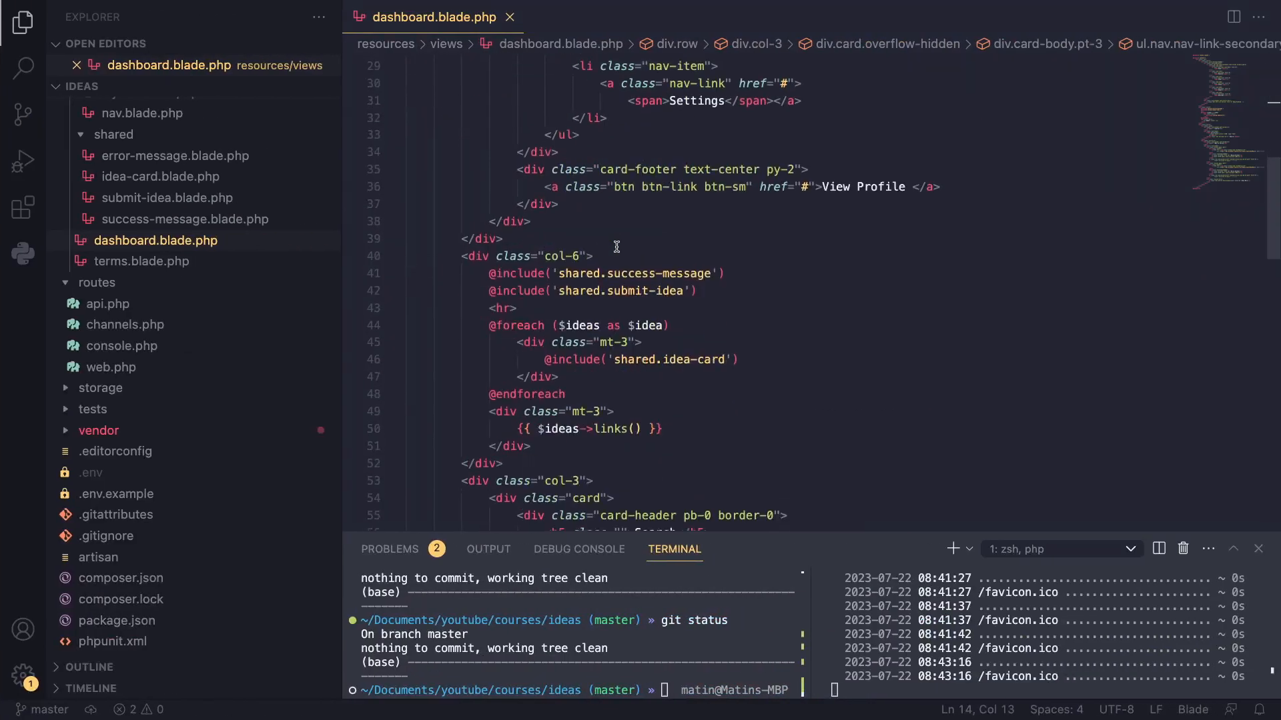
Cut the Search card markup out of dashboard.blade.php
scroll("down", 3)
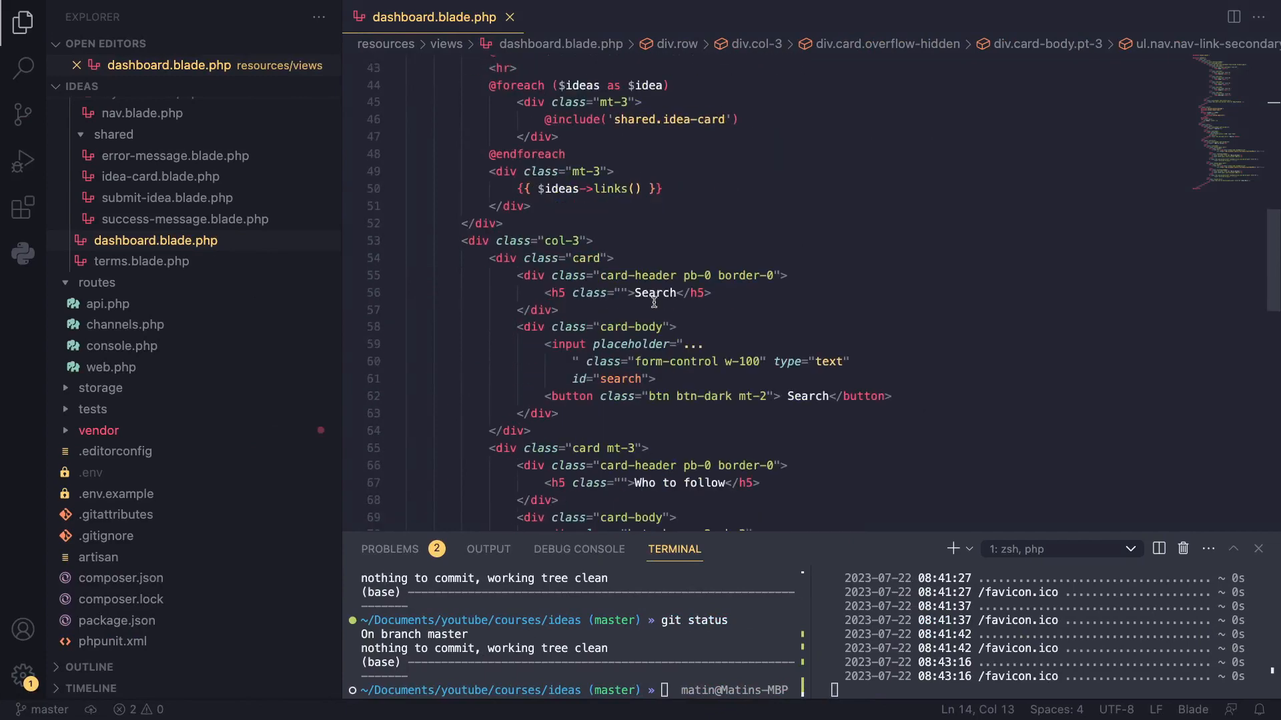
scroll("up", 3)
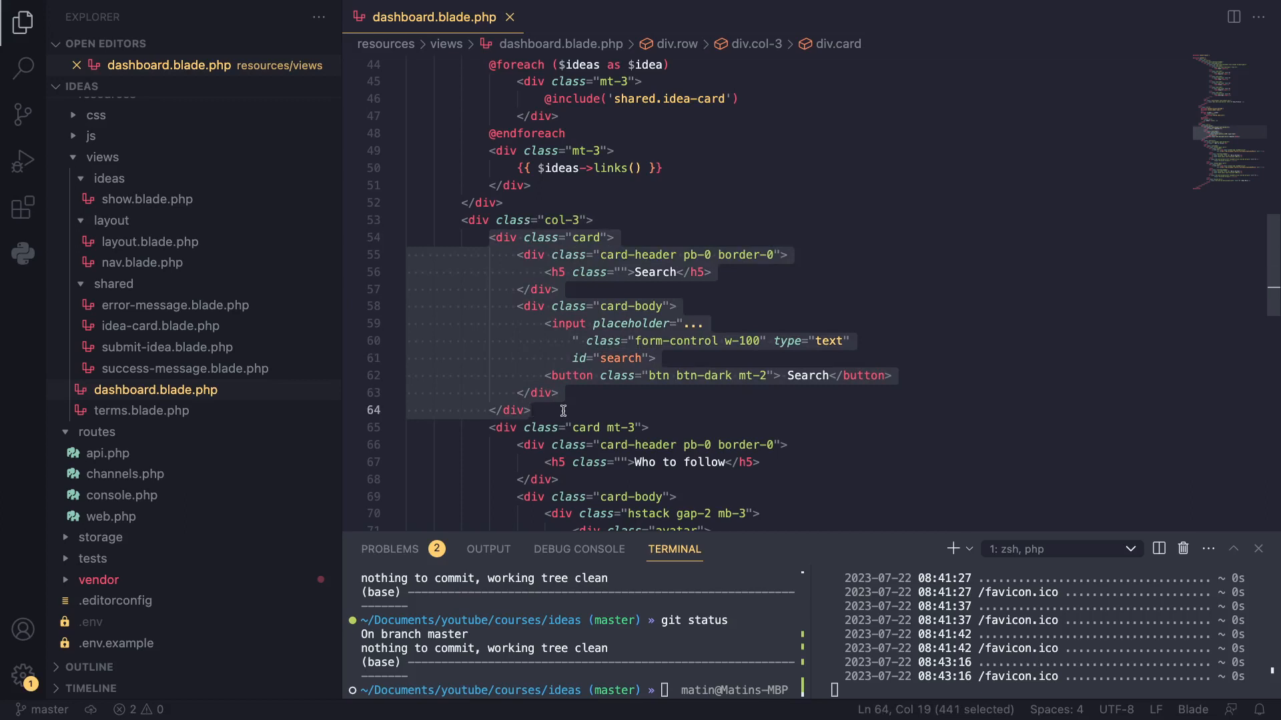
mouse_move(380, 374)
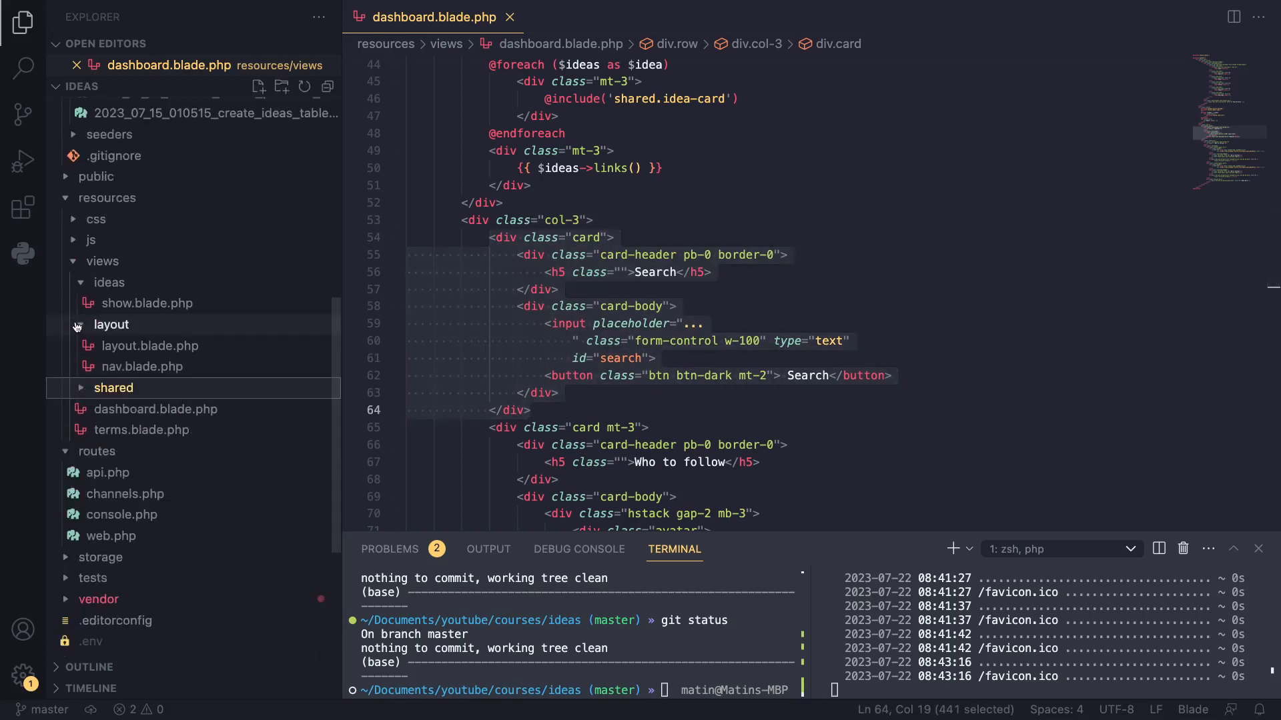
left_click(111, 324)
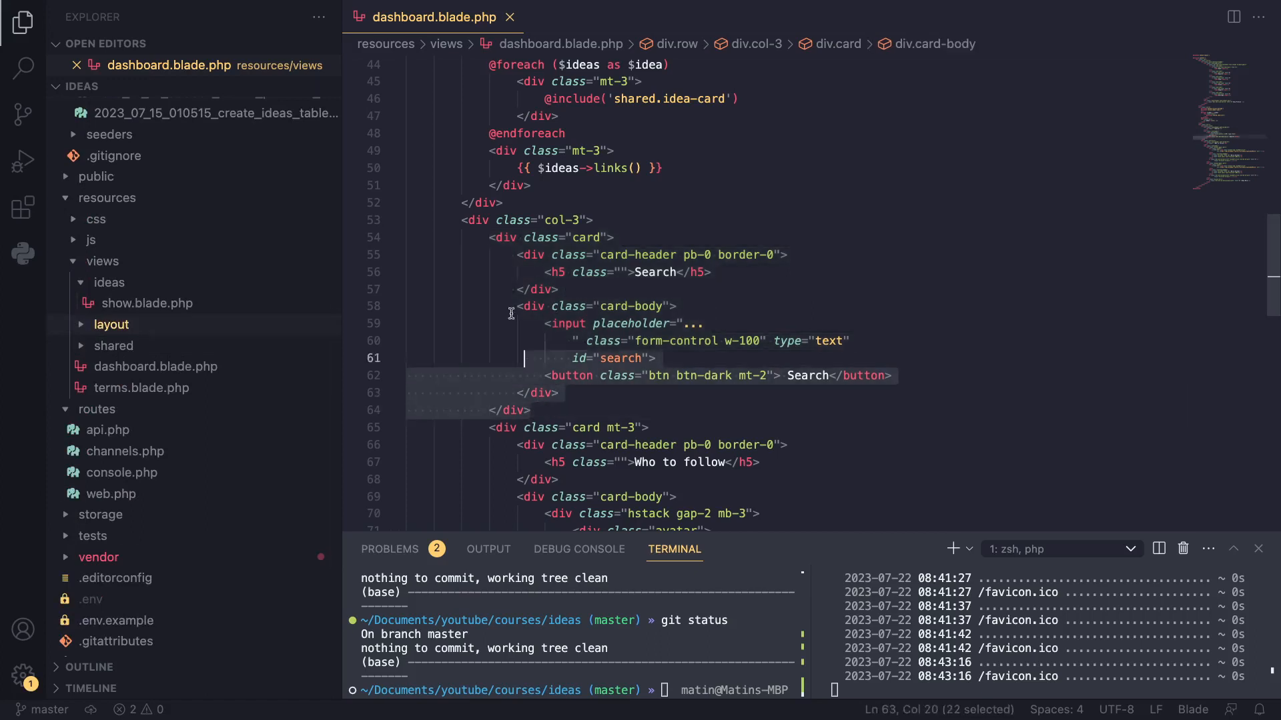
key("Delete")
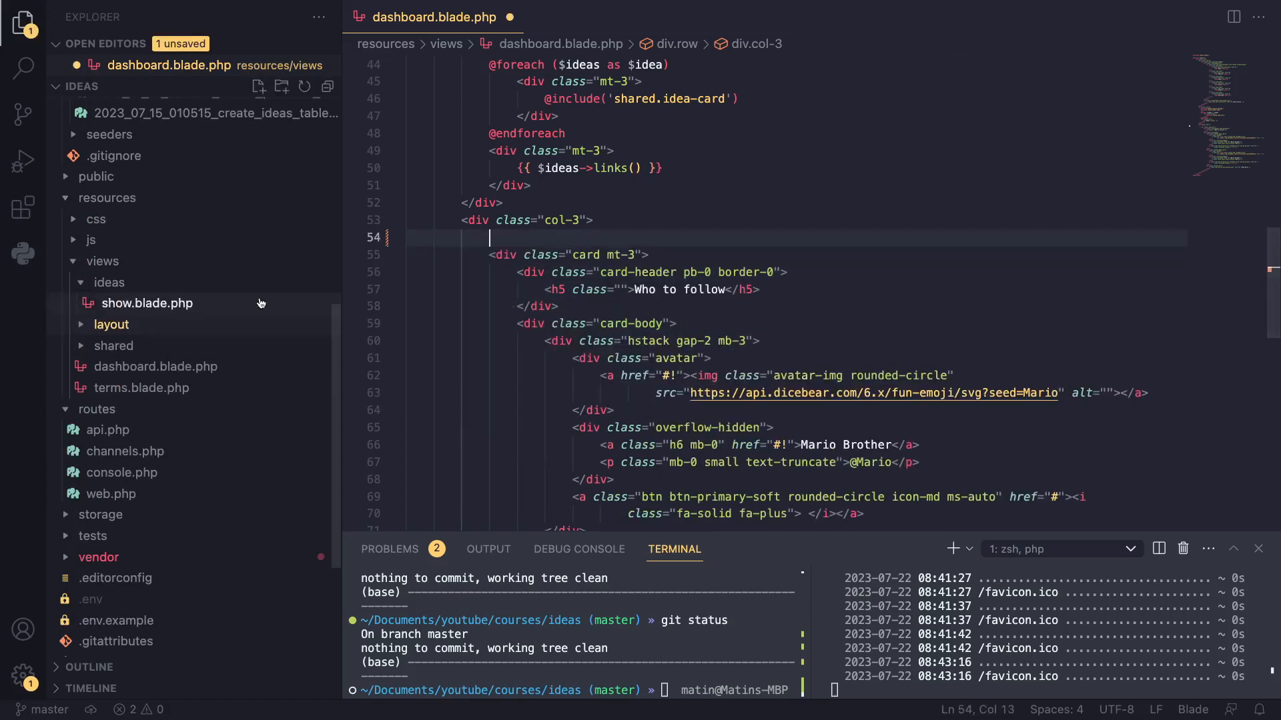
Create views/shared/search-bar.blade.php and paste the Search card into it
left_click(114, 345)
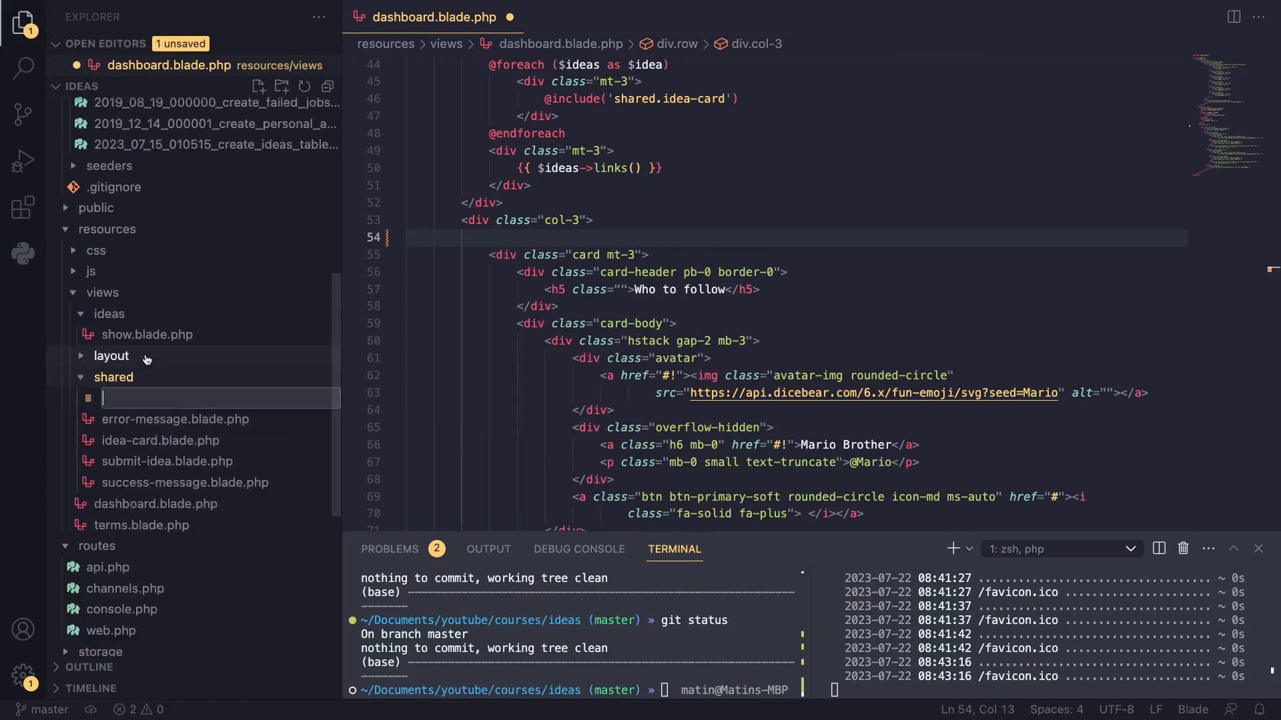
type("serach")
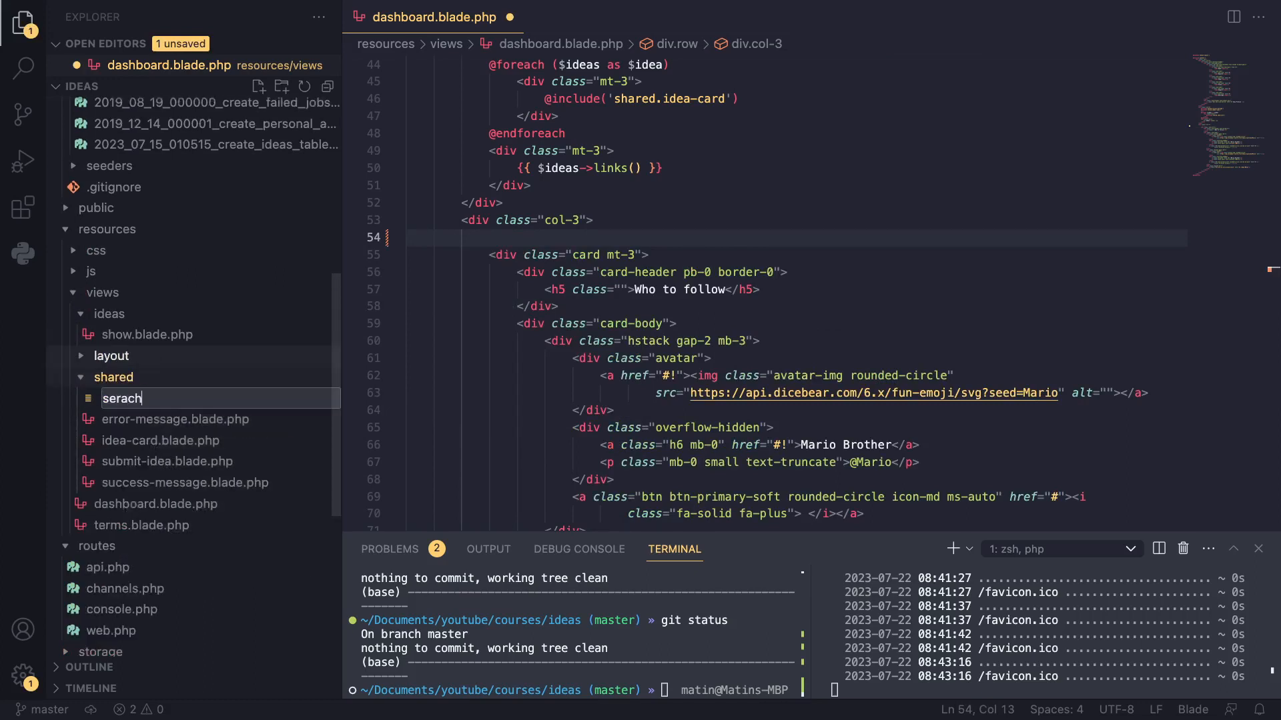
key("Backspace")
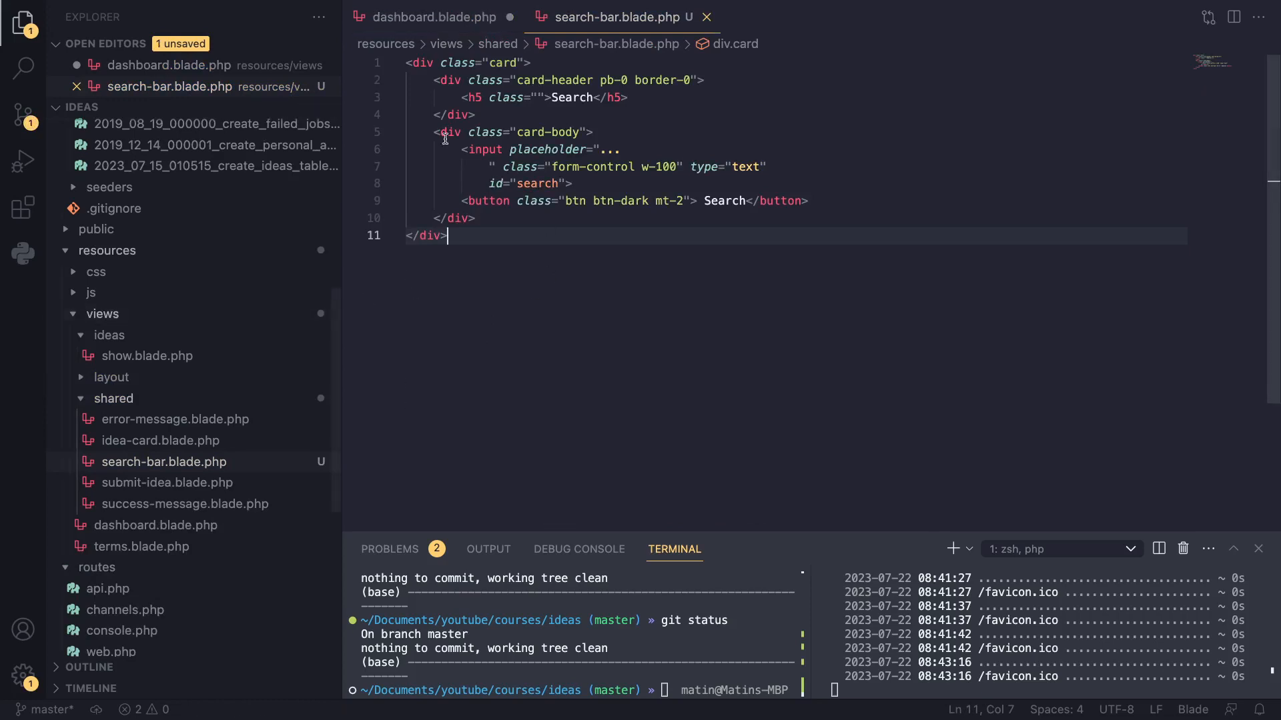
Cut the Who to follow card into a new shared/follow-box.blade.php and close the search-bar tab
left_click(432, 16)
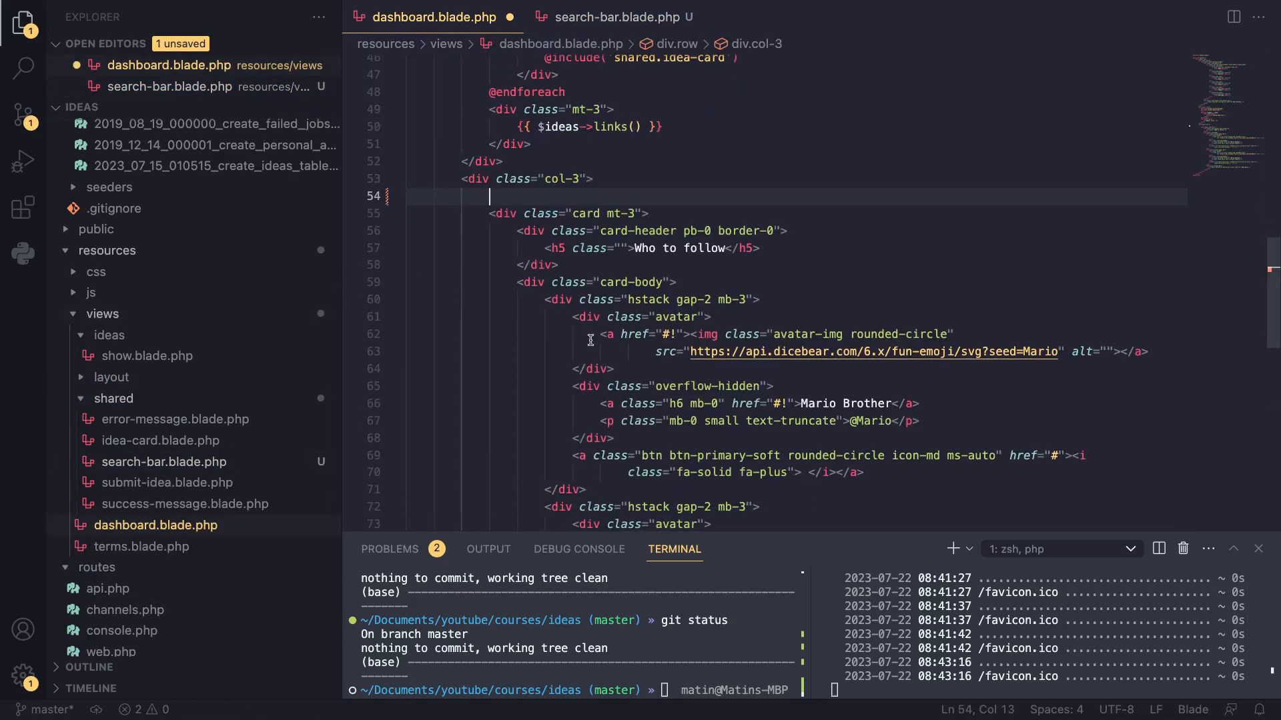
mouse_move(395, 215)
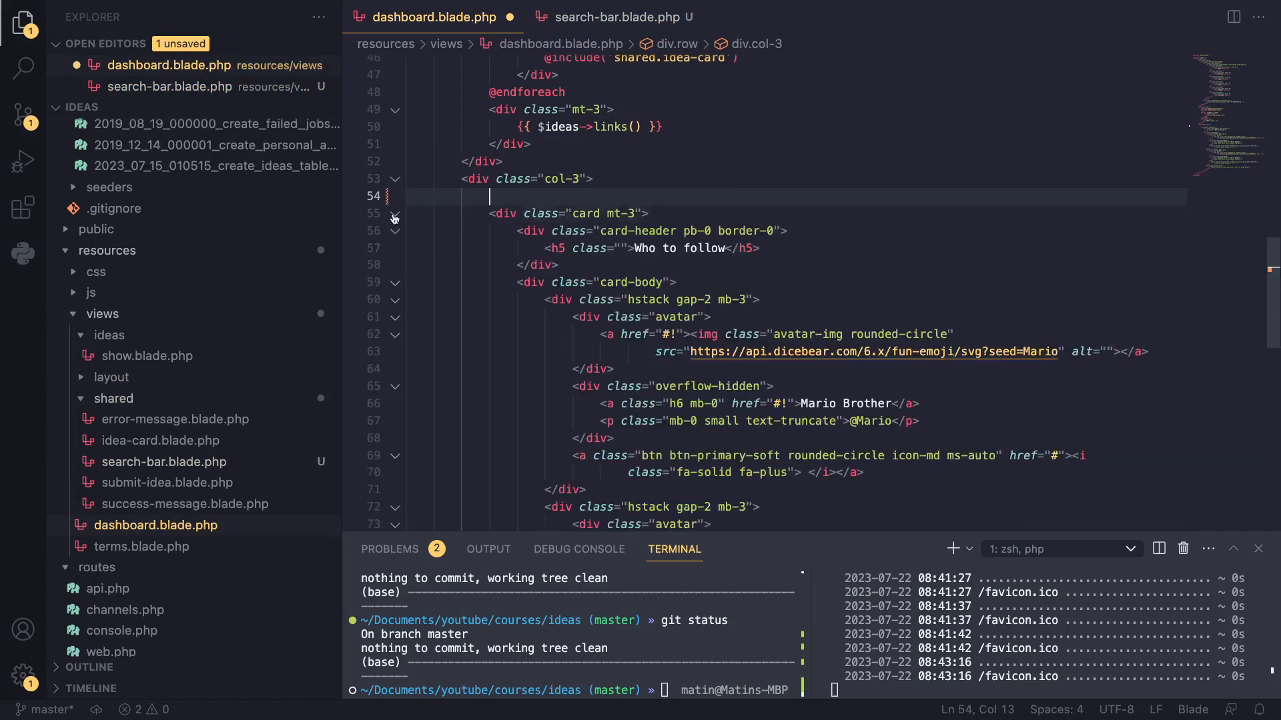
left_click(394, 214)
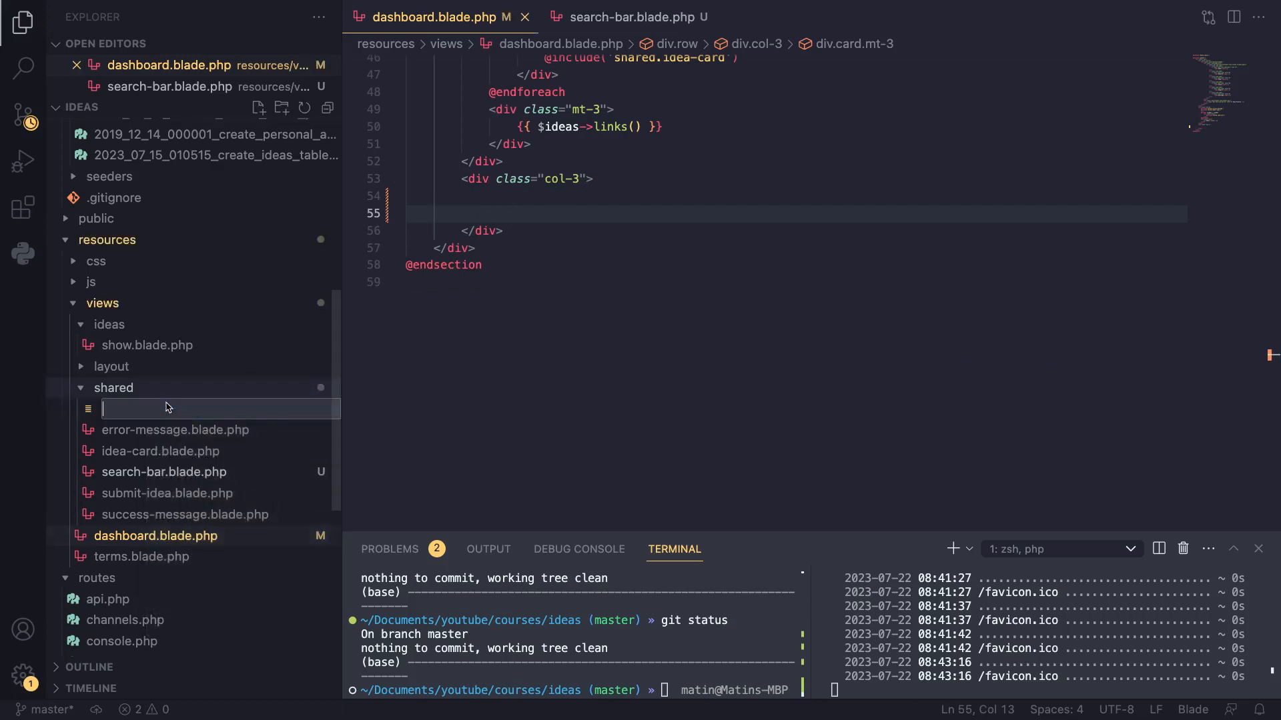
type("follow-box.blade.php")
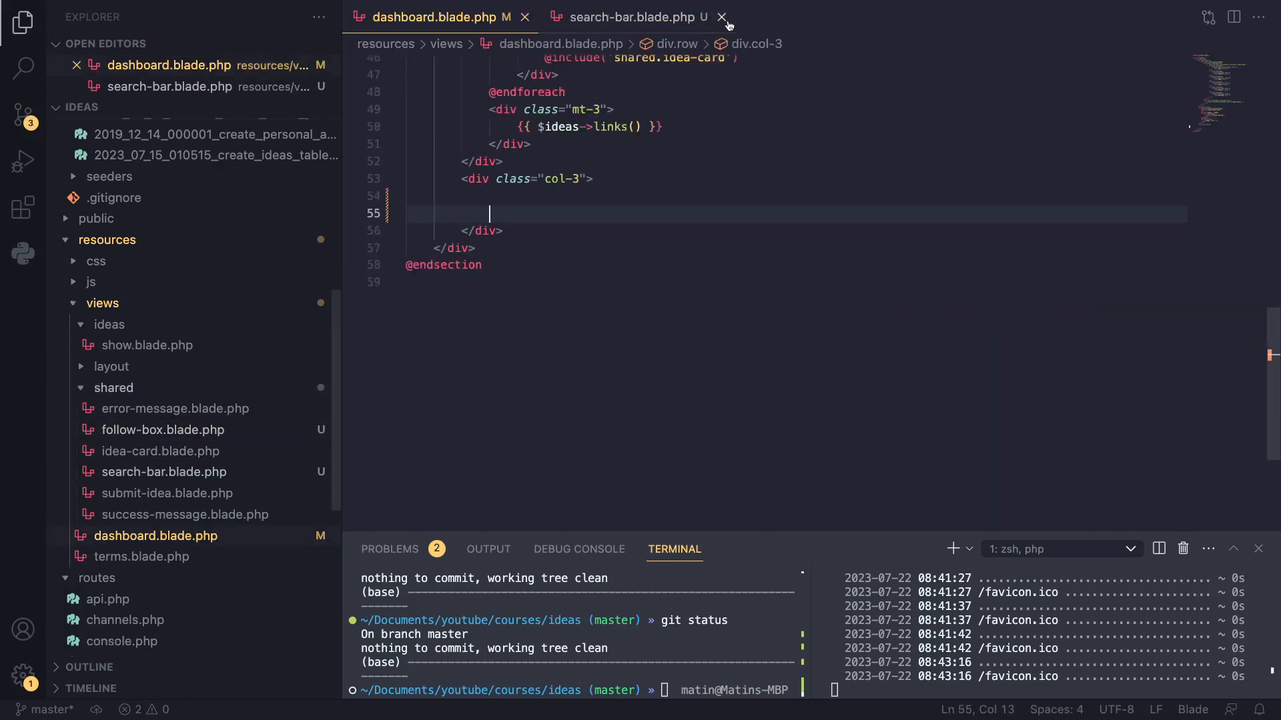
left_click(722, 16)
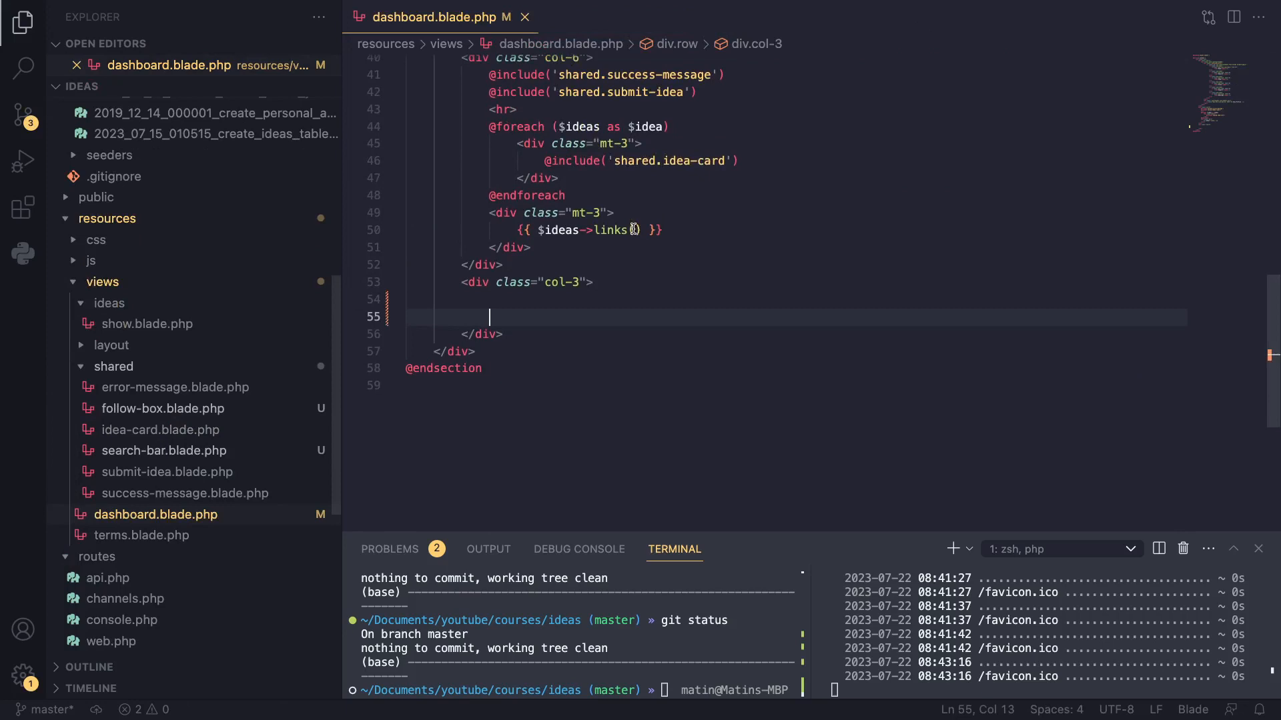
type("@include('")
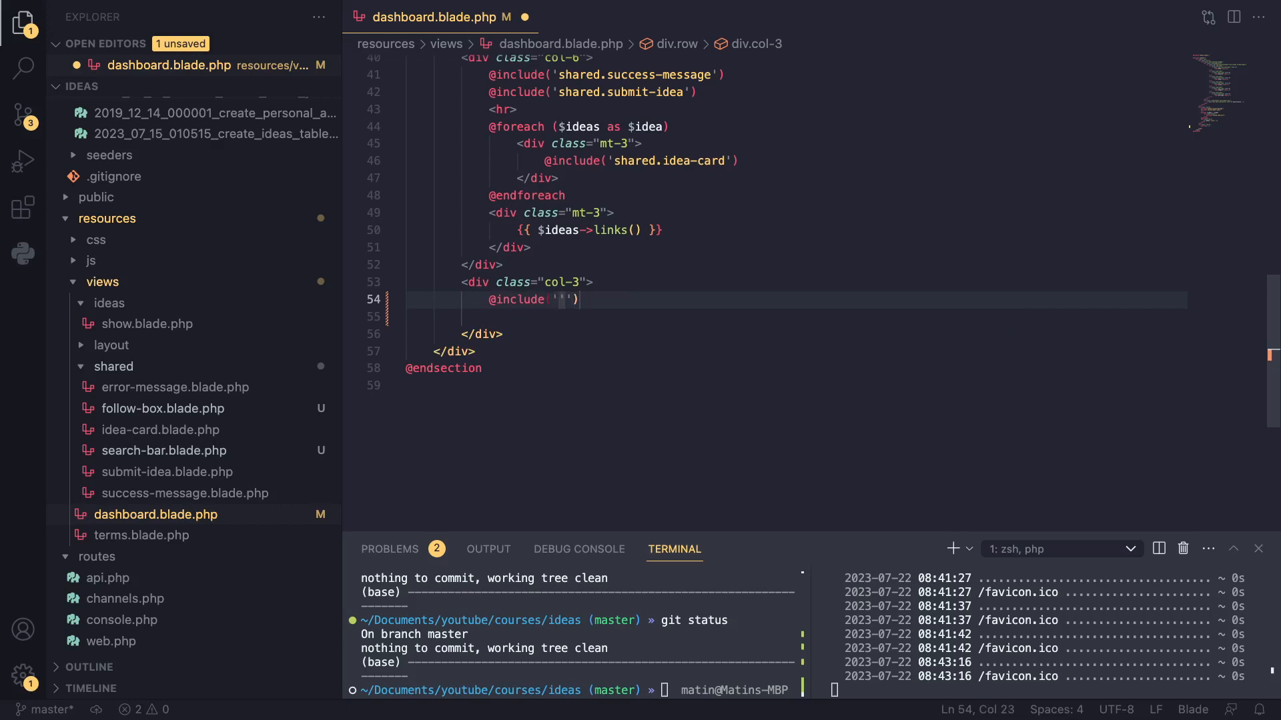
type("shared.")
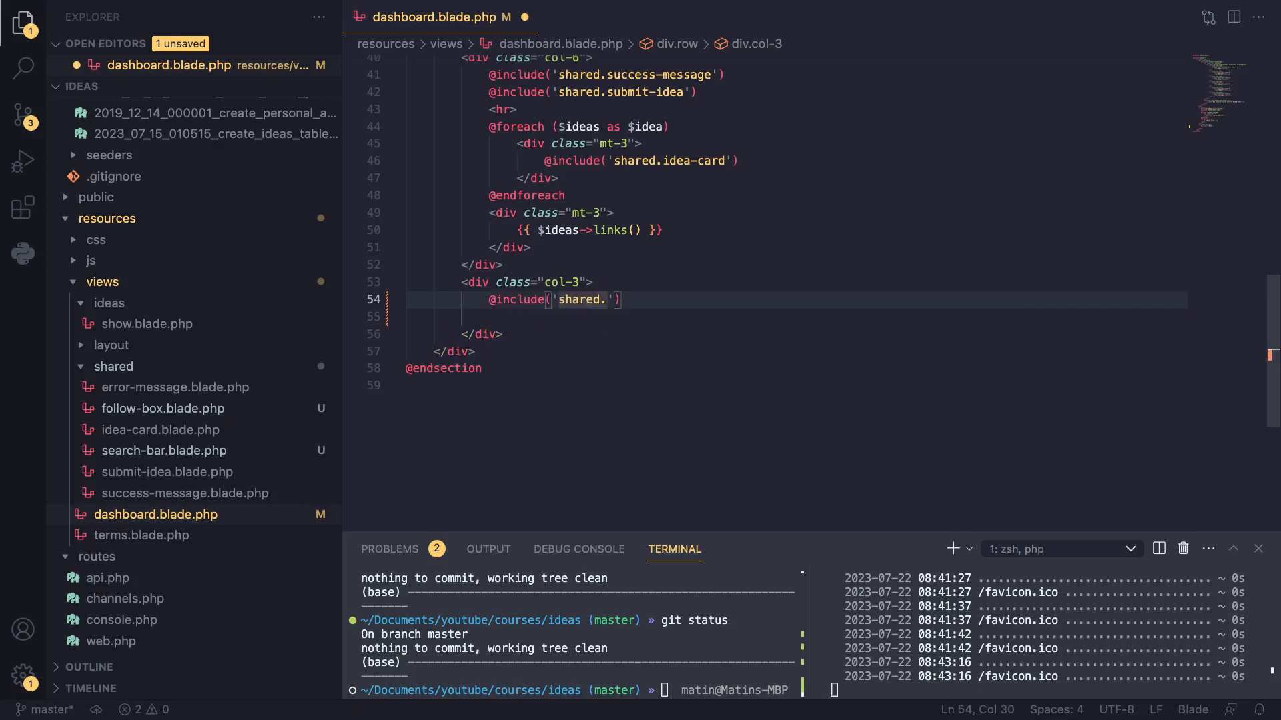
type("search")
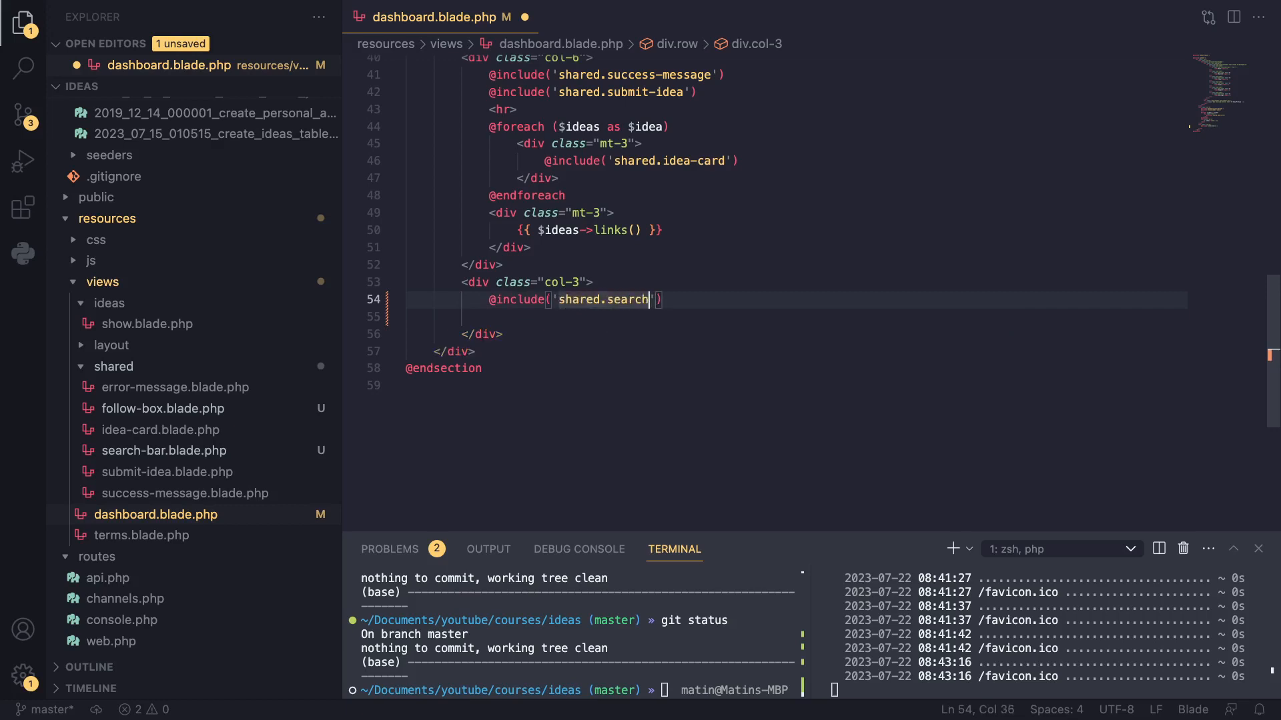
type("-bar")
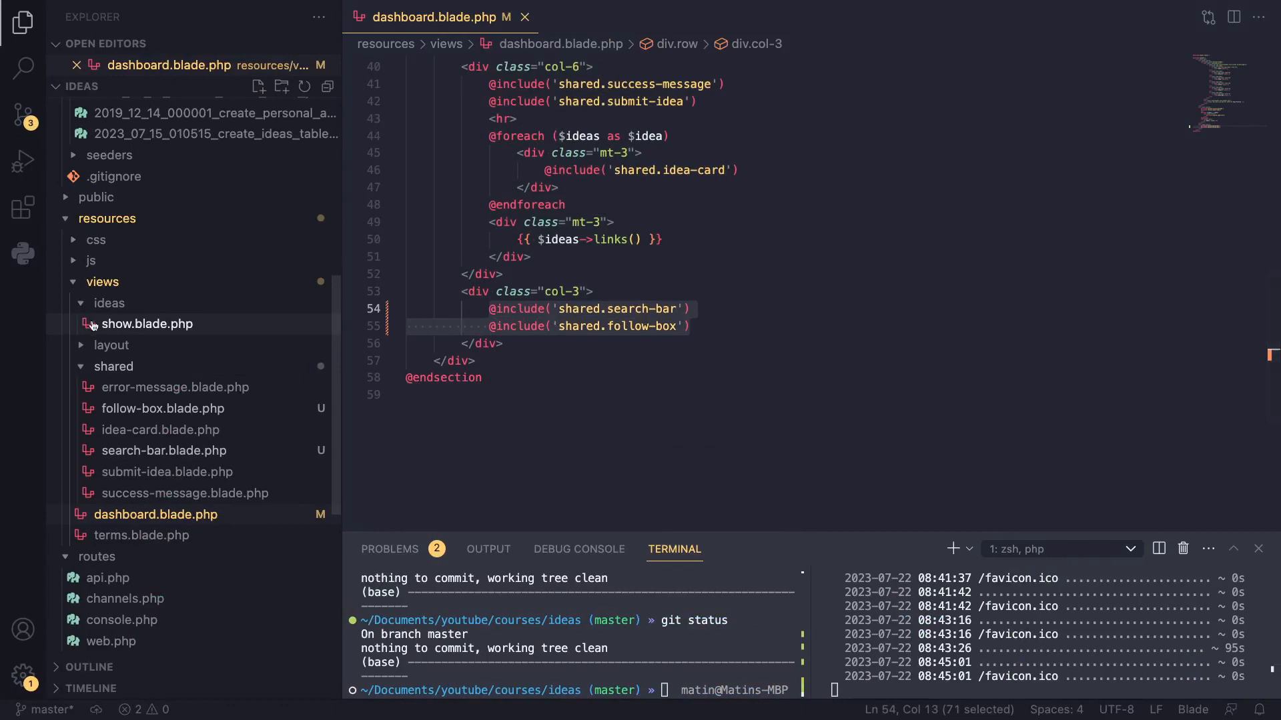
Replace show.blade.php's col-3 cards with the shared search-bar and follow-box includes
left_click(148, 322)
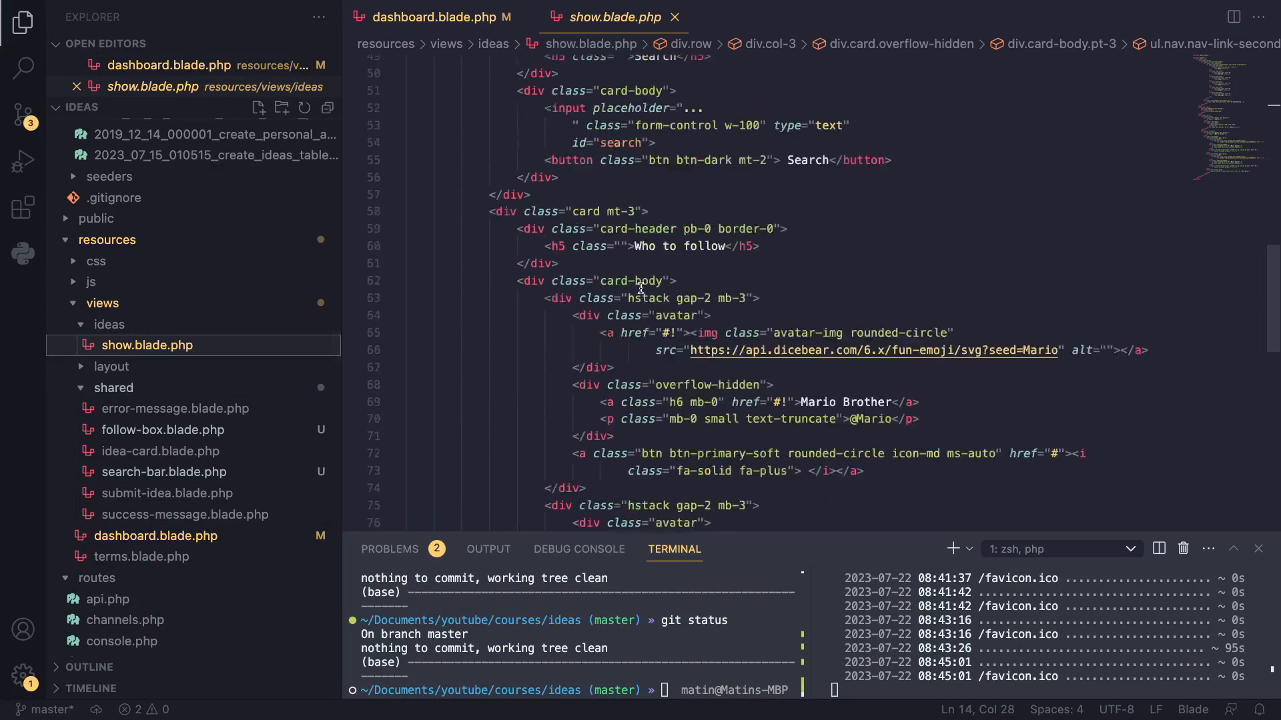
scroll("up", 3)
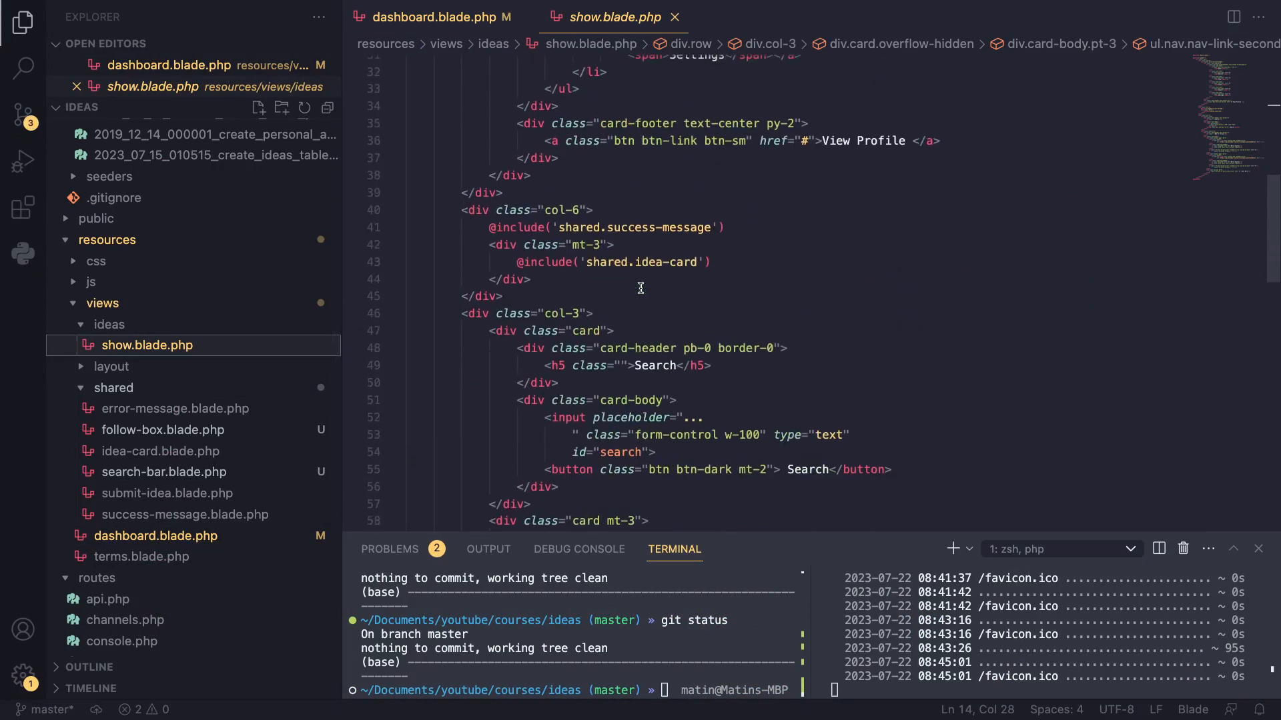
left_click(395, 331)
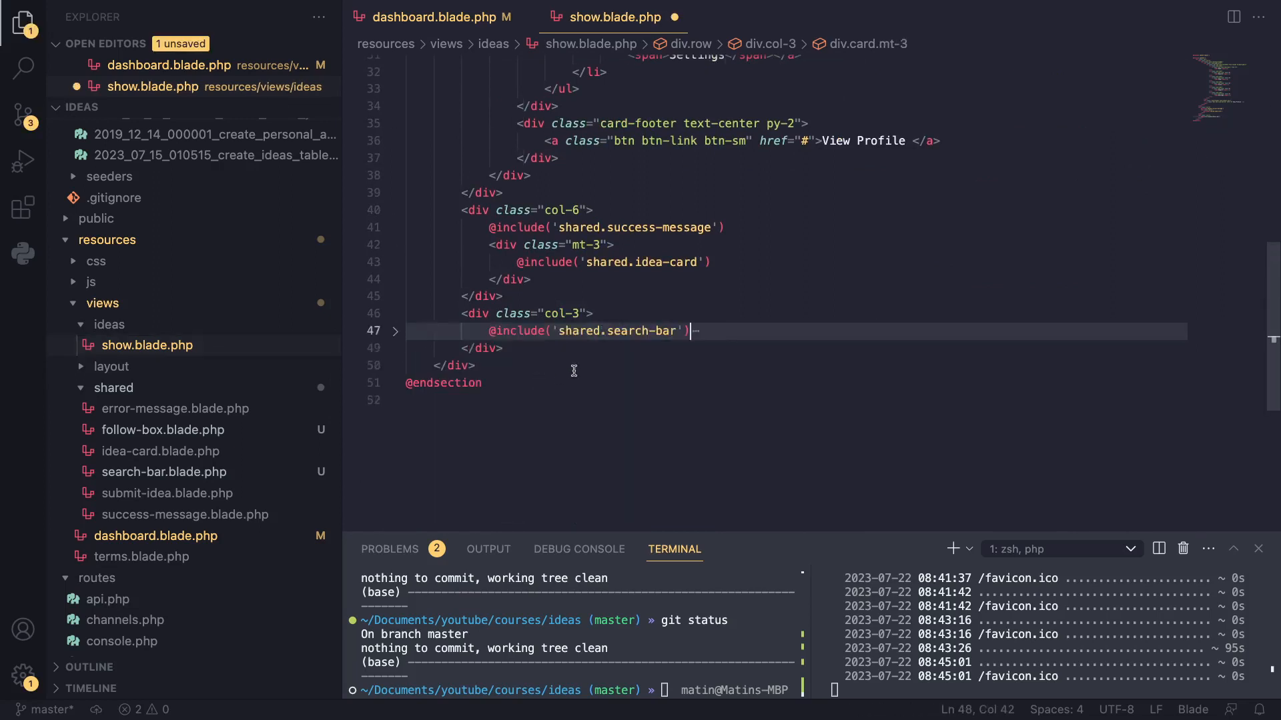
type("@include('shared.follow-box')")
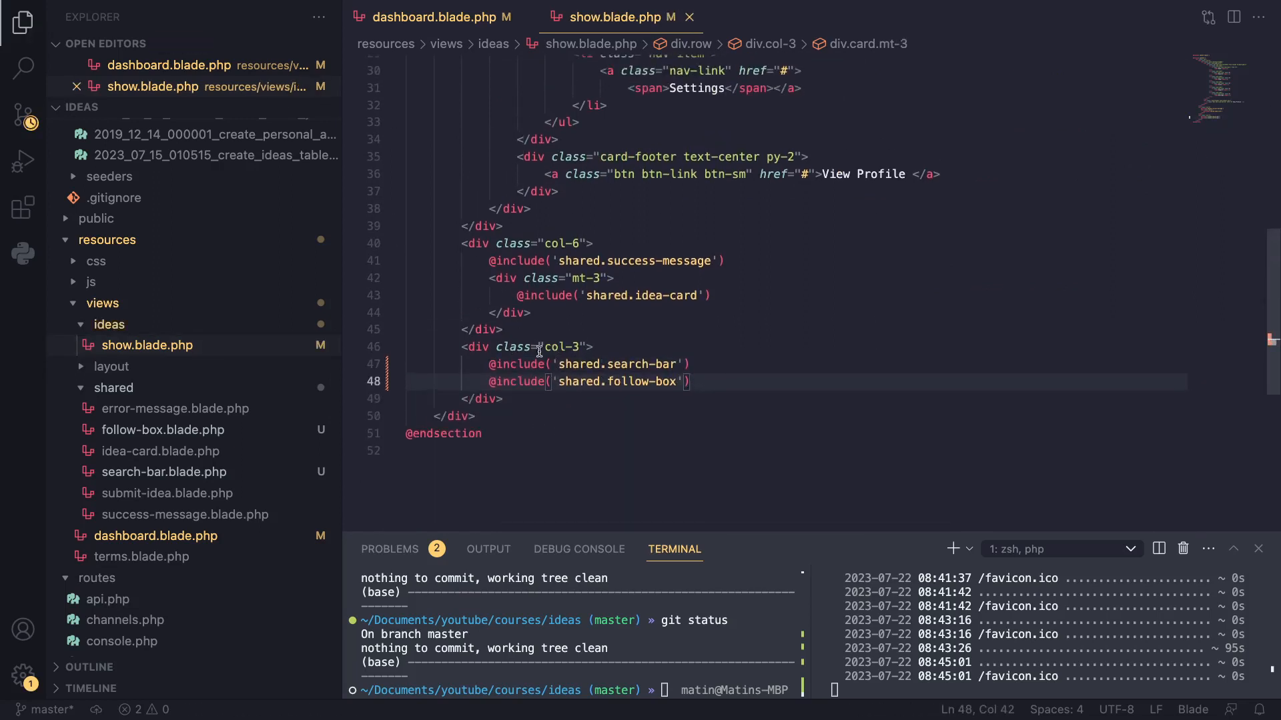
scroll("down", 3)
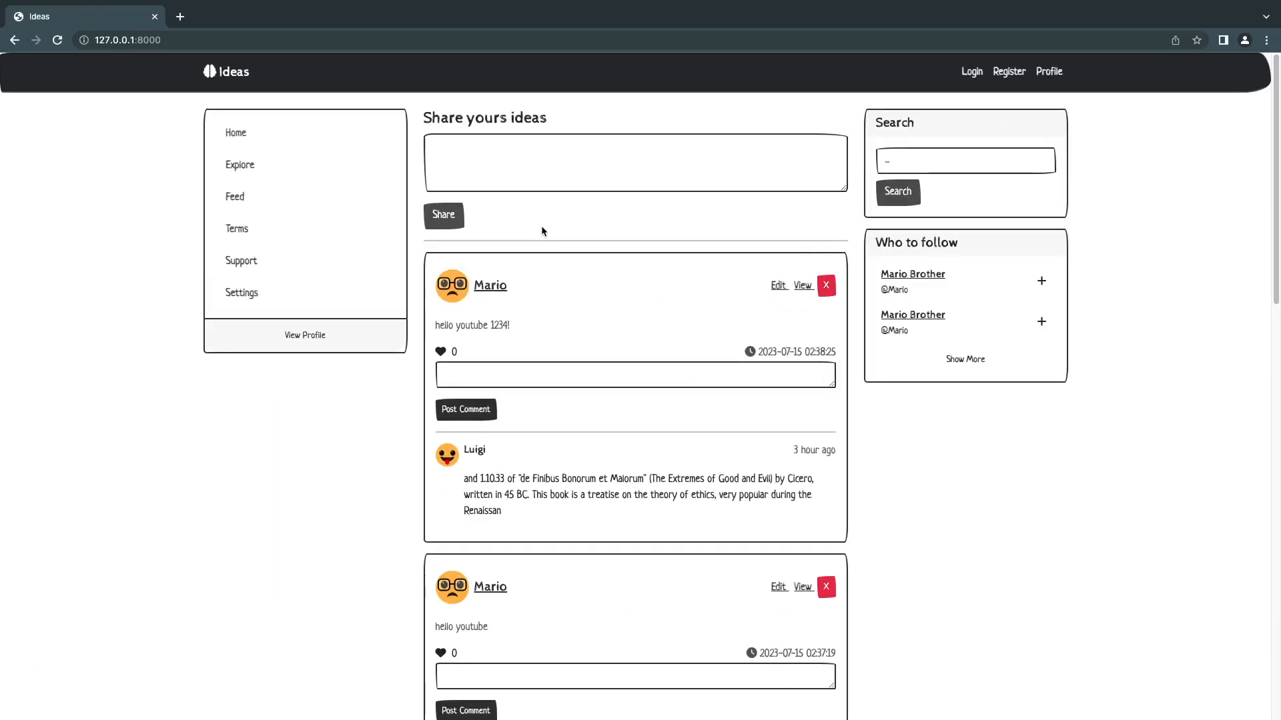
mouse_move(757, 216)
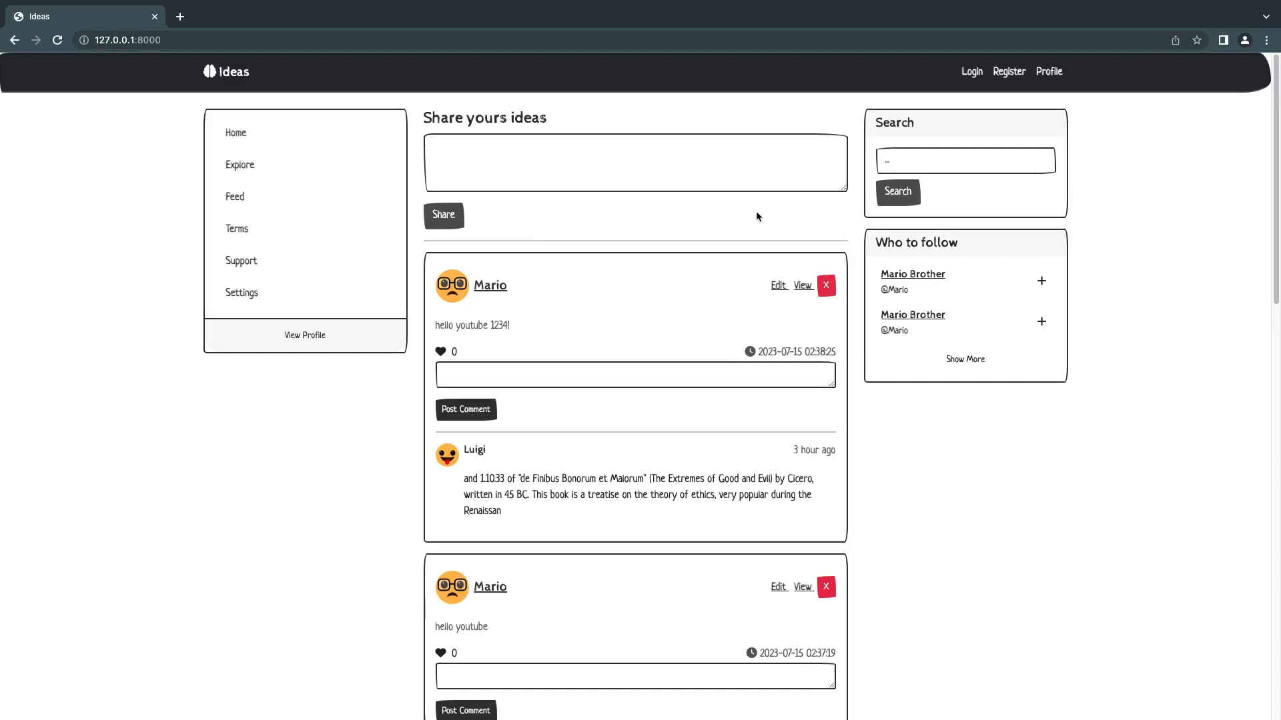
mouse_move(851, 281)
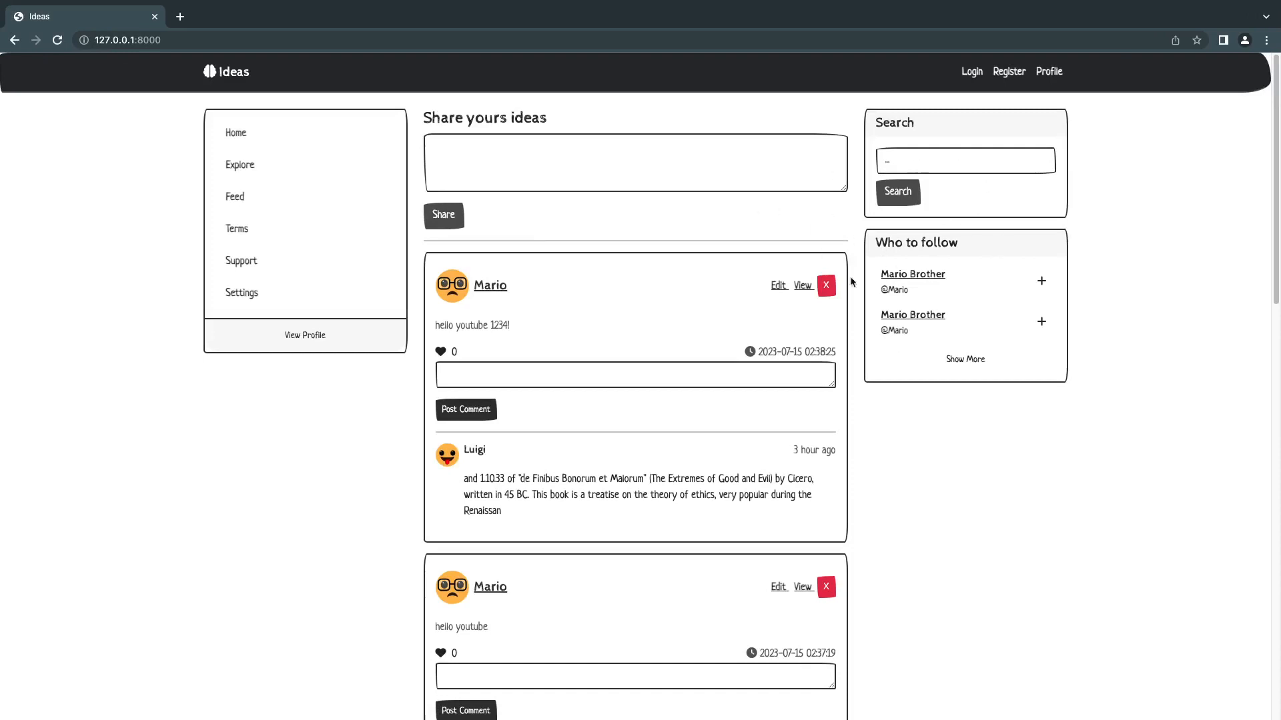
mouse_move(962, 410)
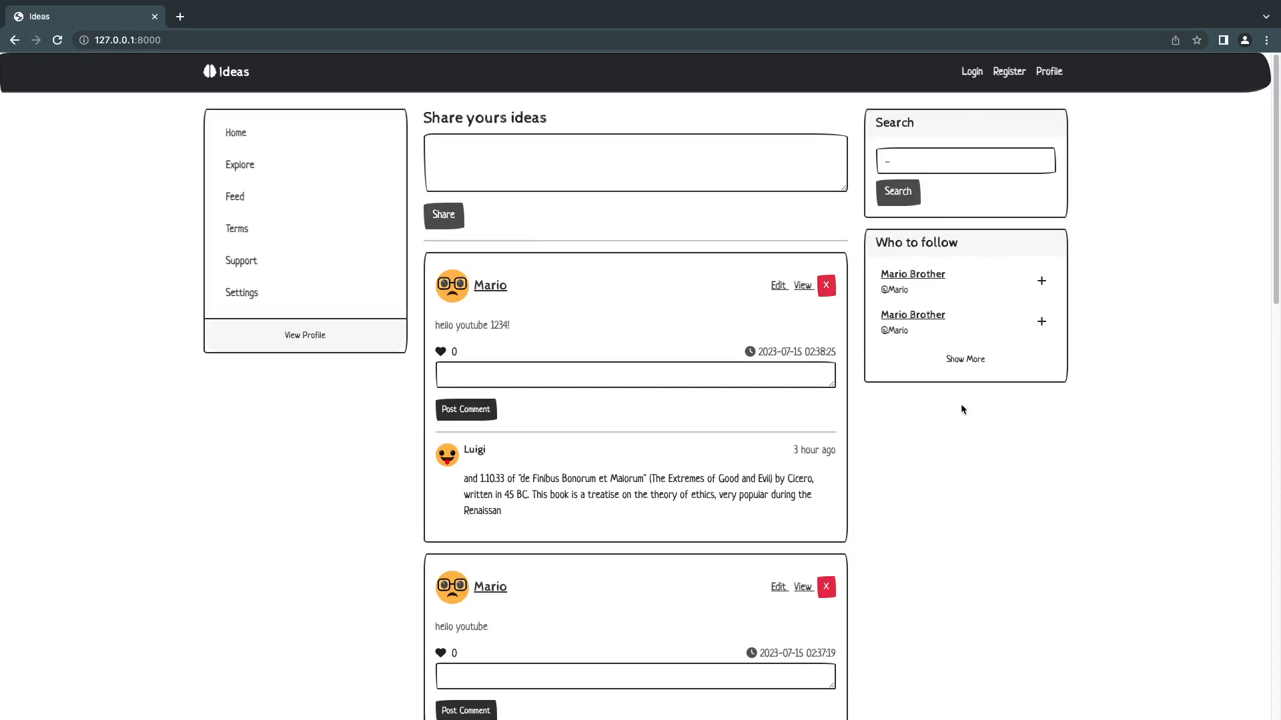
left_click(802, 286)
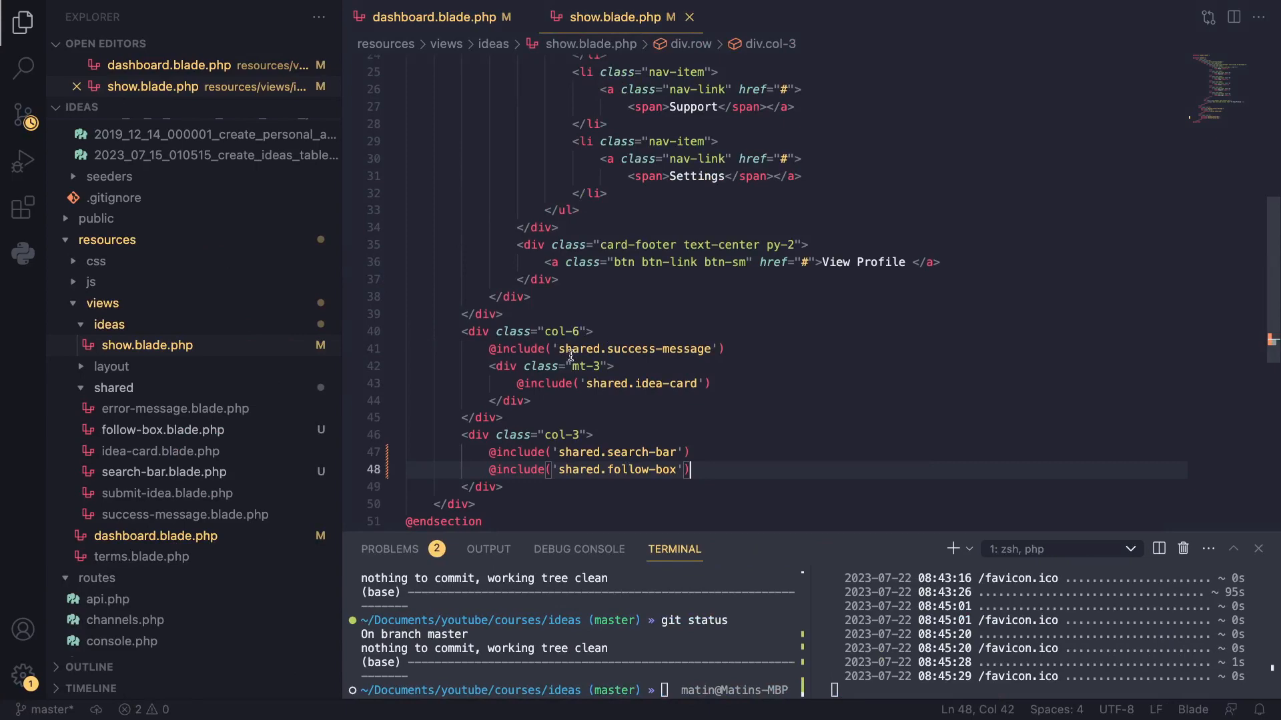
Create shared/left-sidebar.blade.php and include it in show.blade.php's left column
scroll("up", 3)
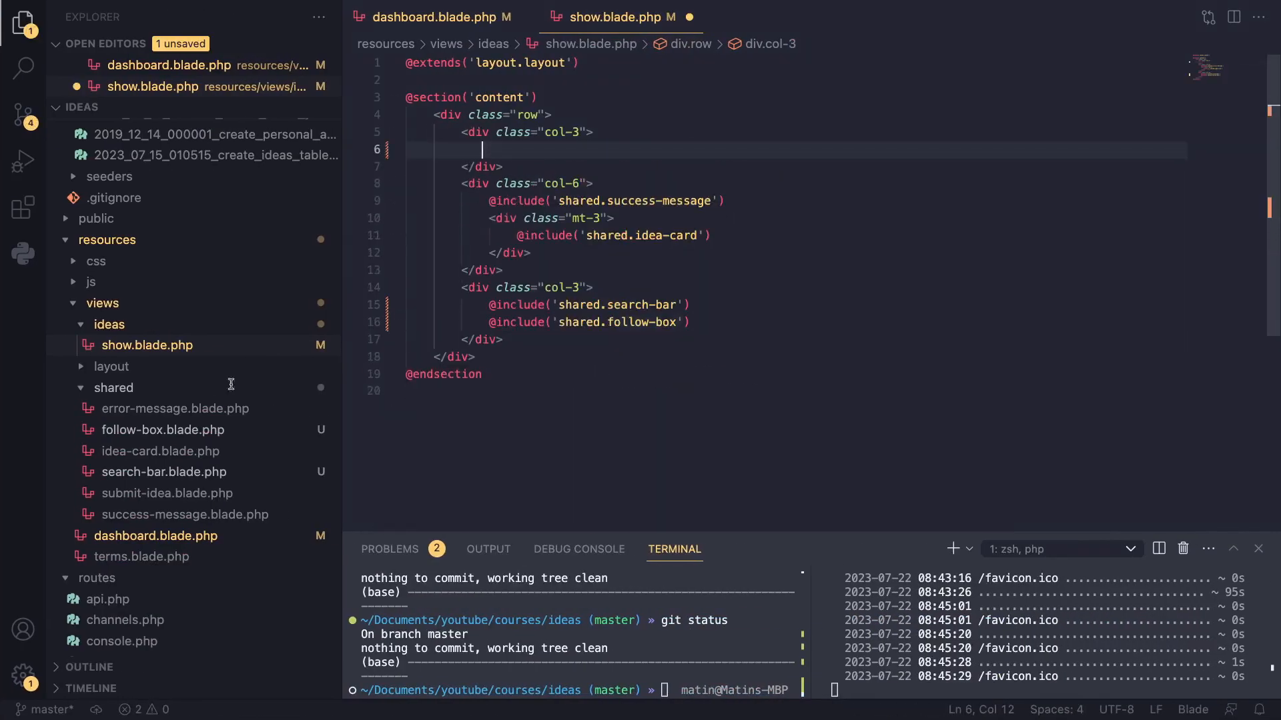
left_click(257, 107)
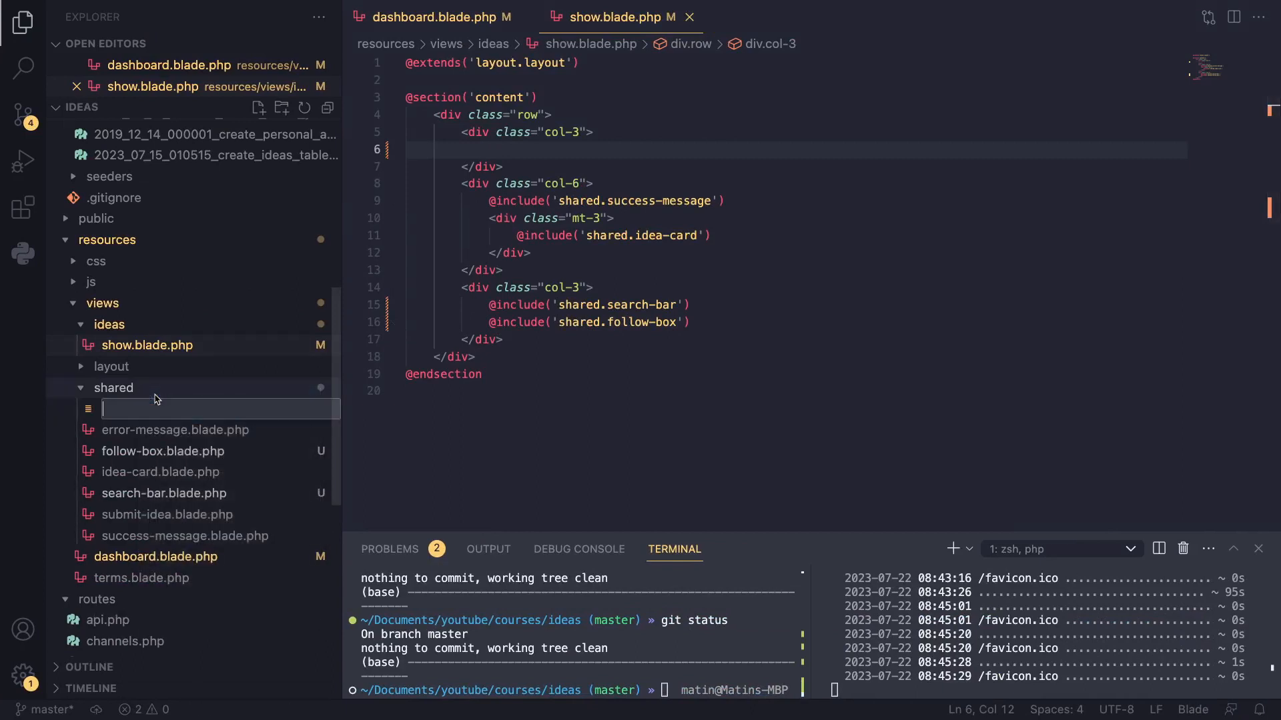
type("left-sidebar.blade.php")
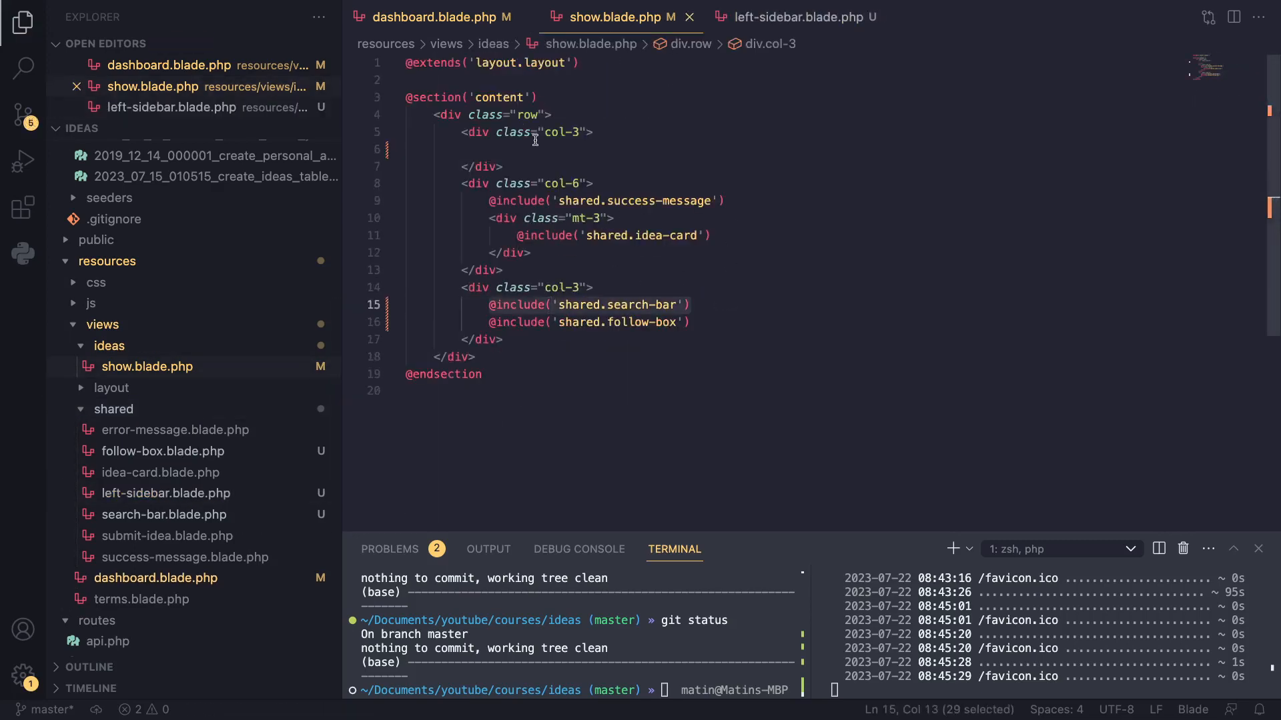
type("@include('shared.search-bar')")
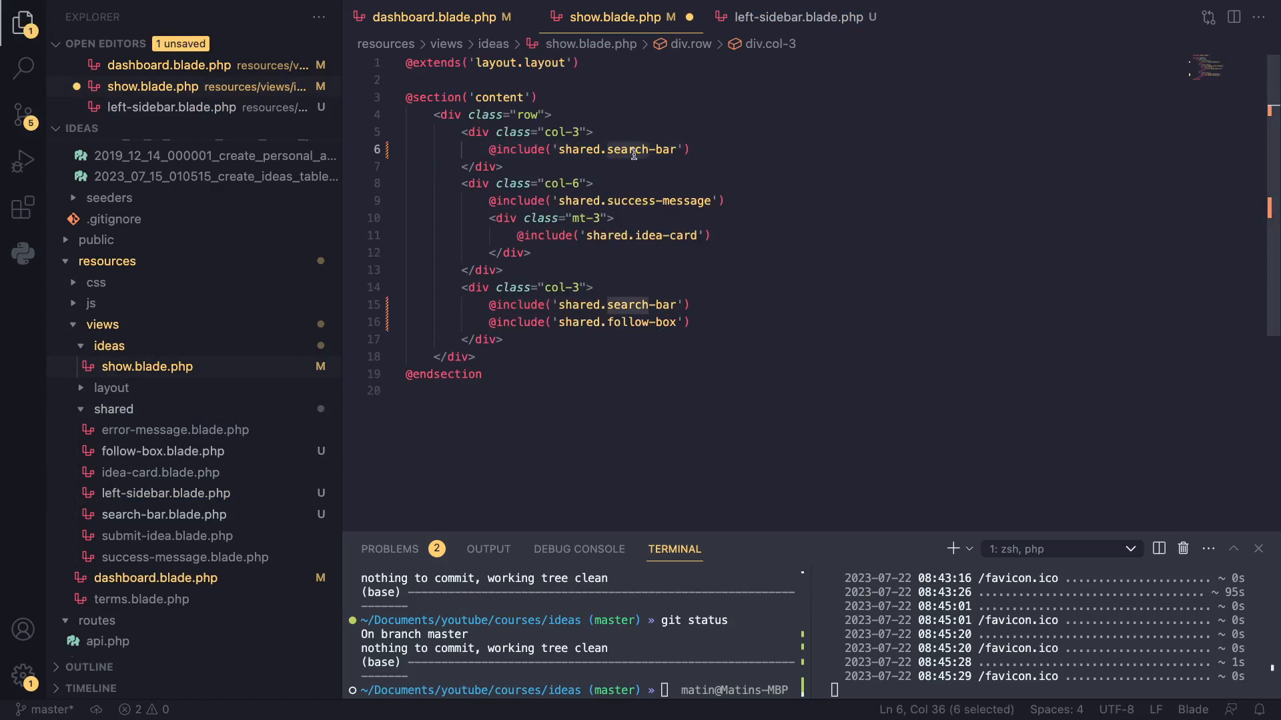
type("left-ba")
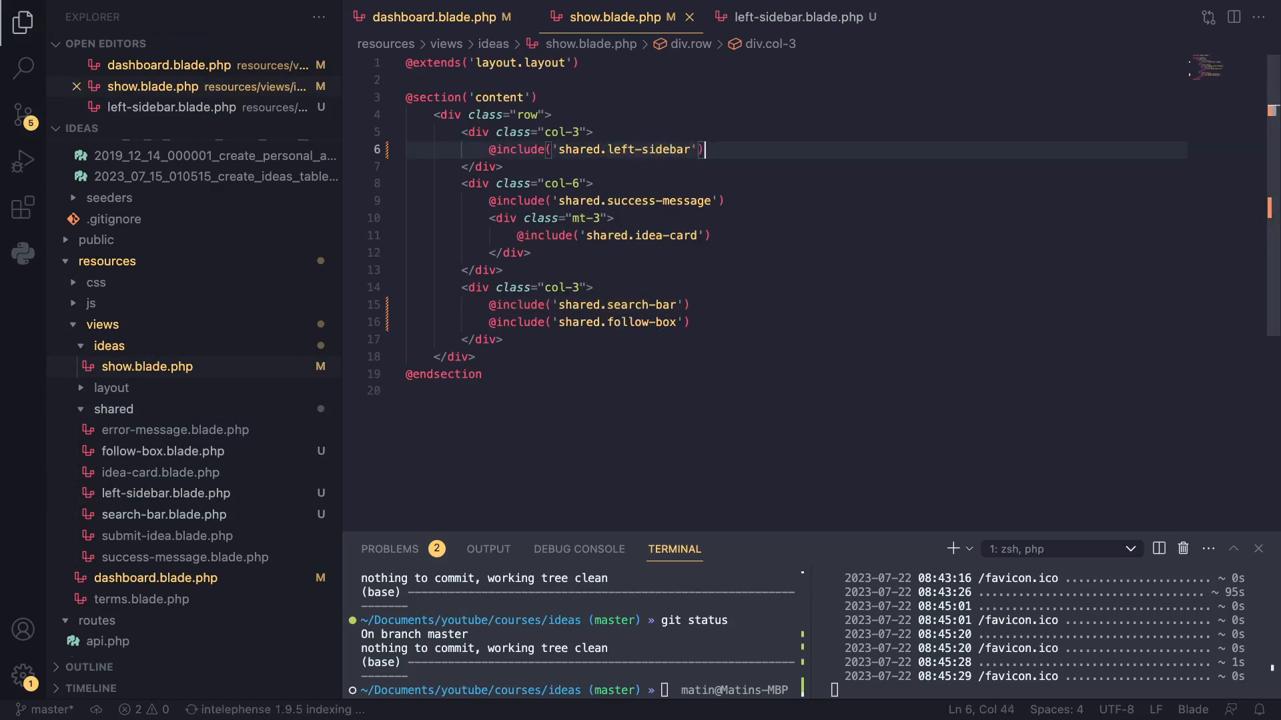
left_click(432, 18)
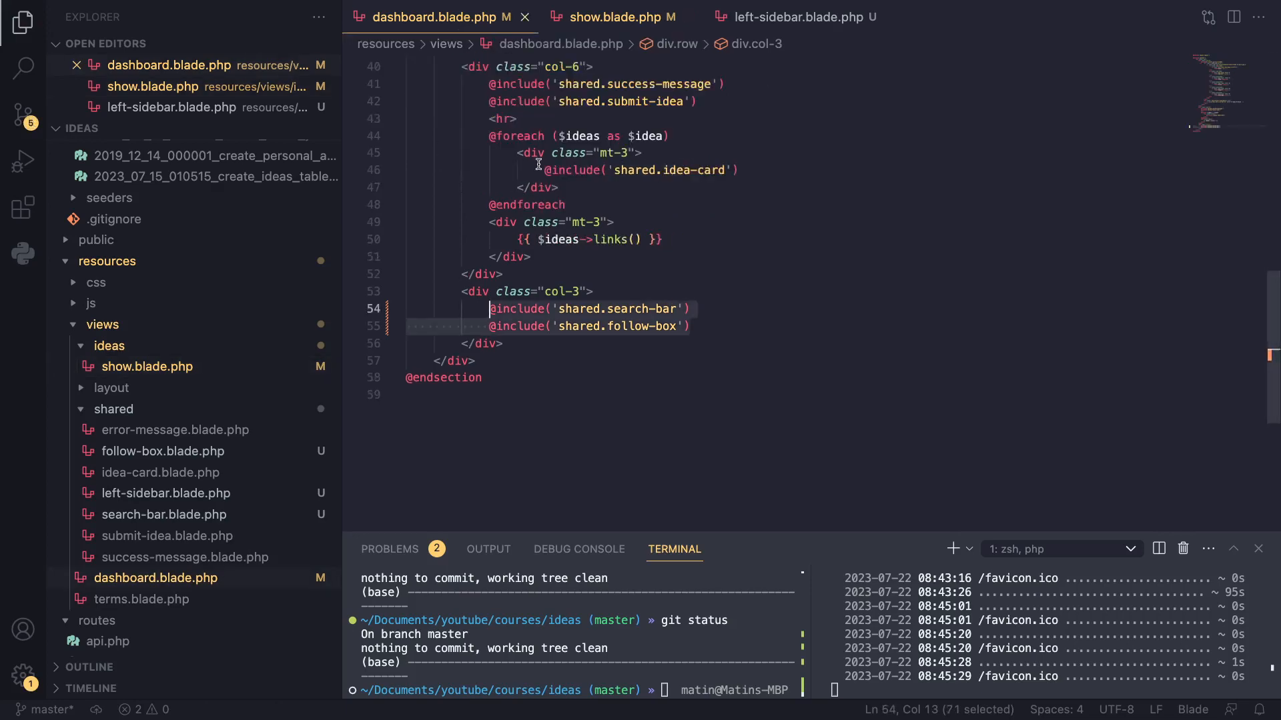
scroll("up", 3)
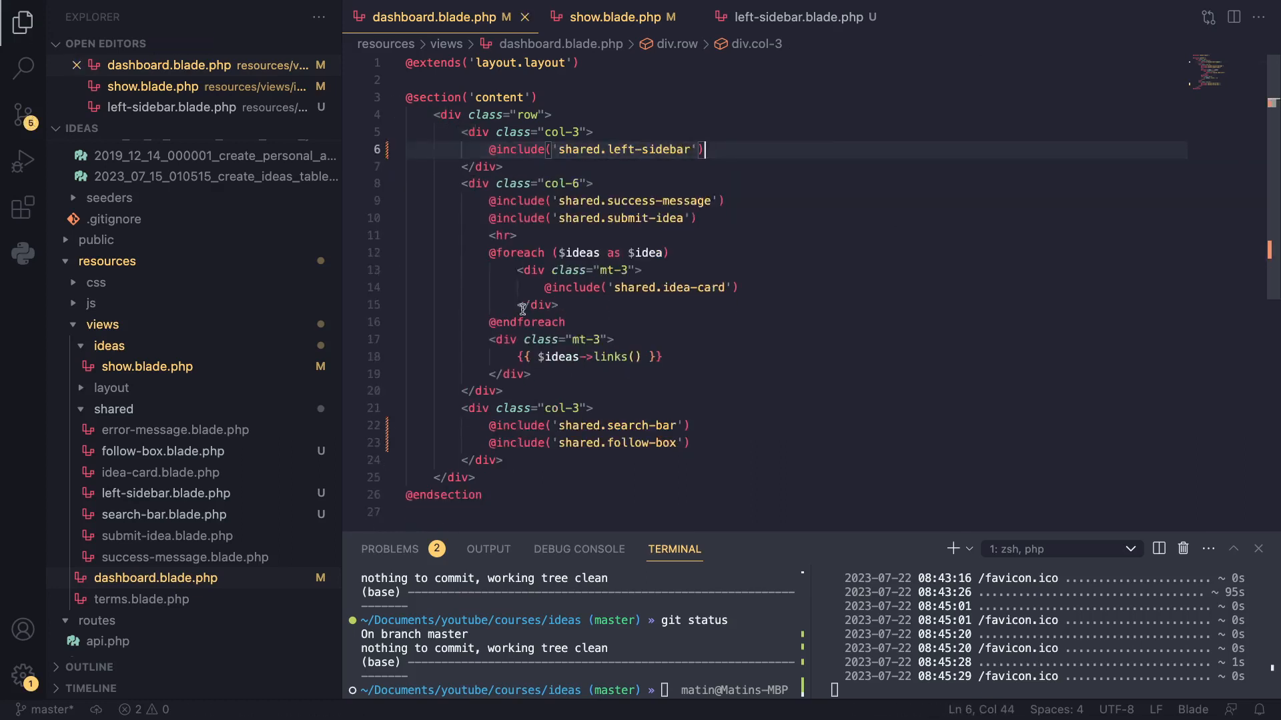
mouse_move(498, 503)
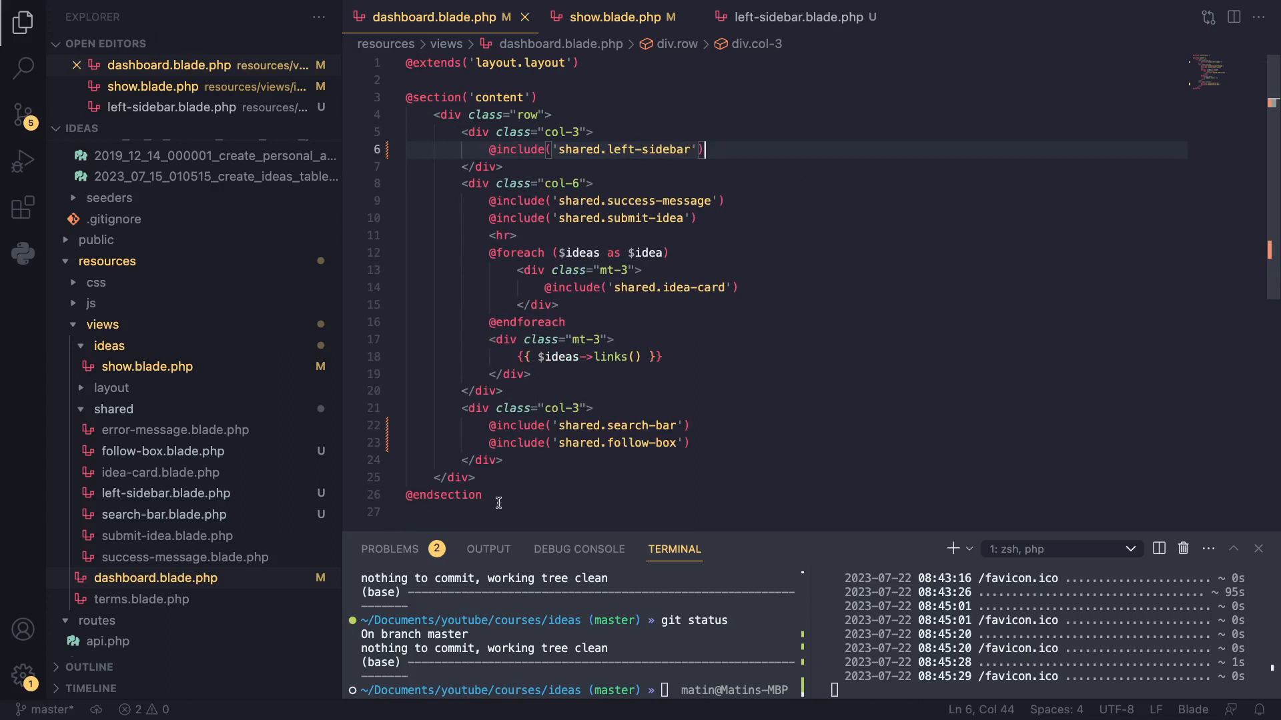
Bring up search-bar.blade.php through Quick Open by searching 'search'
left_click(565, 202)
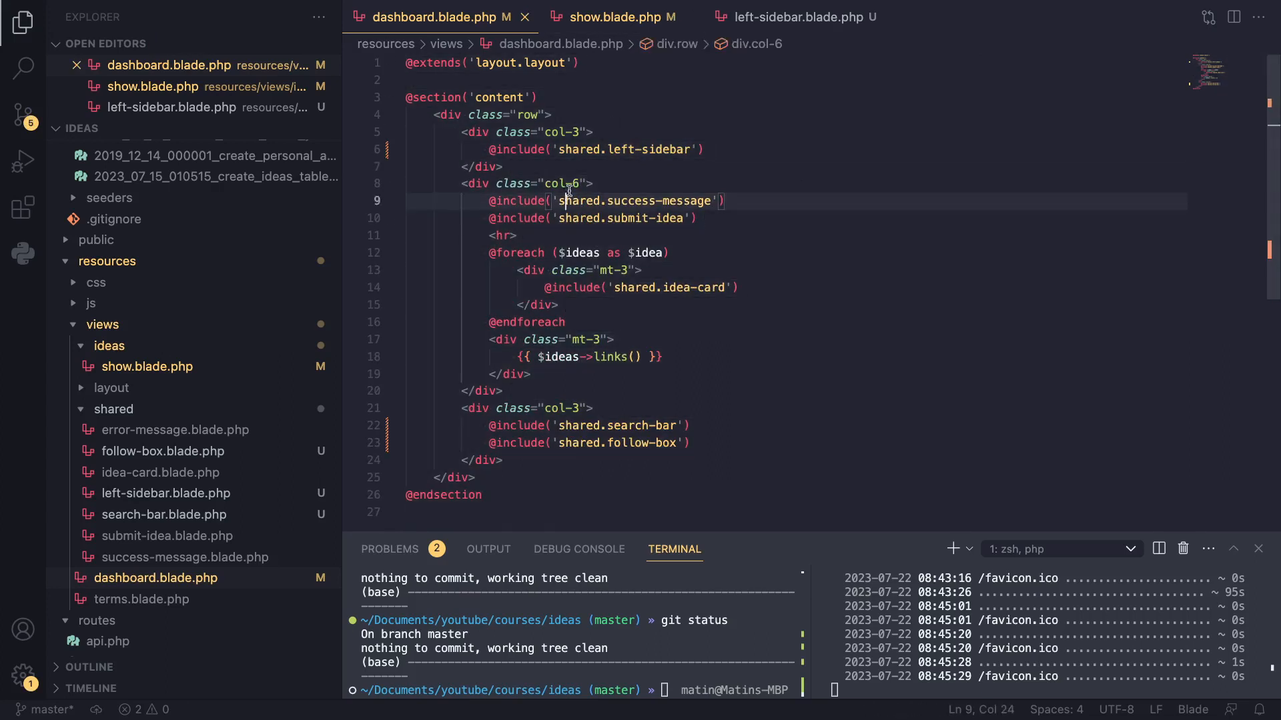
left_click(610, 16)
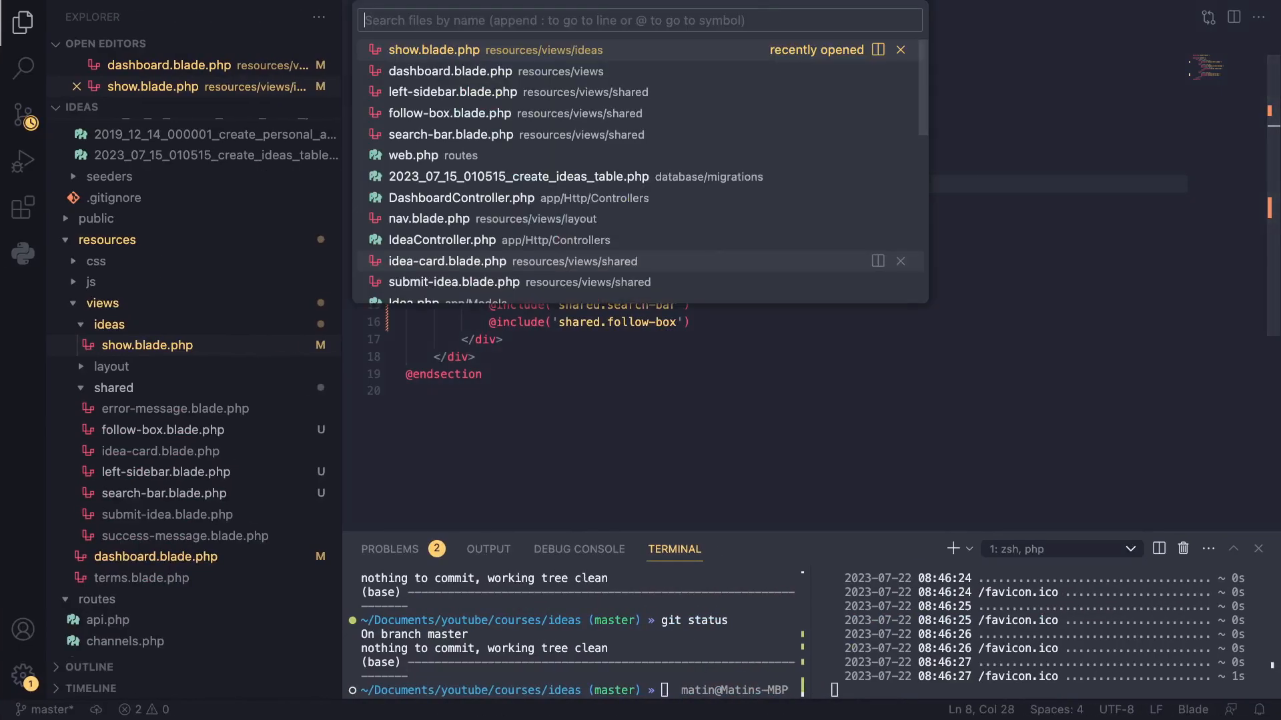
type("search")
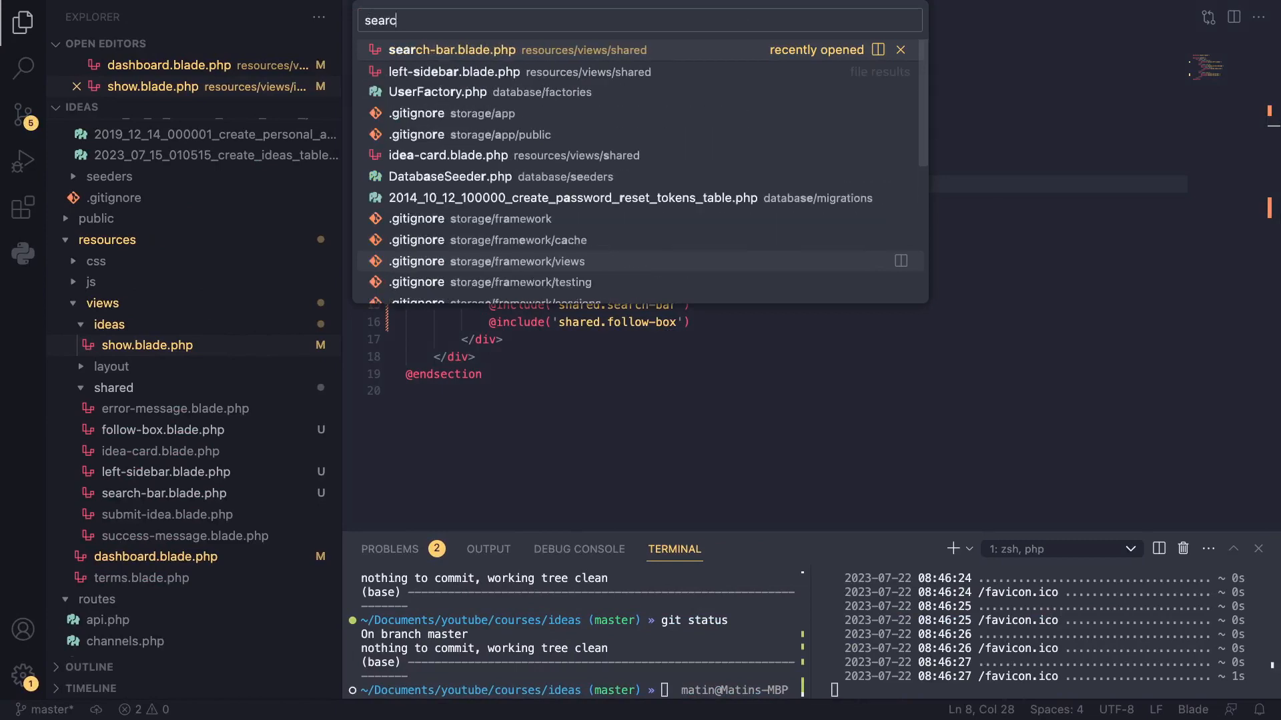
left_click(445, 49)
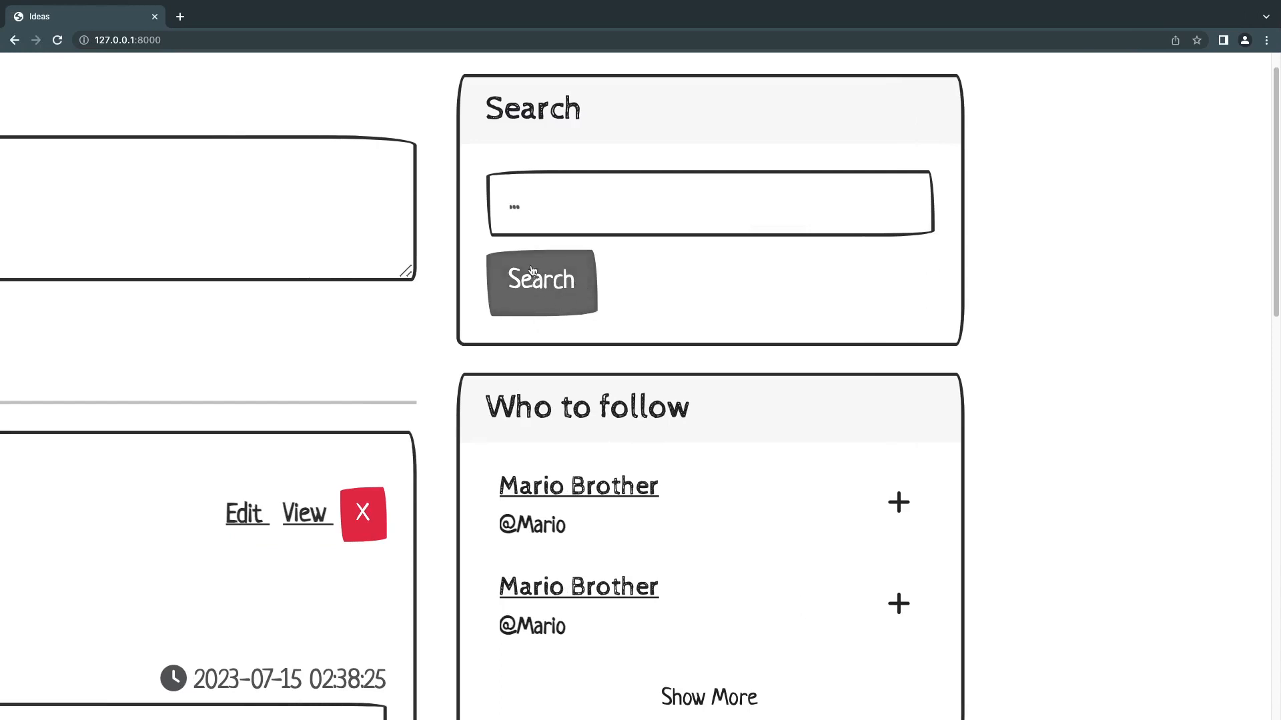
Enter the test query hello in the dashboard's Search box
left_click(708, 204)
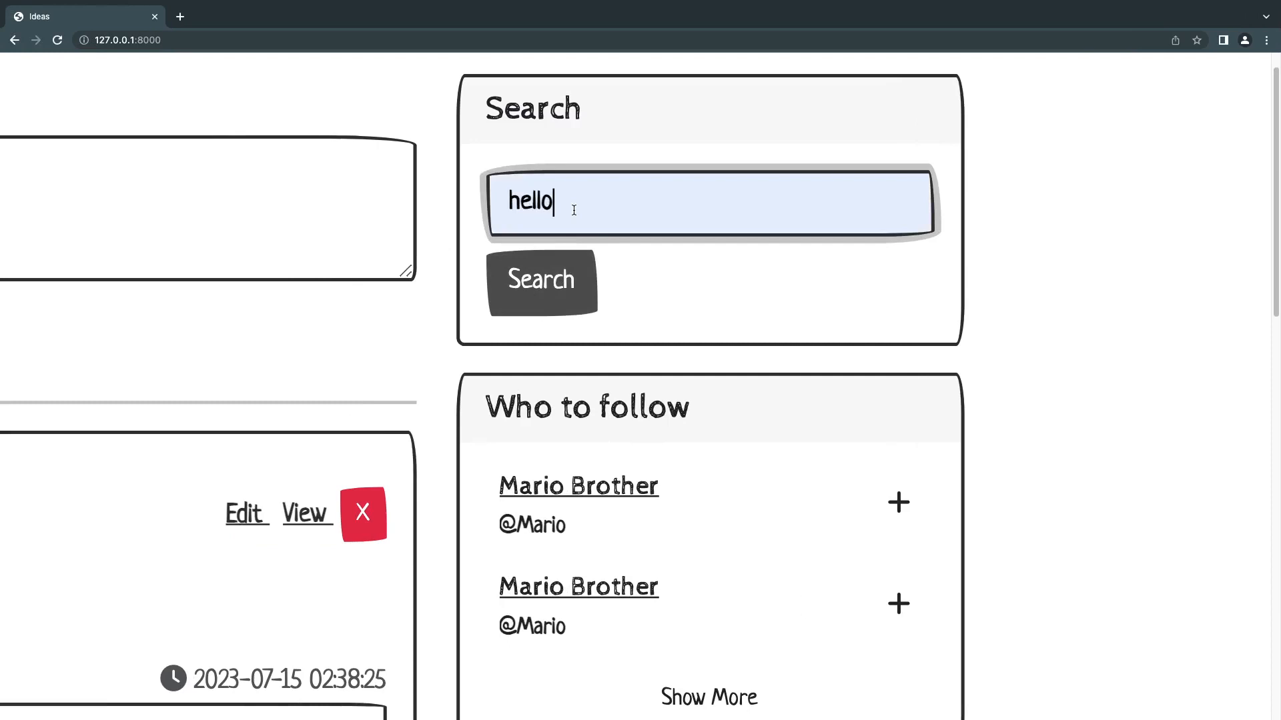
double_click(530, 202)
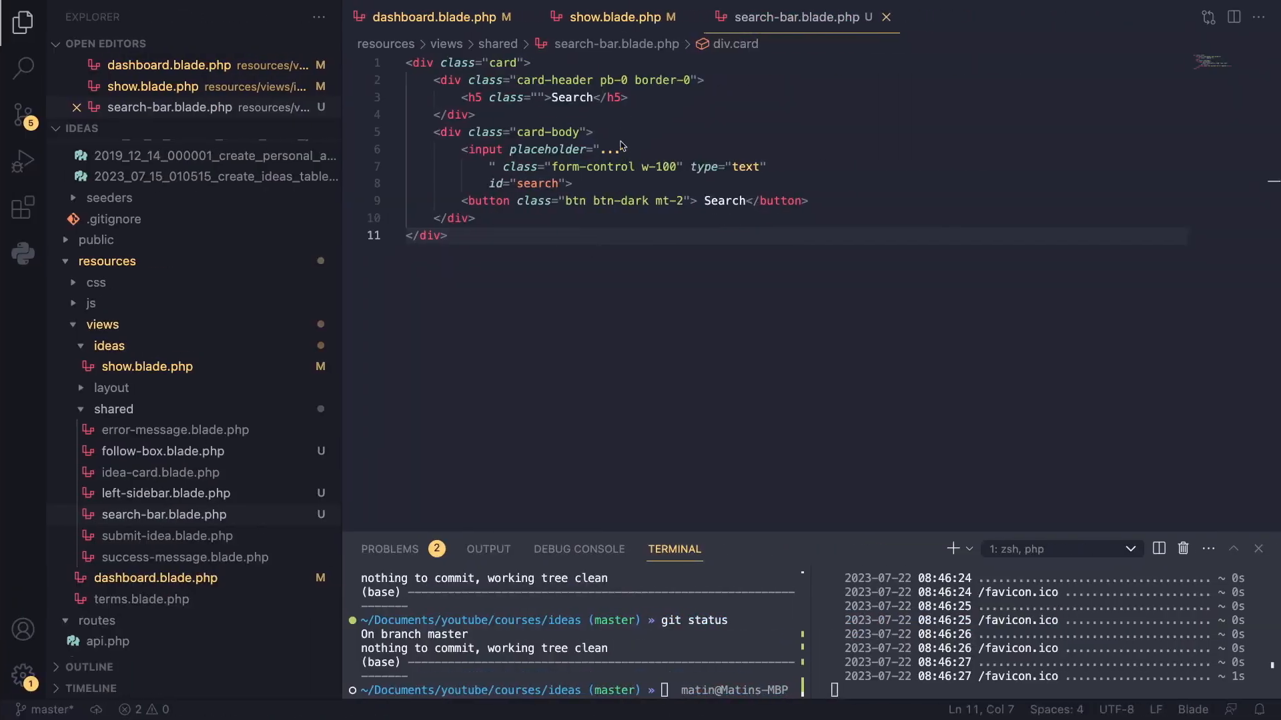
Wrap the search input in a <form> with action route('dashboard') and method GET
type("<form action=\"\">")
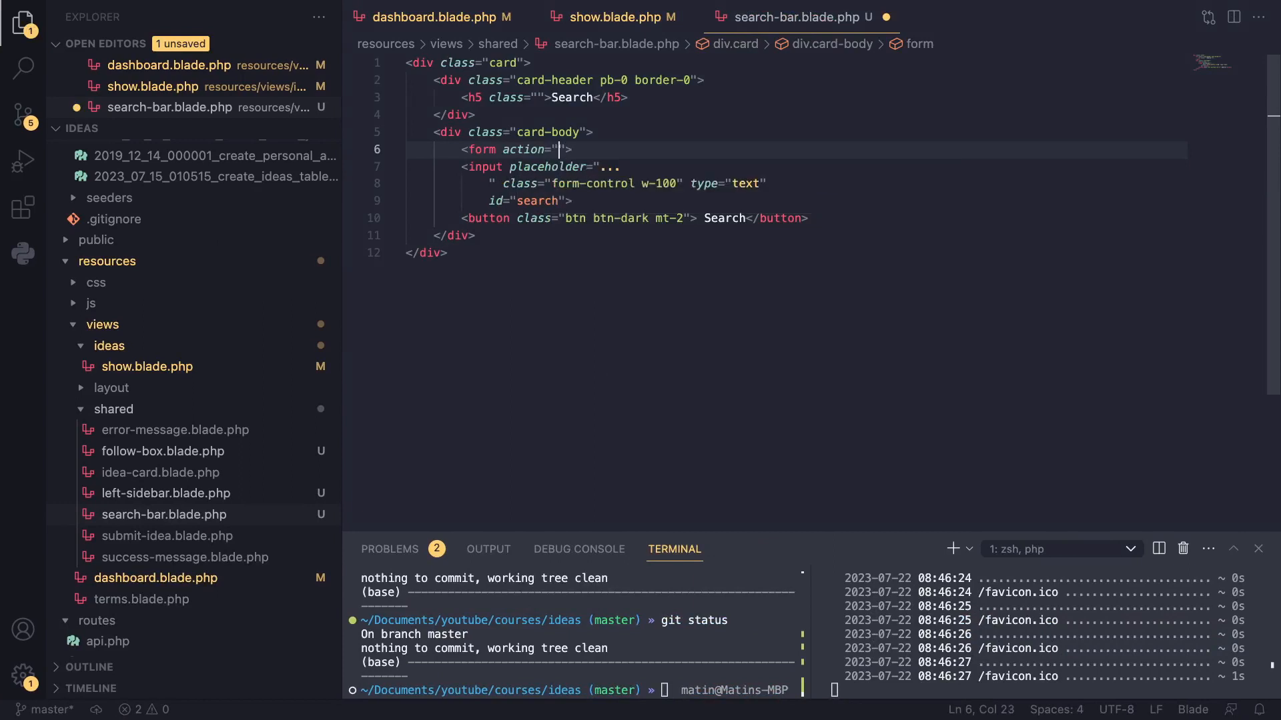
type("{{  }}")
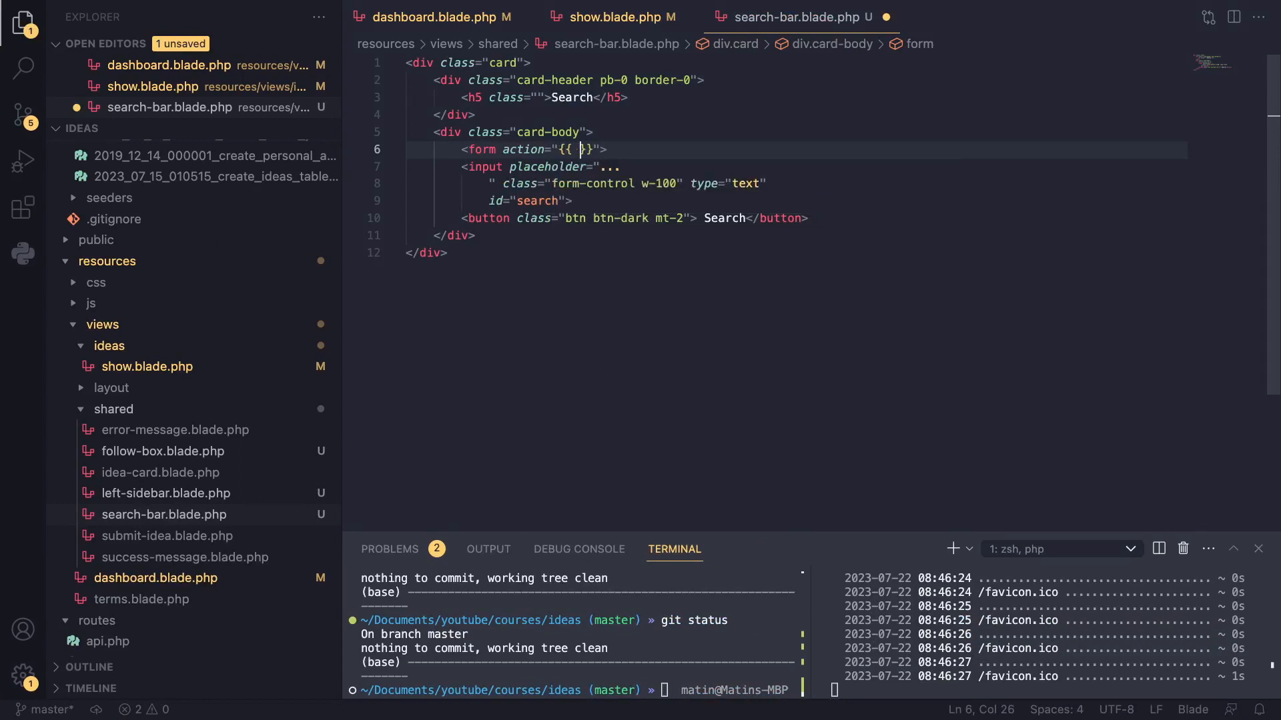
type("route('da'")
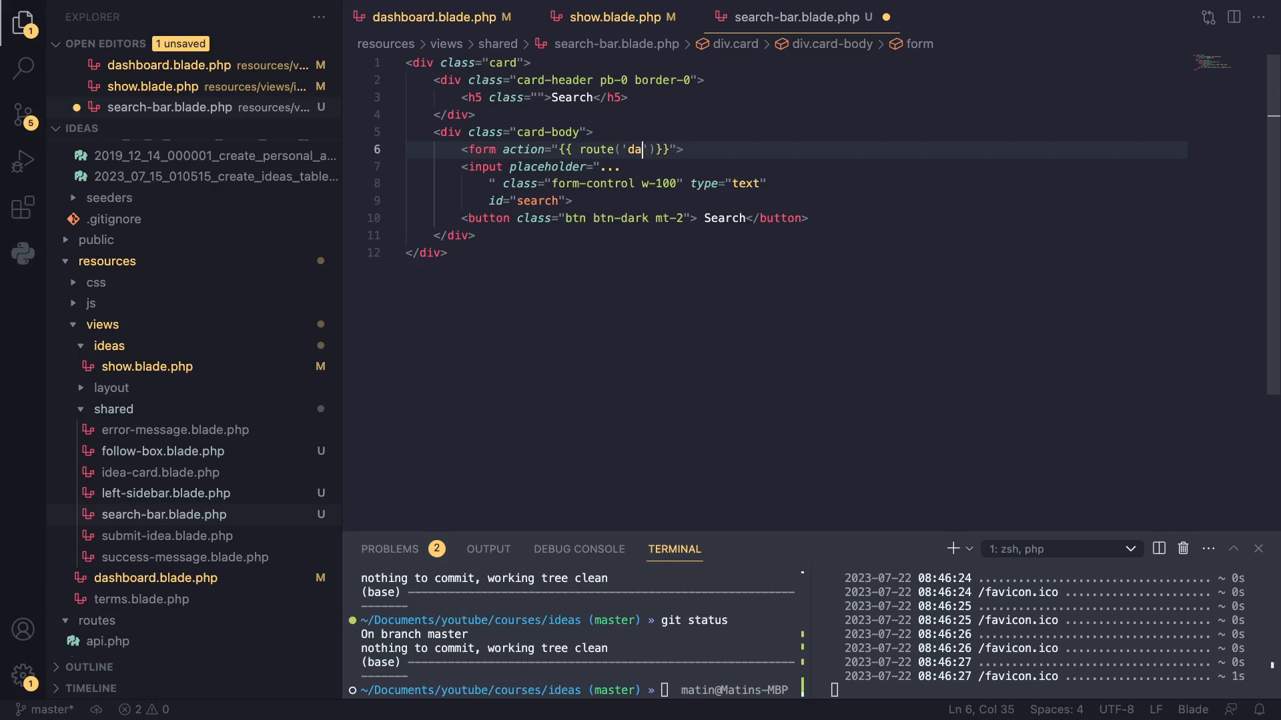
type("shboard")
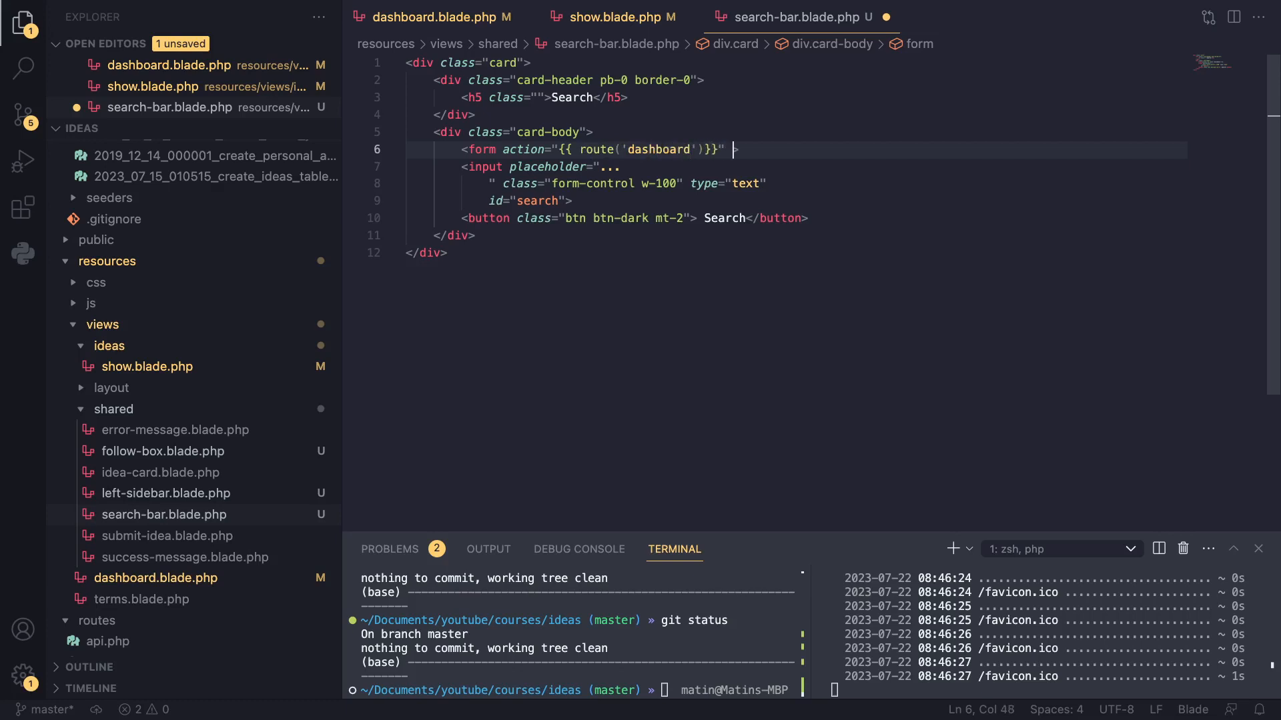
type("method=\"GET")
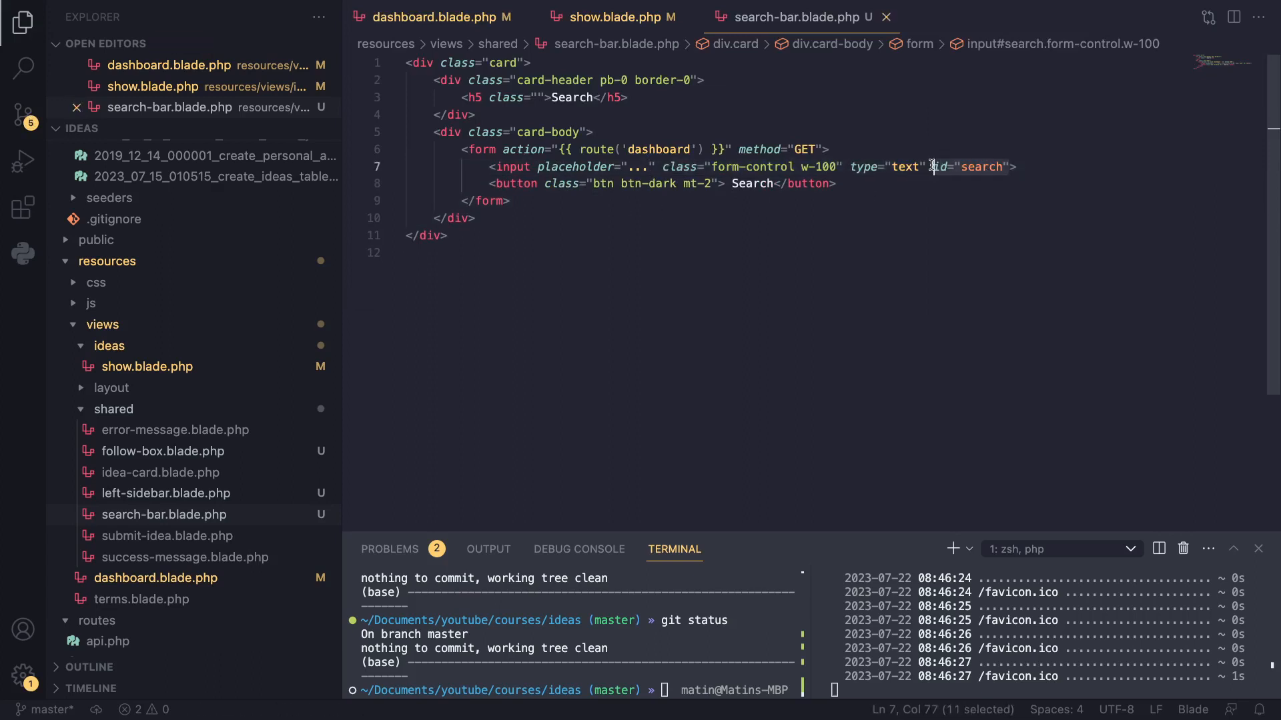
Replace the input's id="search" attribute with name="search"
key("Backspace")
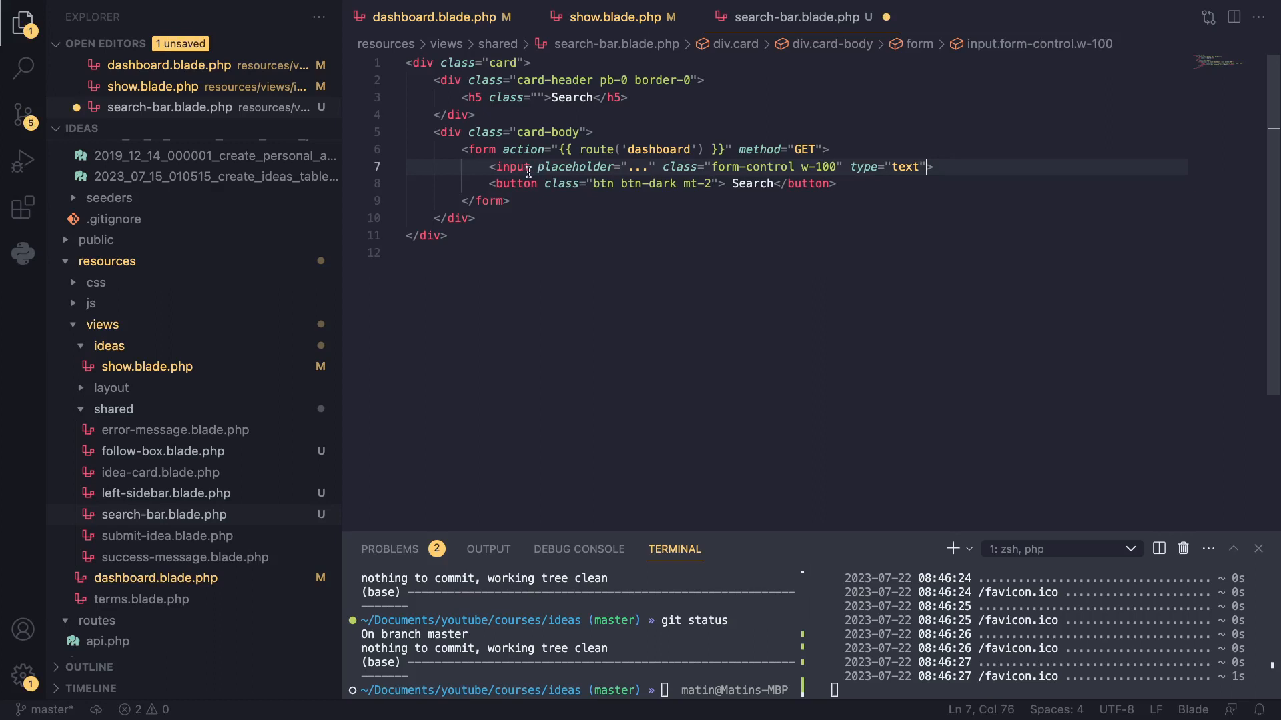
type("name=\"\"")
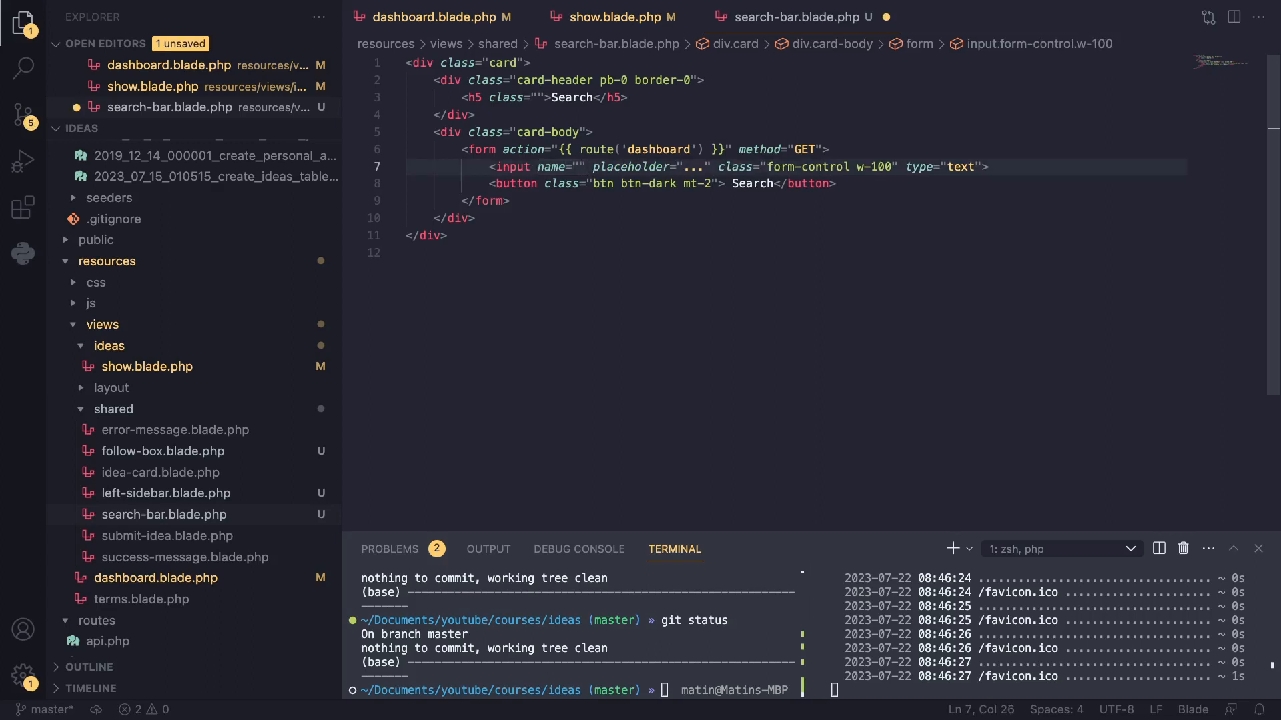
type("search")
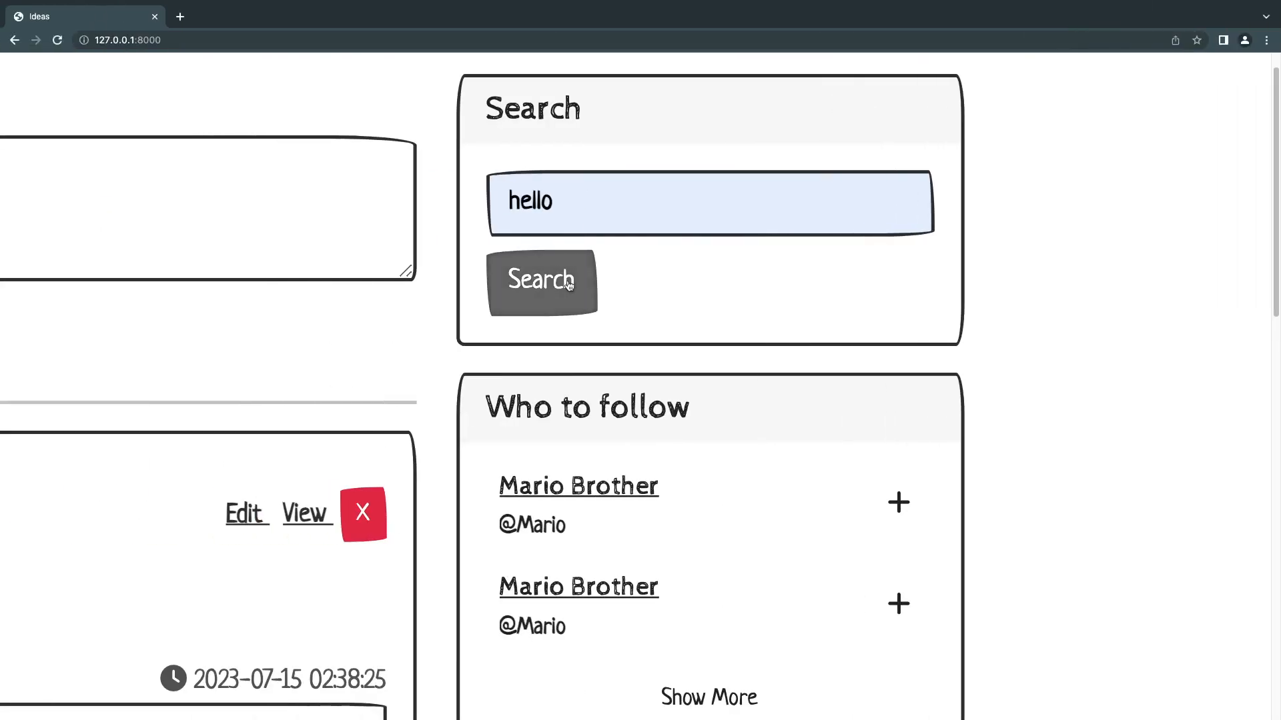
Submit a dashboard search for 'test'
scroll("down", 3)
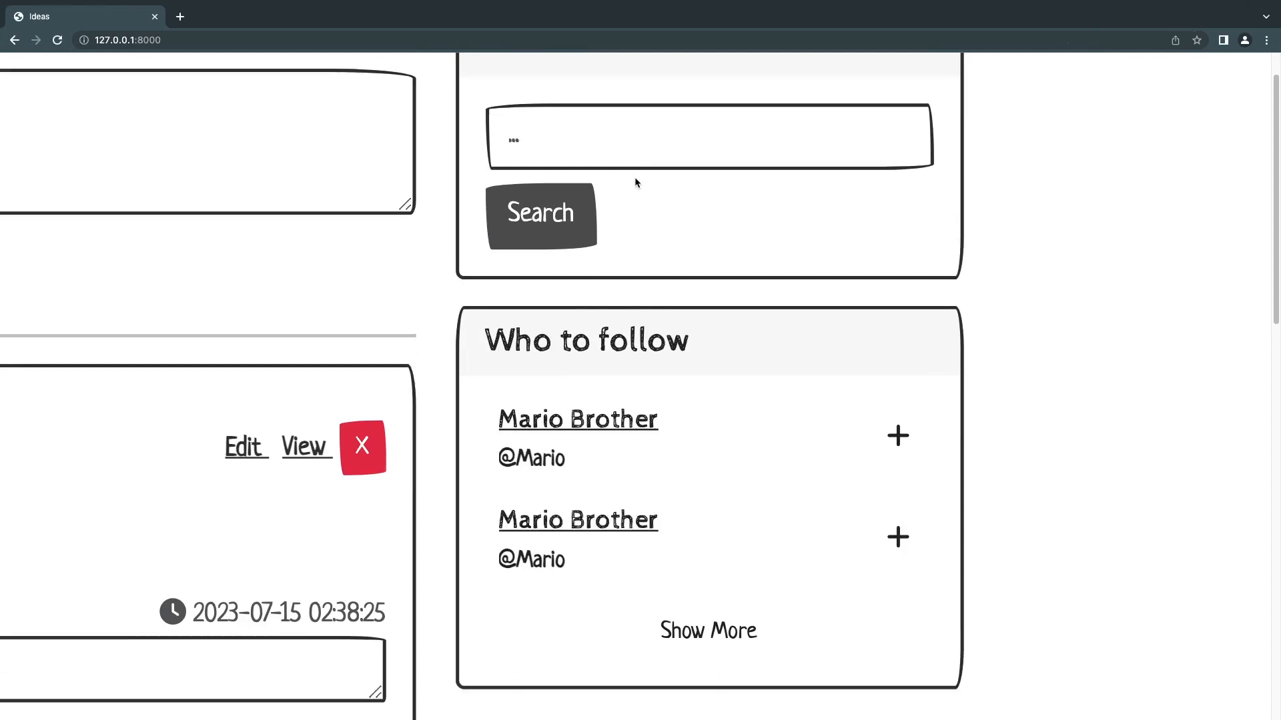
type("test")
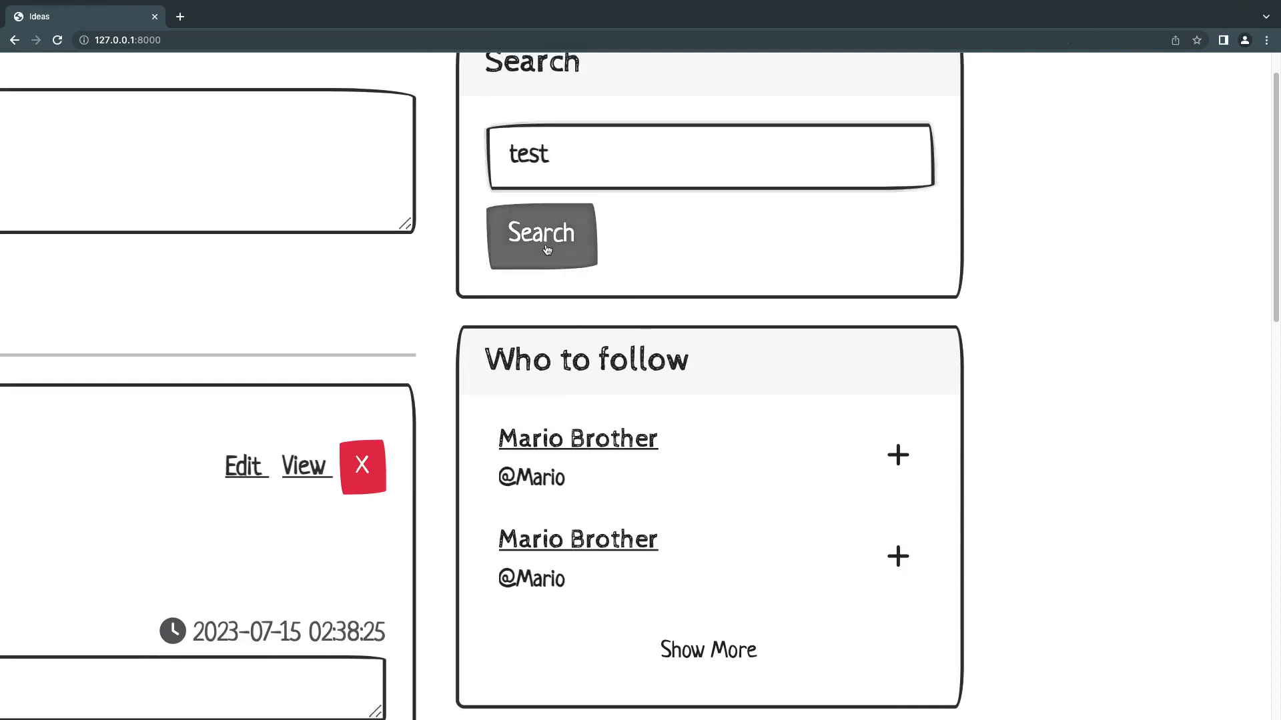
left_click(540, 234)
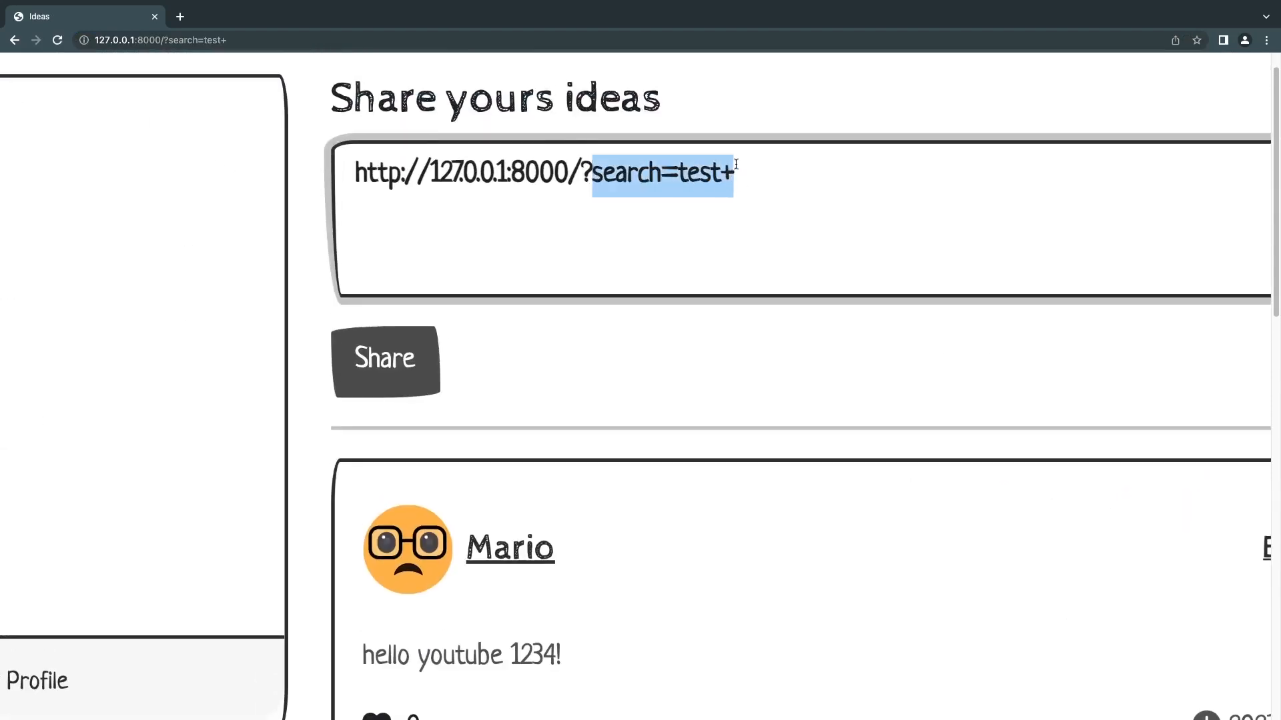
Copy the resulting ?search=test URL into the Share ideas box and highlight the query part
left_click(588, 172)
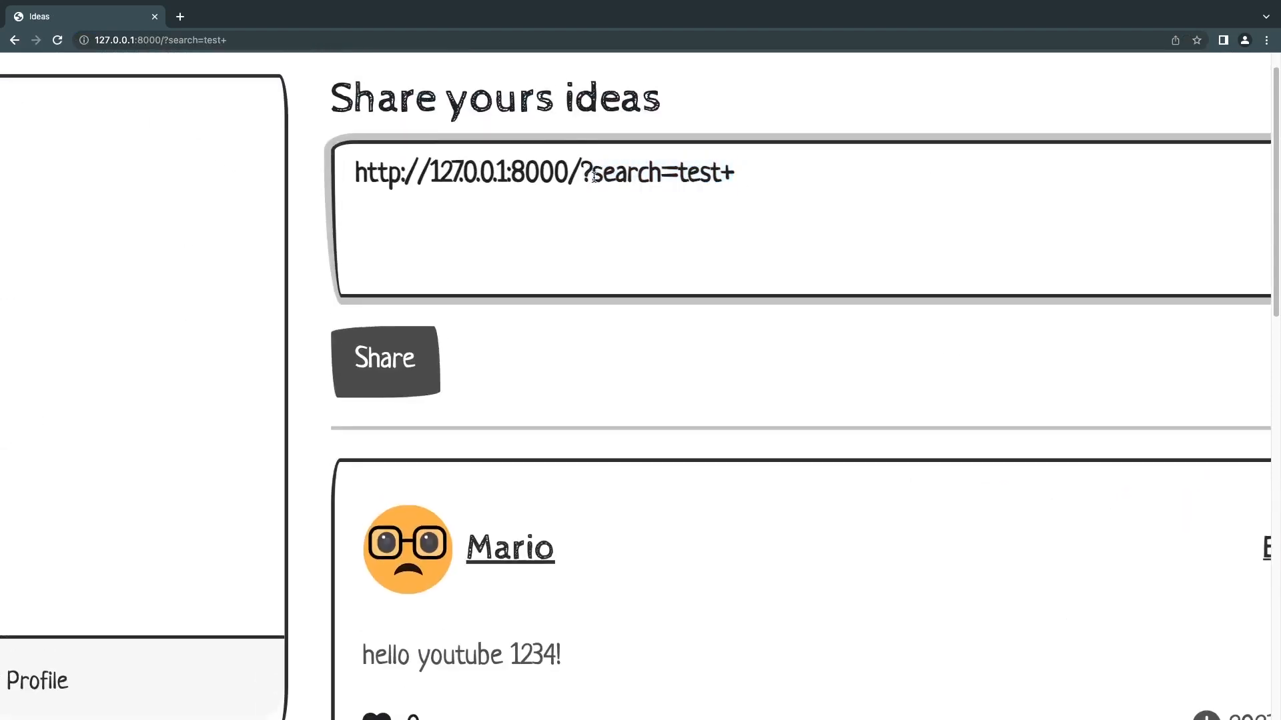
double_click(629, 172)
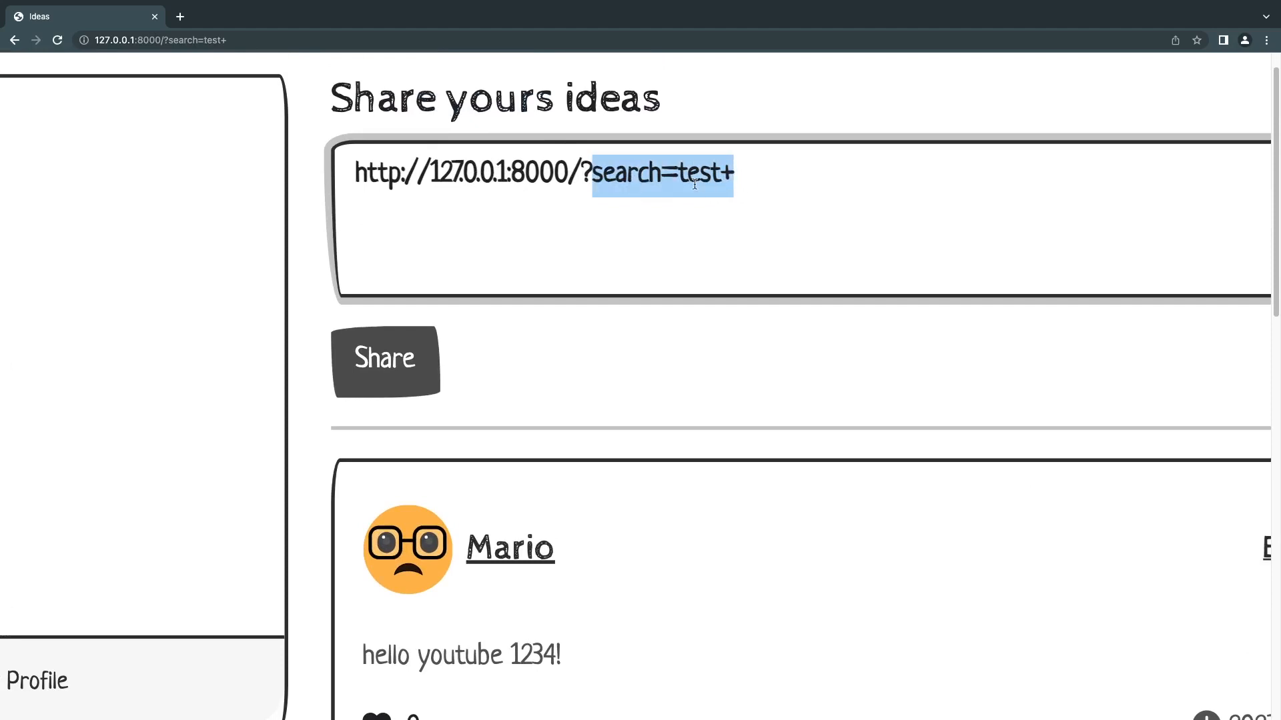
left_click(735, 174)
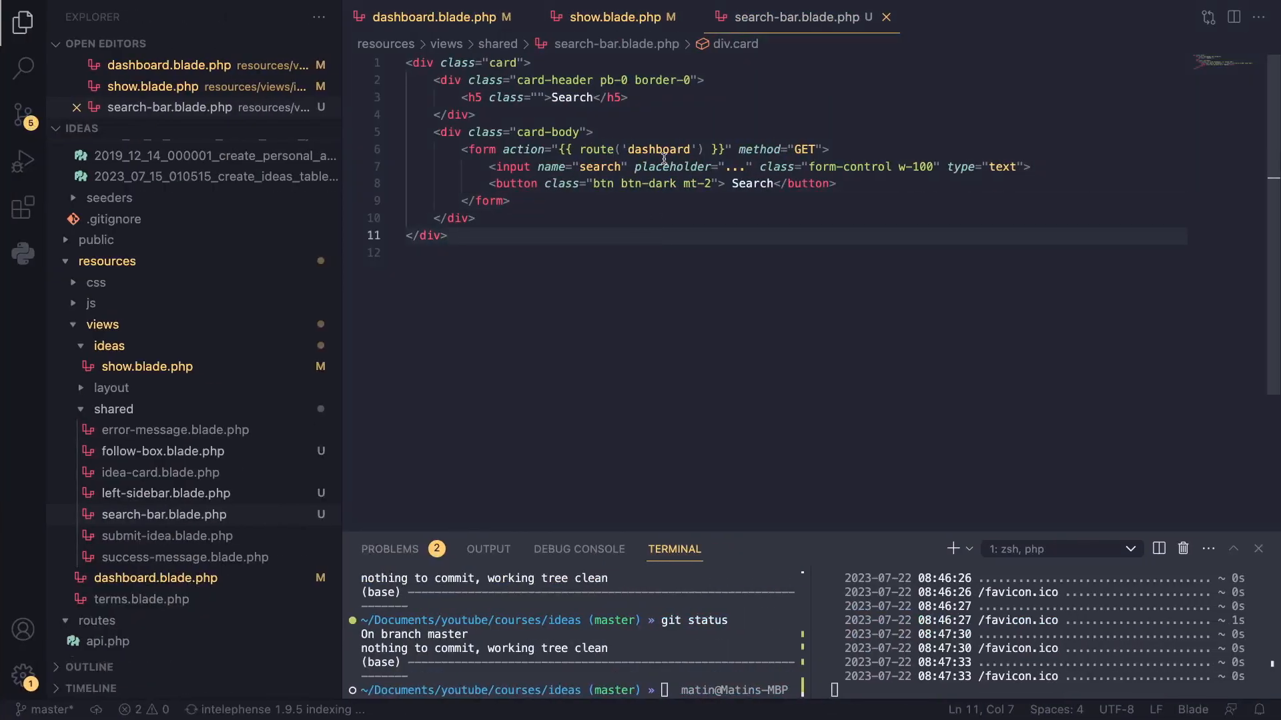
Open DashboardController.php via Quick Open by searching 'dashbo'
type("dashbo")
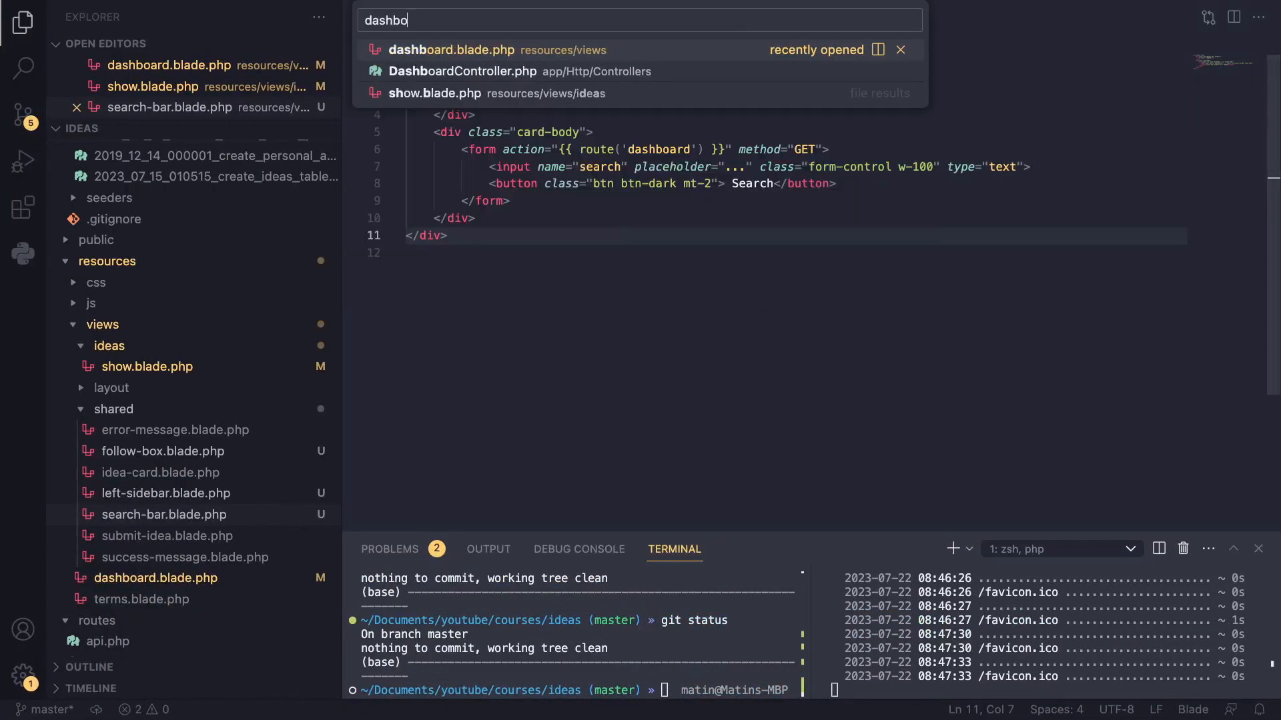
left_click(461, 71)
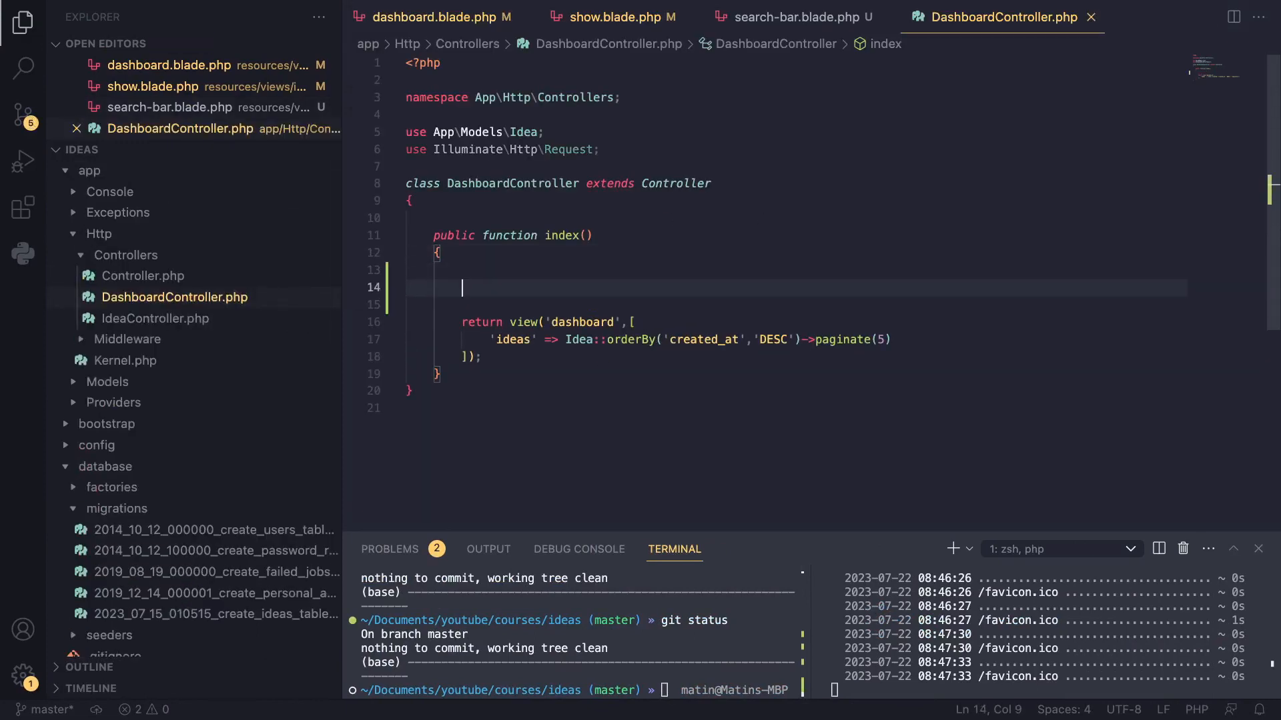
mouse_move(611, 312)
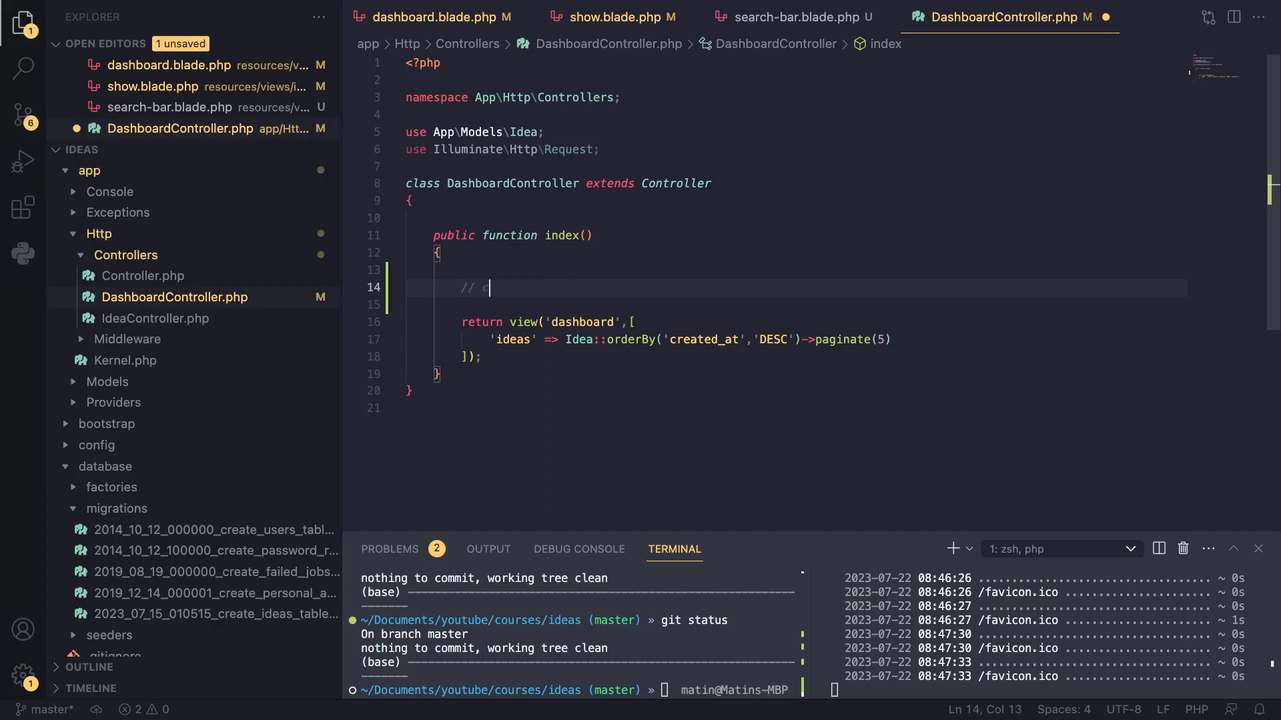
Write planning comments in index() about checking the search value against the database, then begin an if
type("check if a")
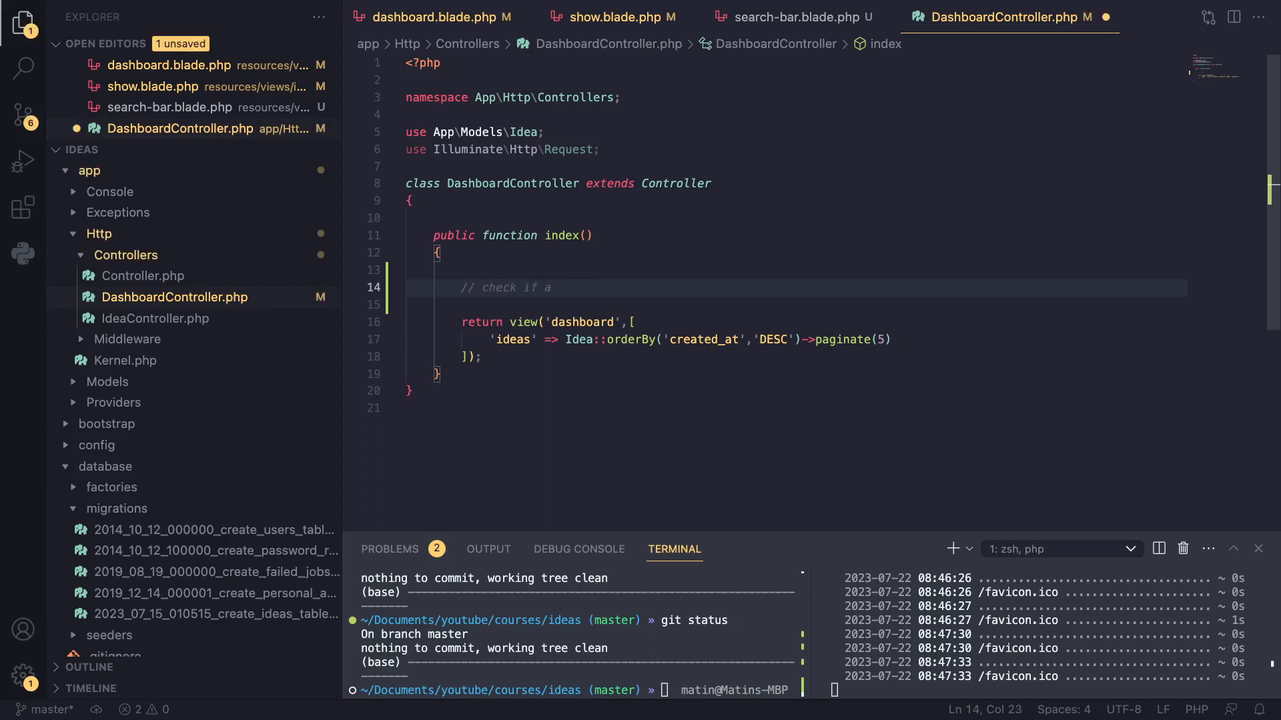
type("here is a serach")
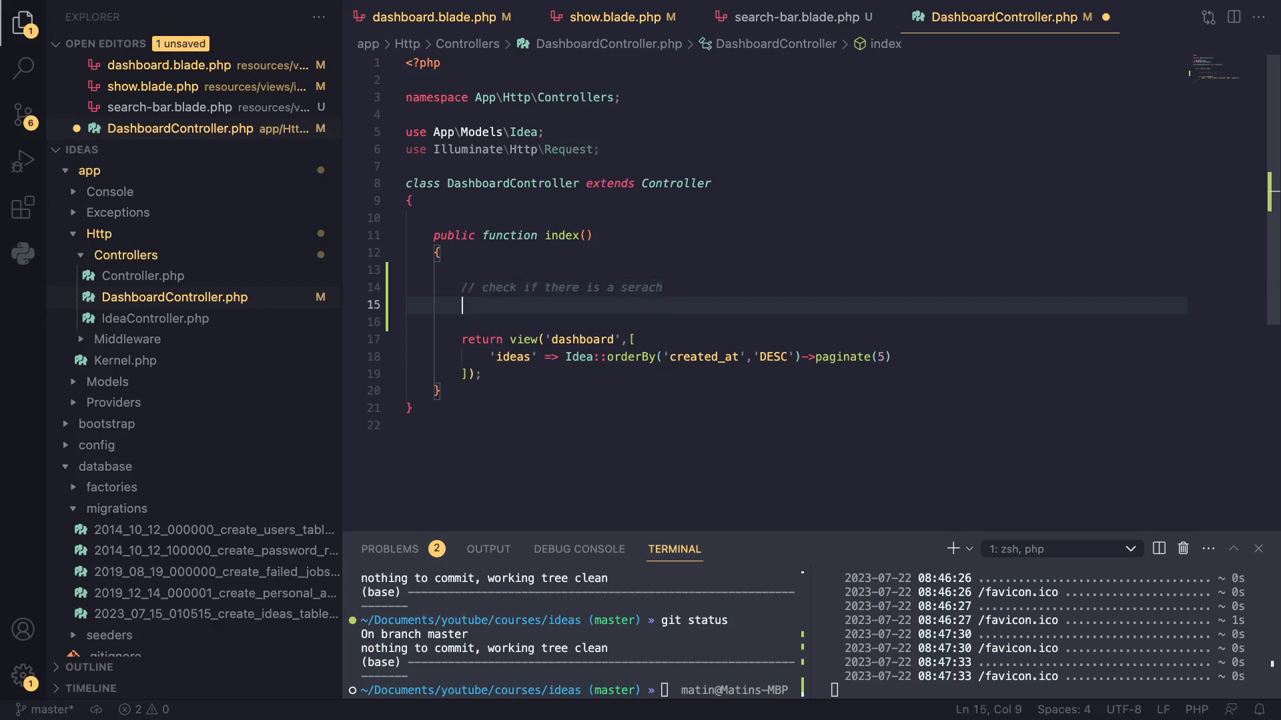
type("// if there is,")
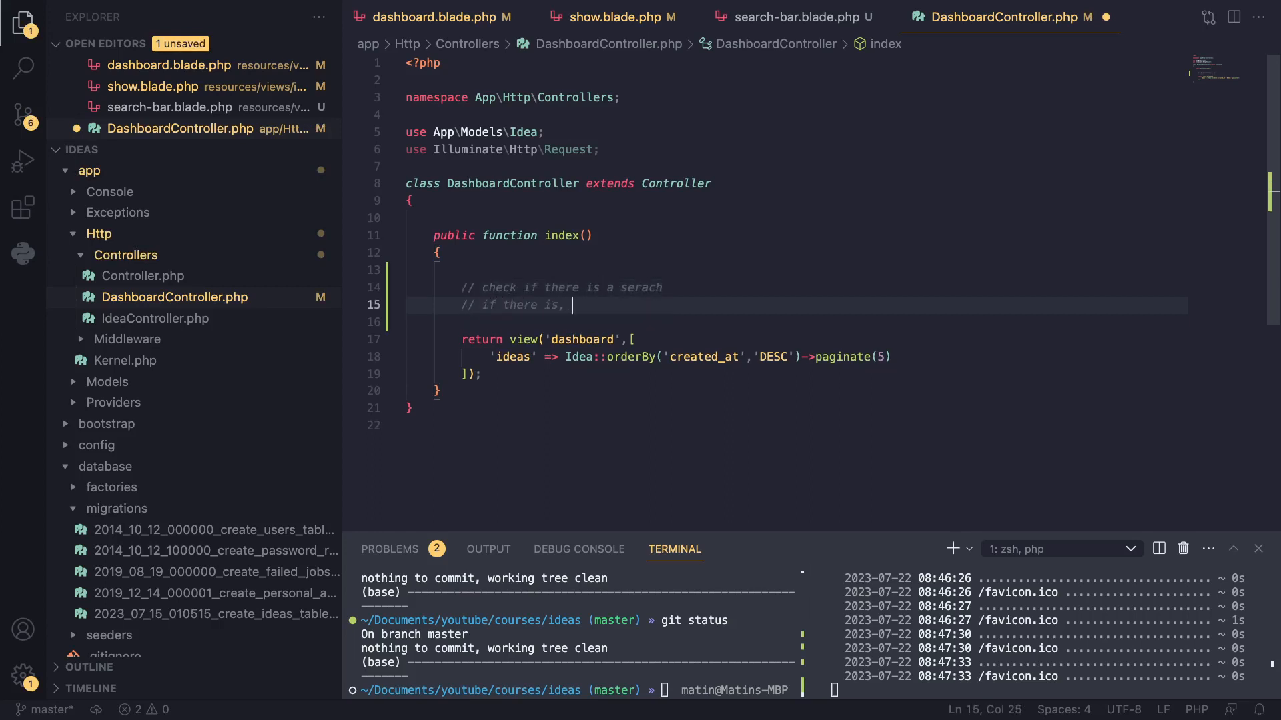
type("c")
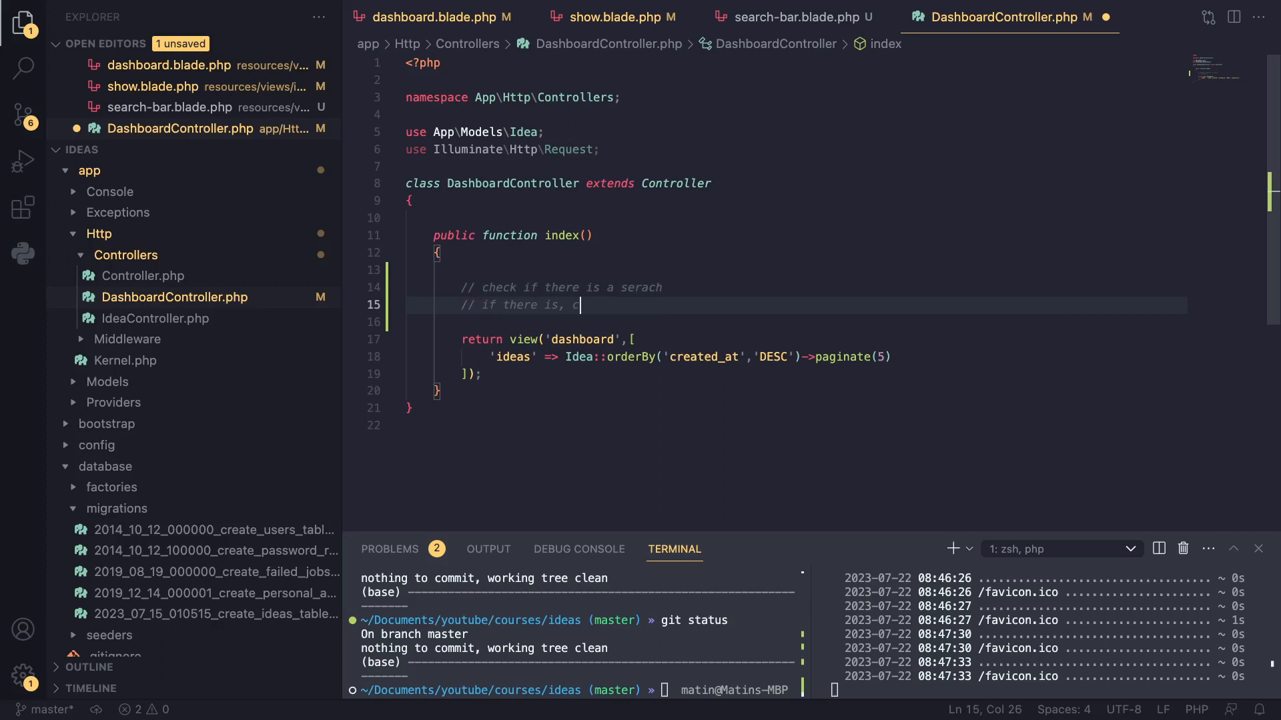
type("heck the")
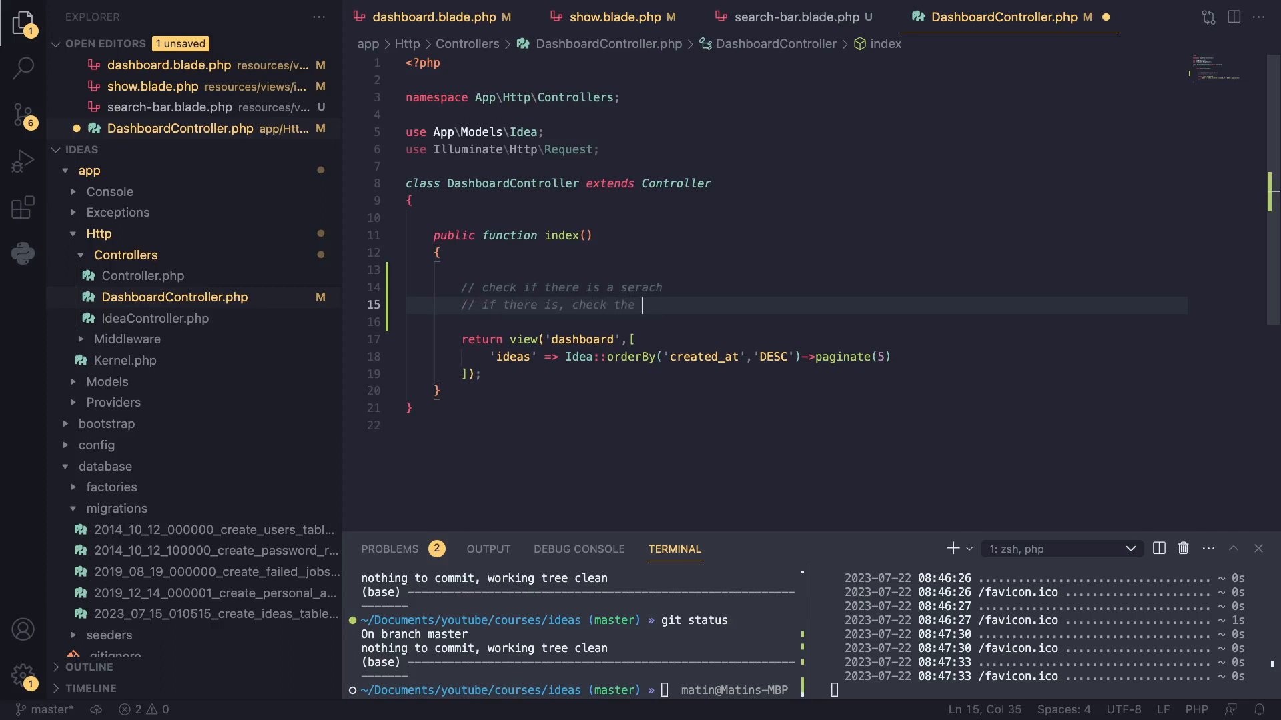
type("serach value")
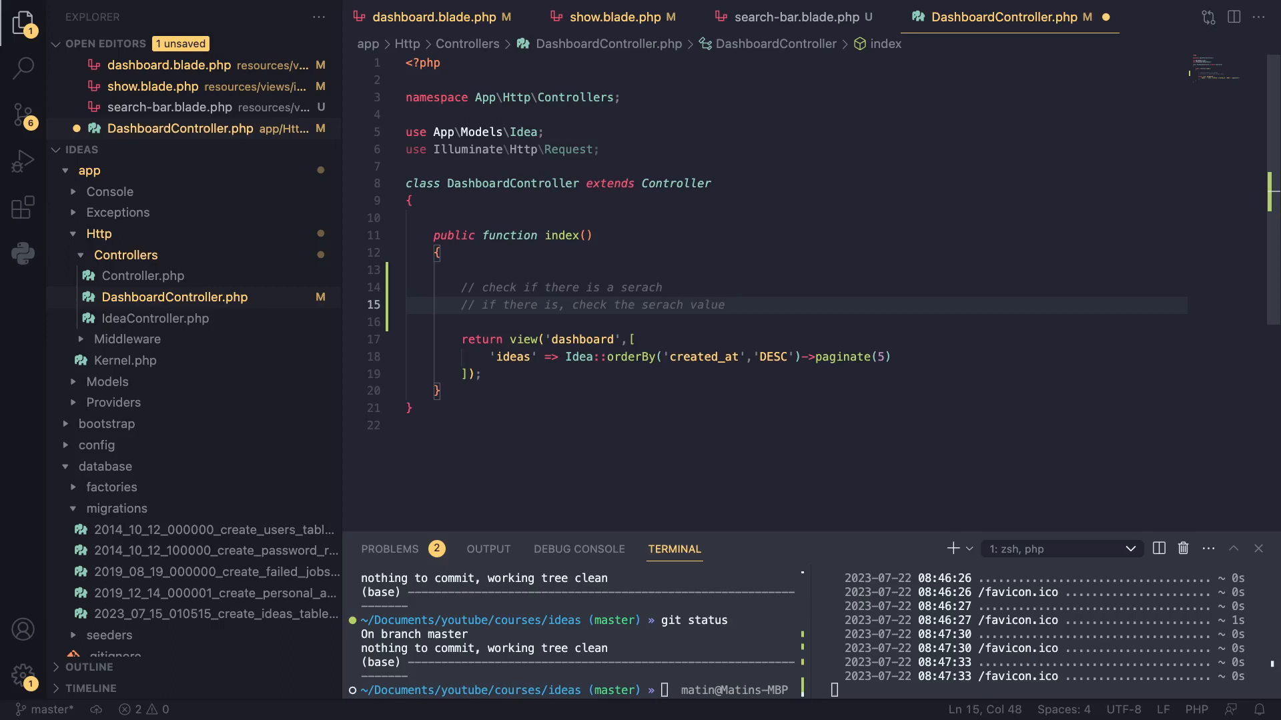
type("with our database")
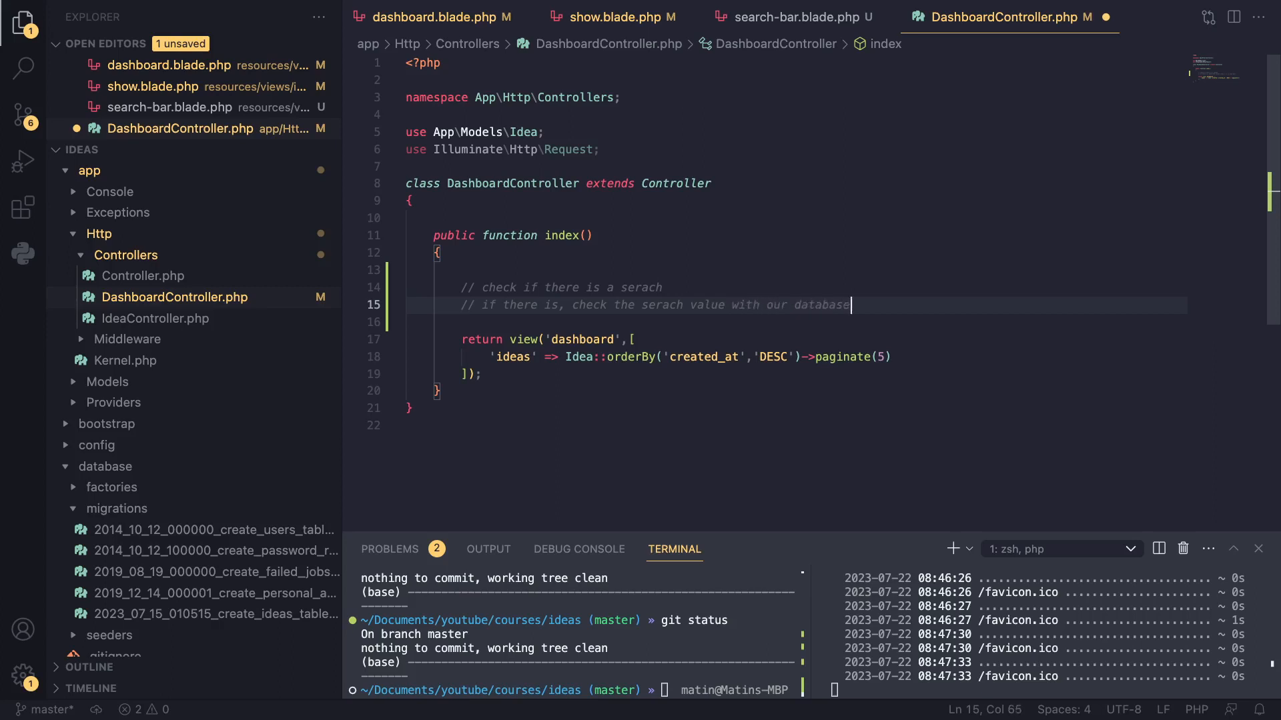
type("if")
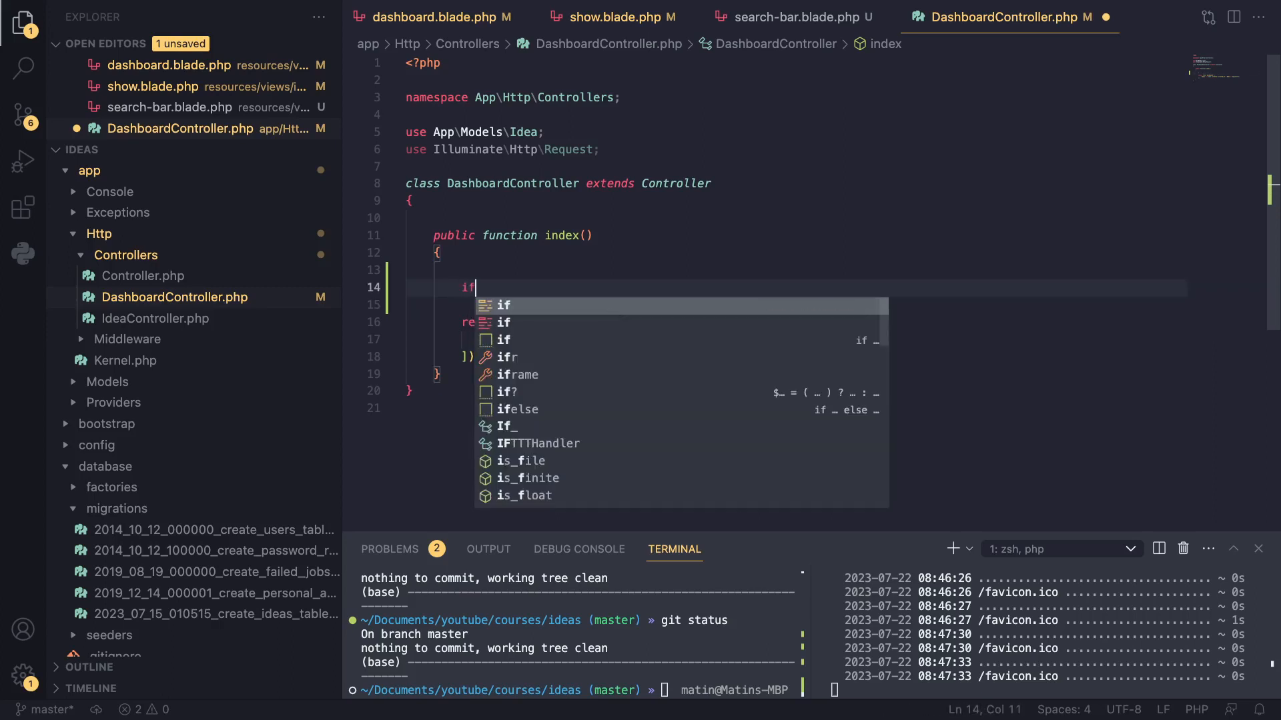
Complete the condition as if(request()->has('search')){ } with an empty block and save
type("(requset)")
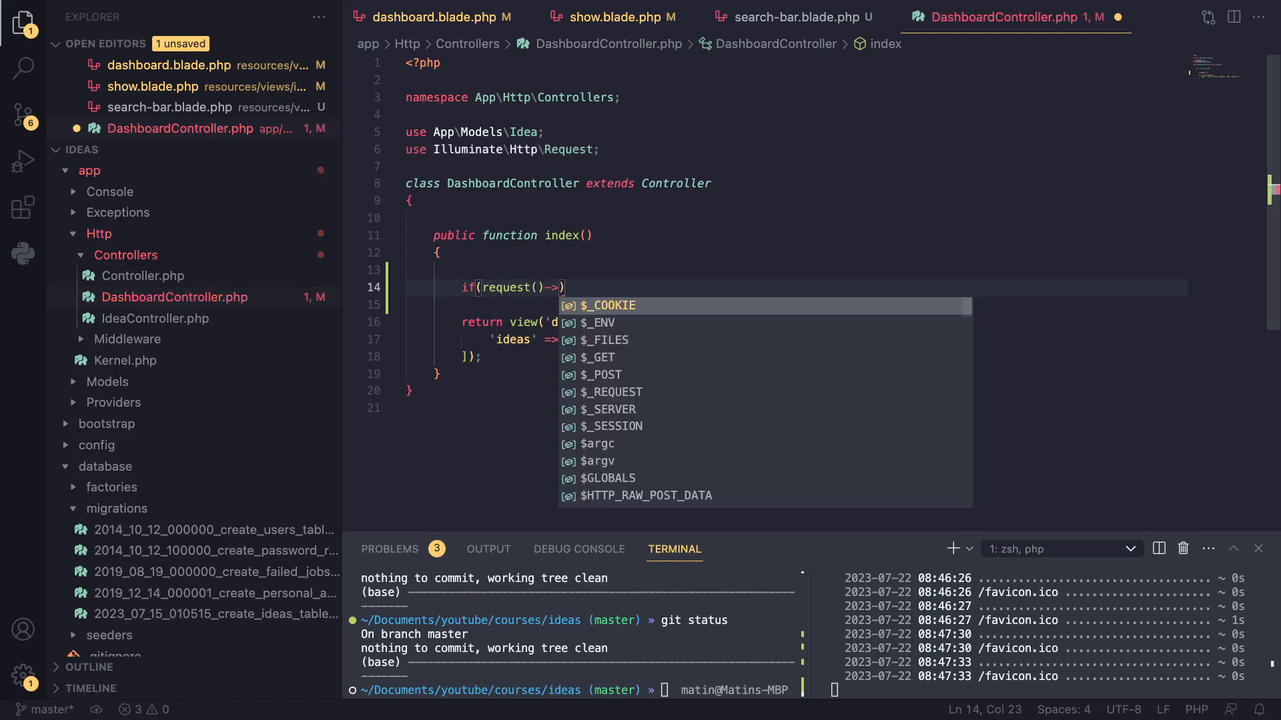
type("has(")
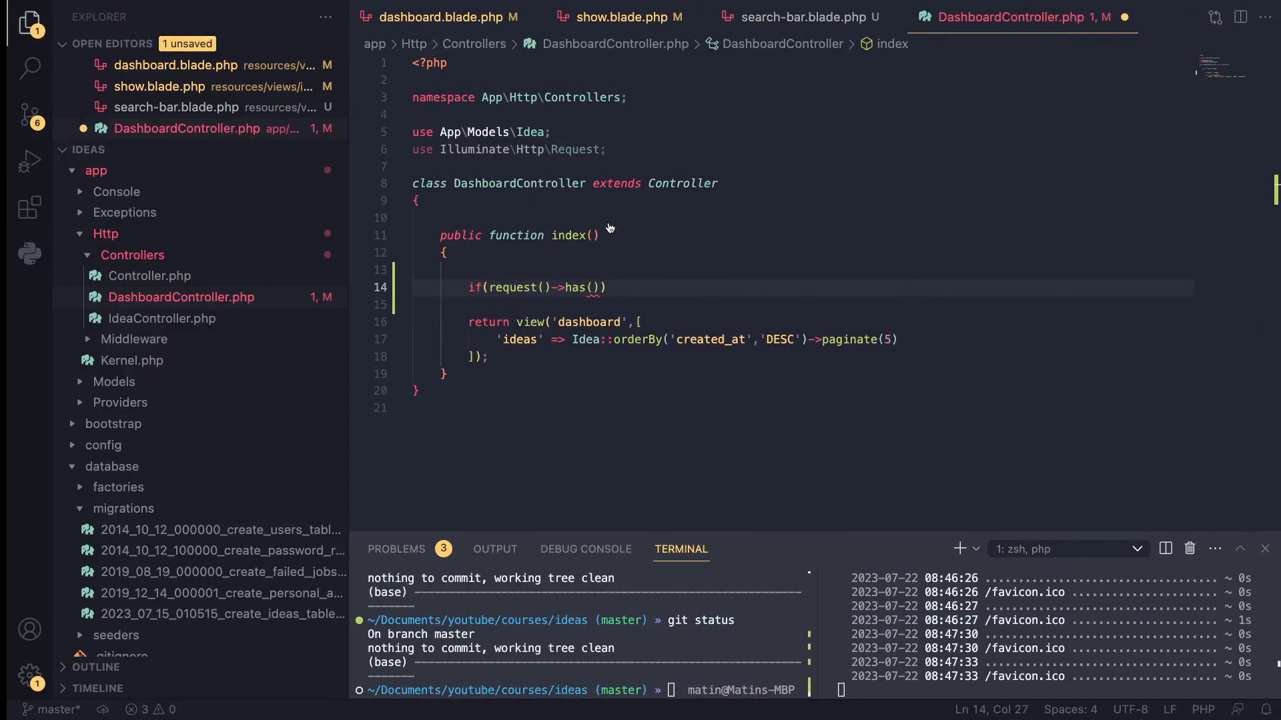
type("''")
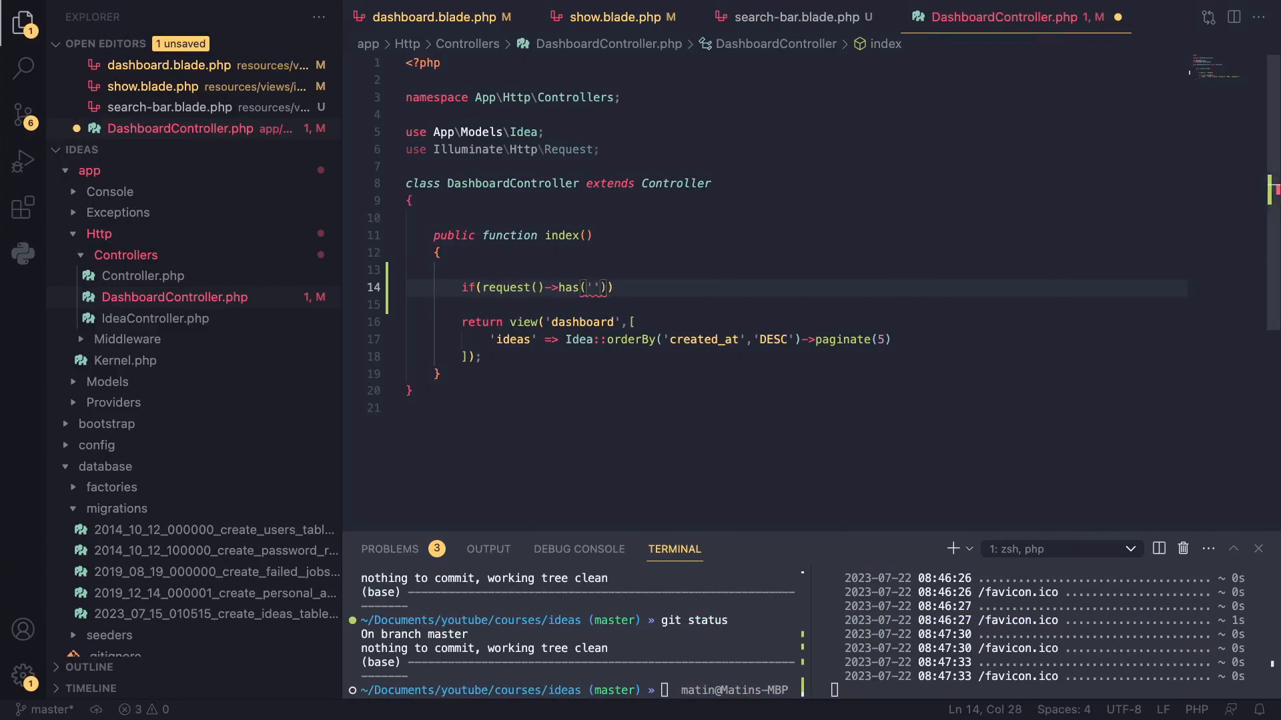
type("search")
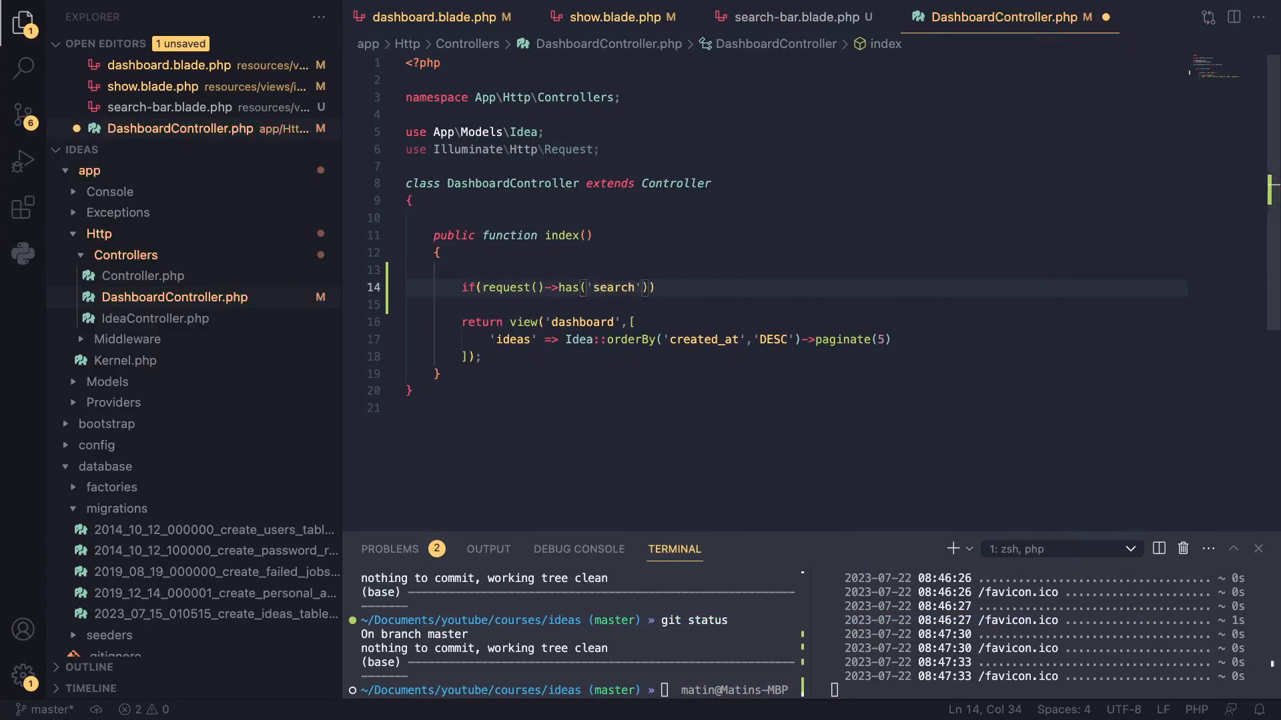
type("{")
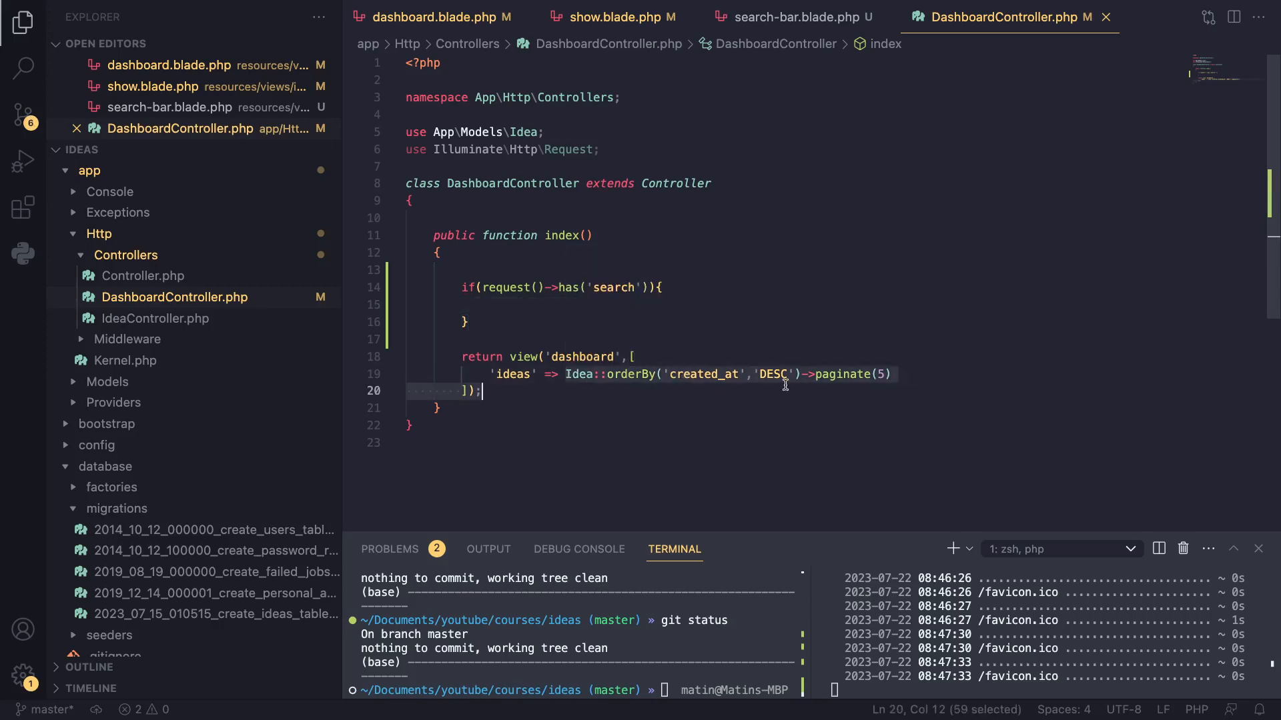
Extract Idea::orderBy('created_at','DESC') into $ideas and paginate from $ideas in the return
key("Backspace")
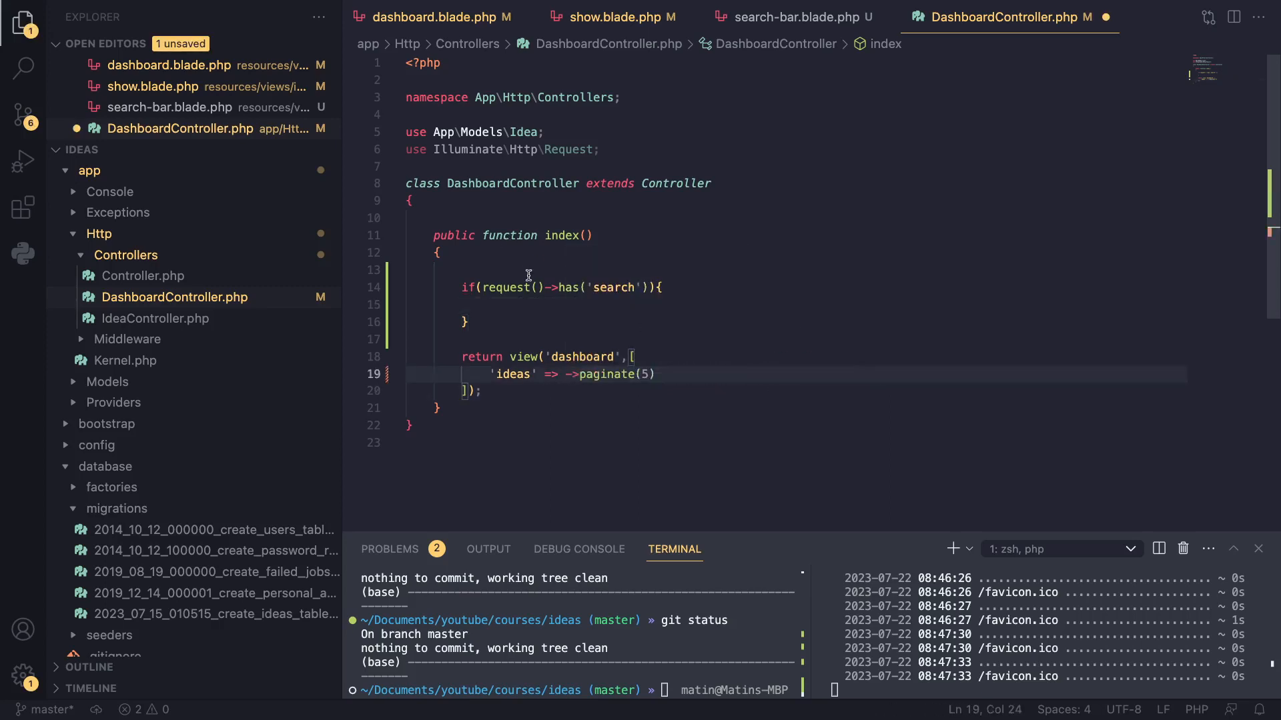
key("Enter")
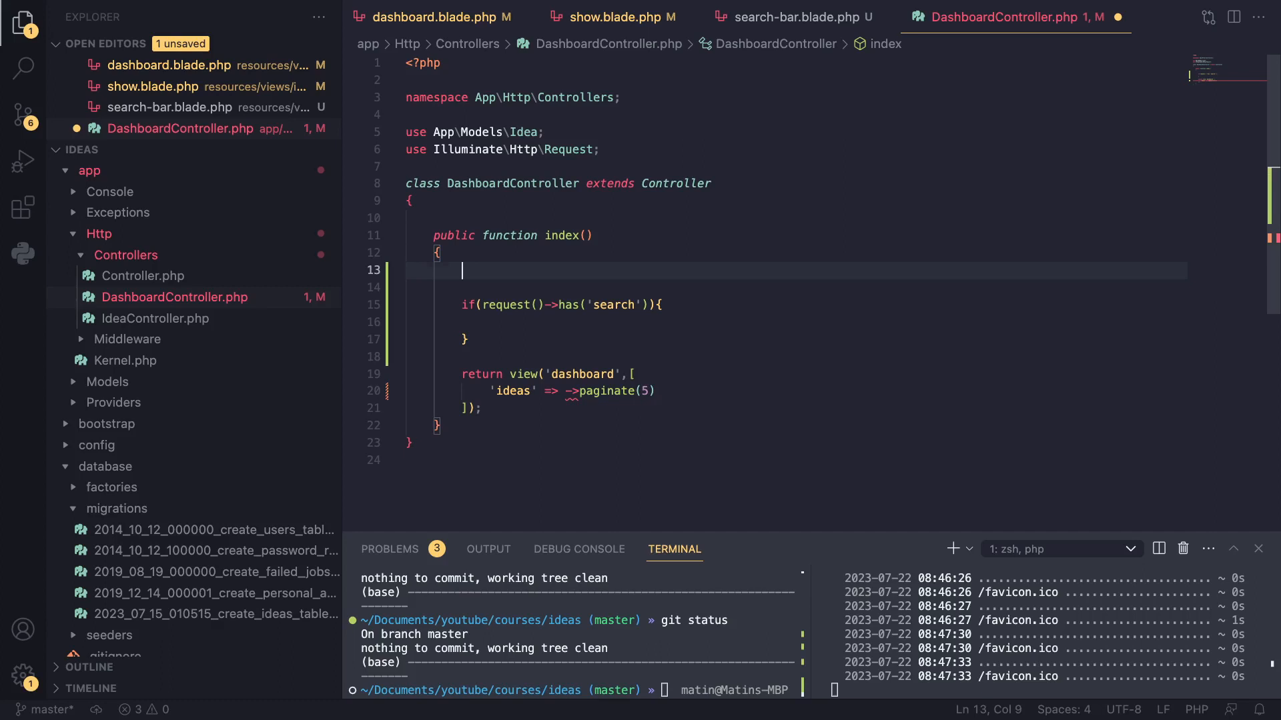
type("$")
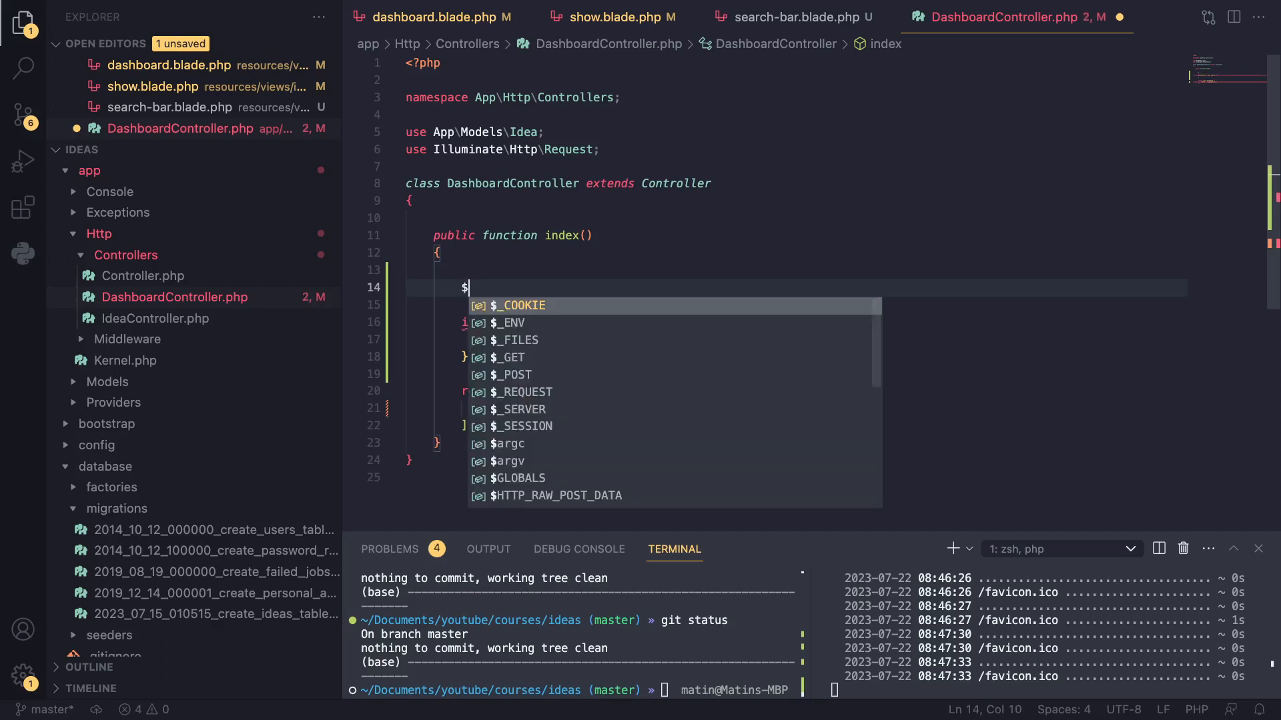
type("ideas = Idea::orderBy('created_at','DESC')")
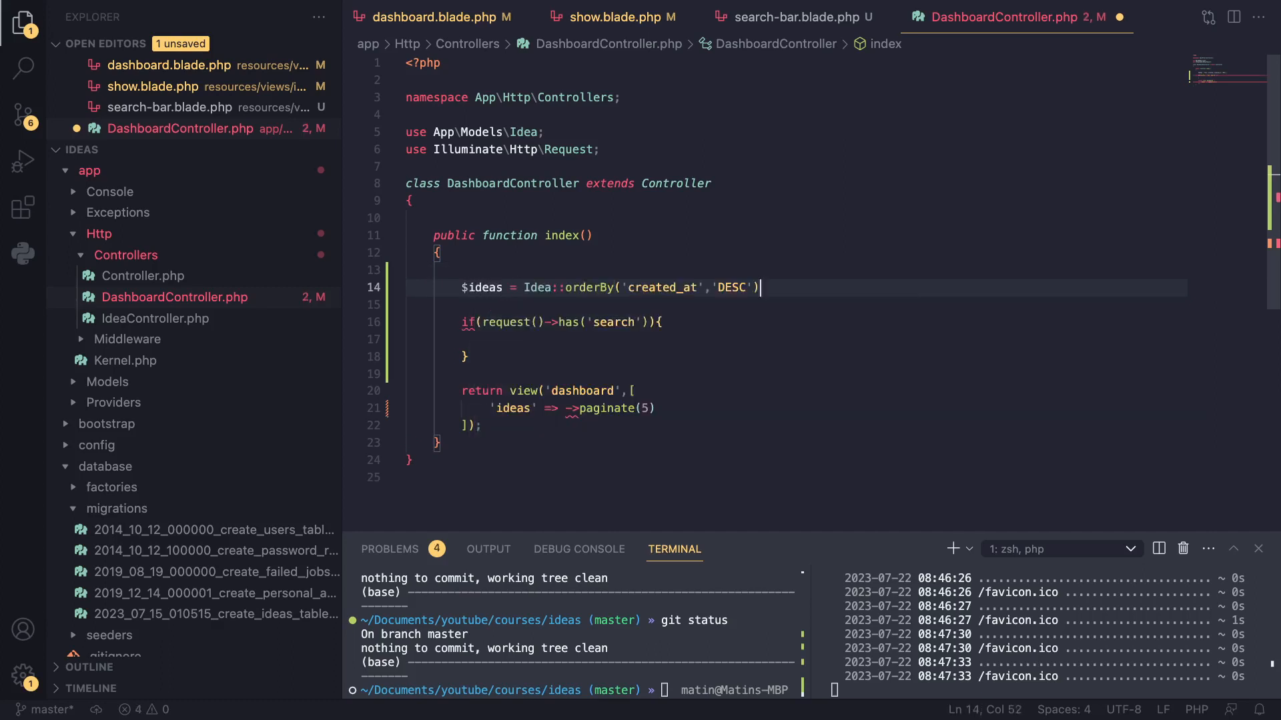
type(";")
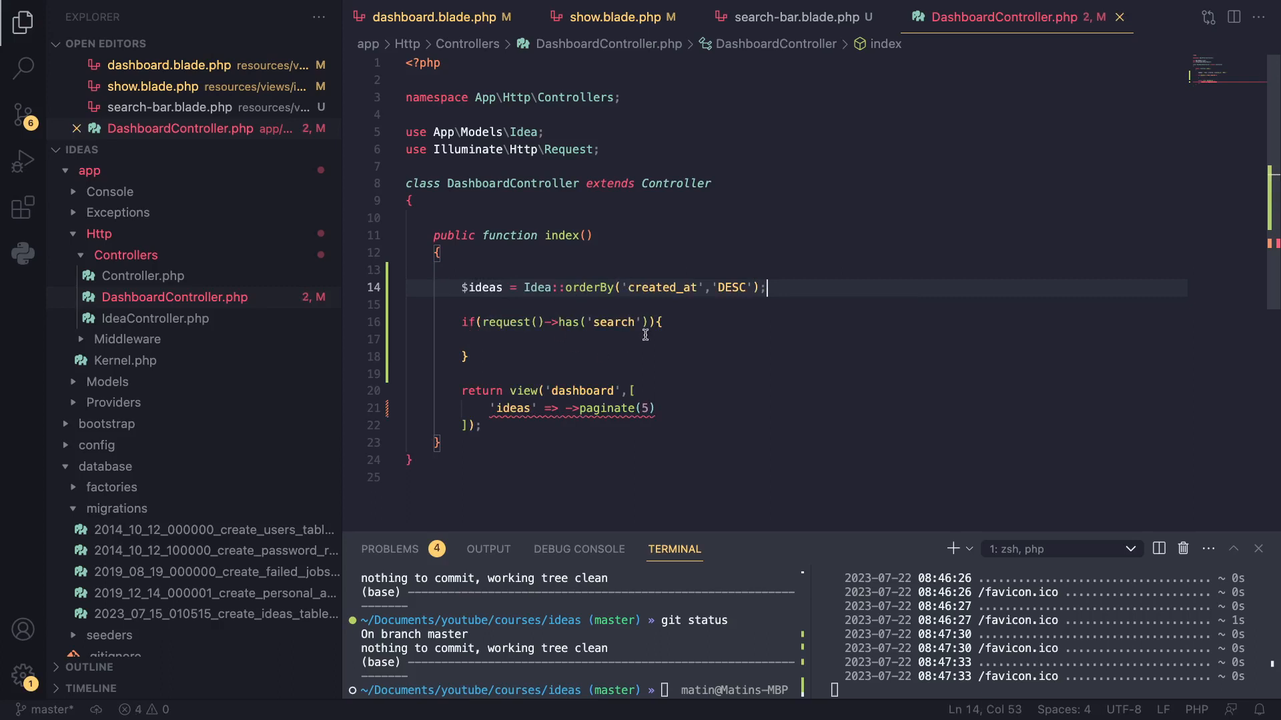
left_click(565, 408)
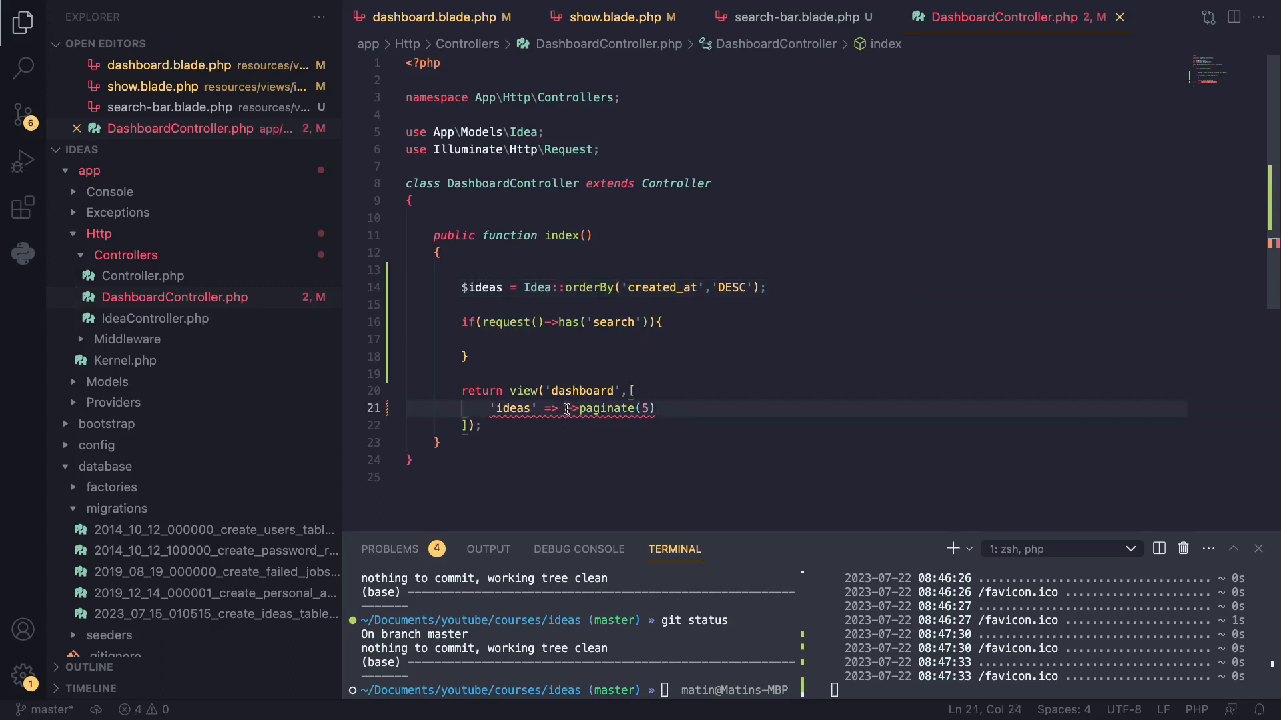
type("$ideas")
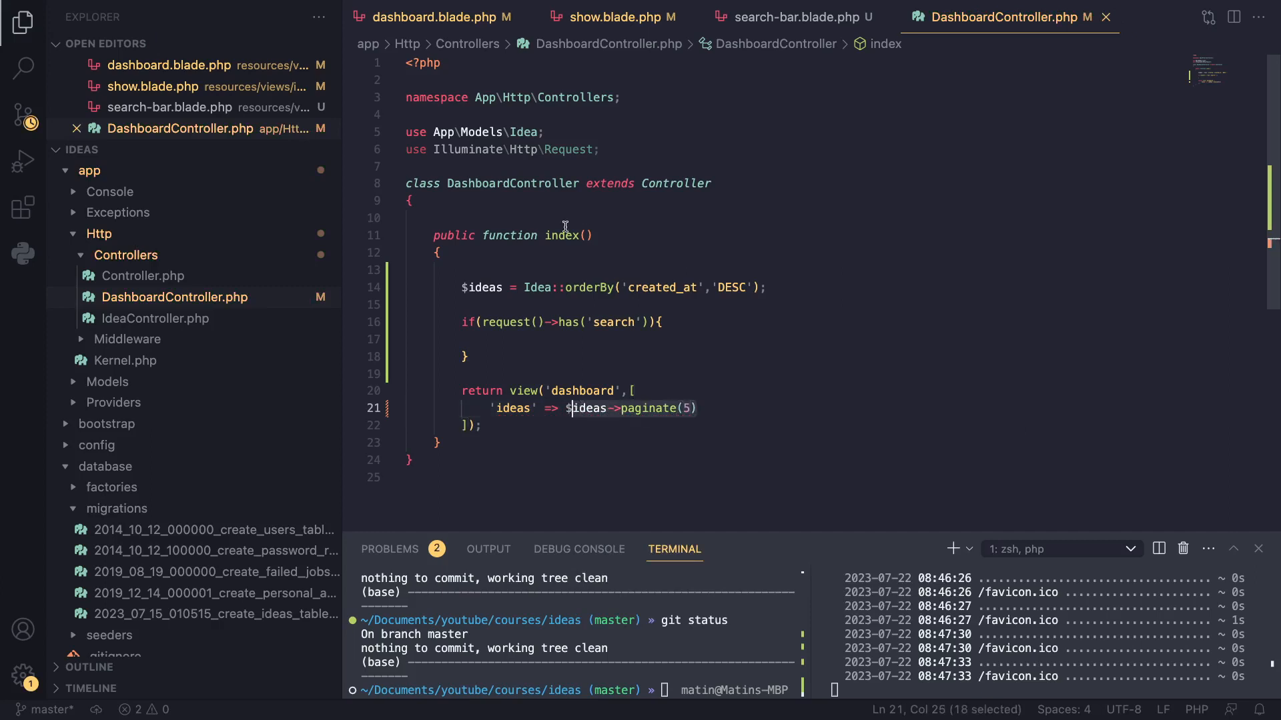
left_click(700, 408)
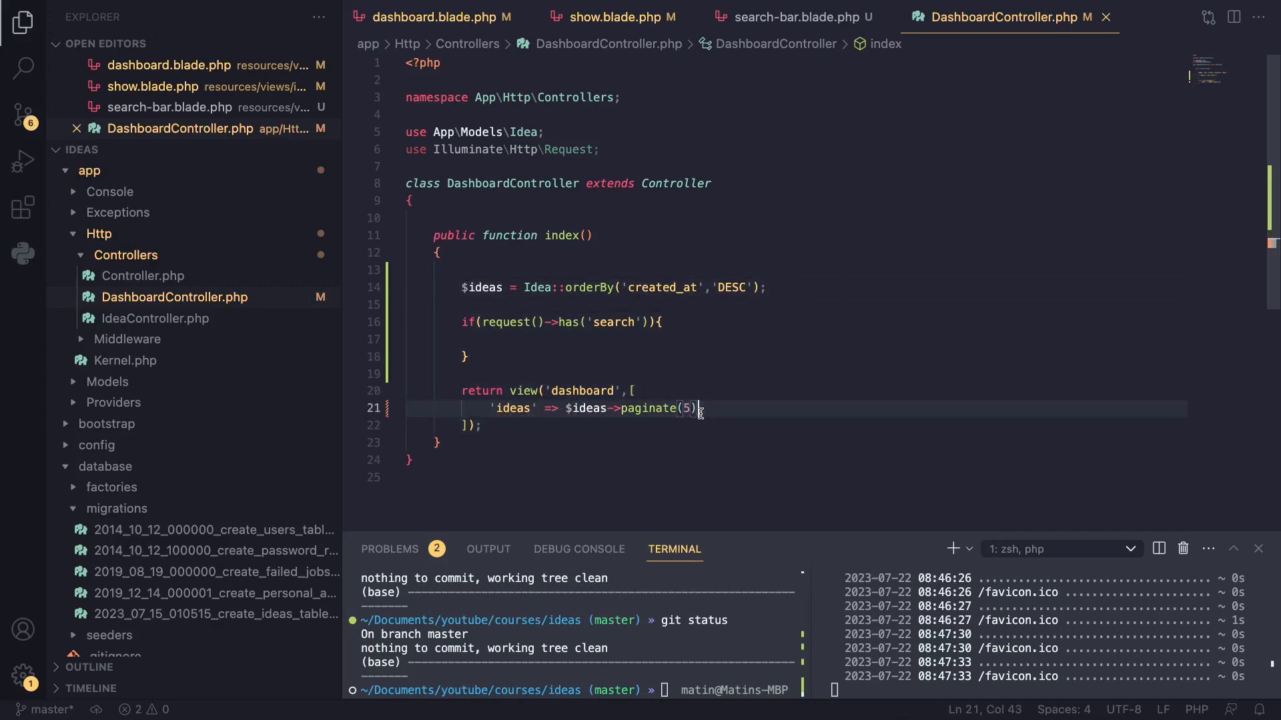
Write $ideas = $ideas inside the search block and start a comment // where content = " above it
left_click(488, 339)
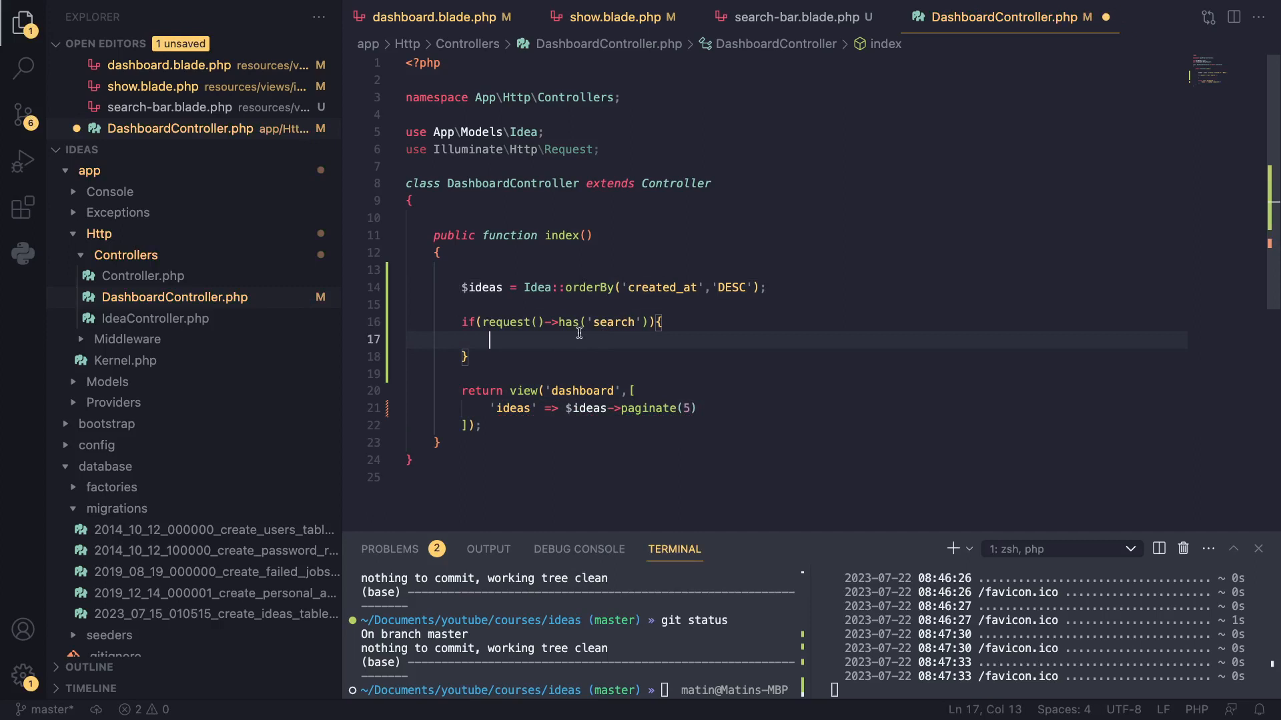
type("$ideas = $")
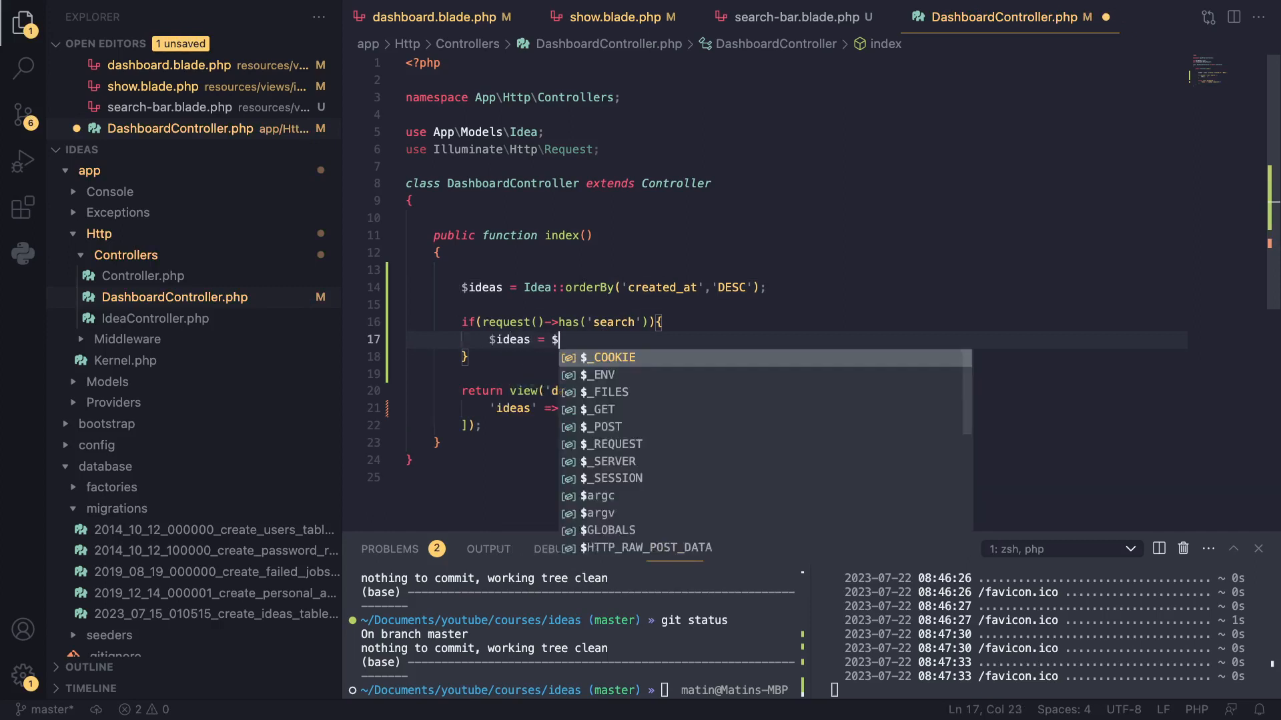
type("ideas")
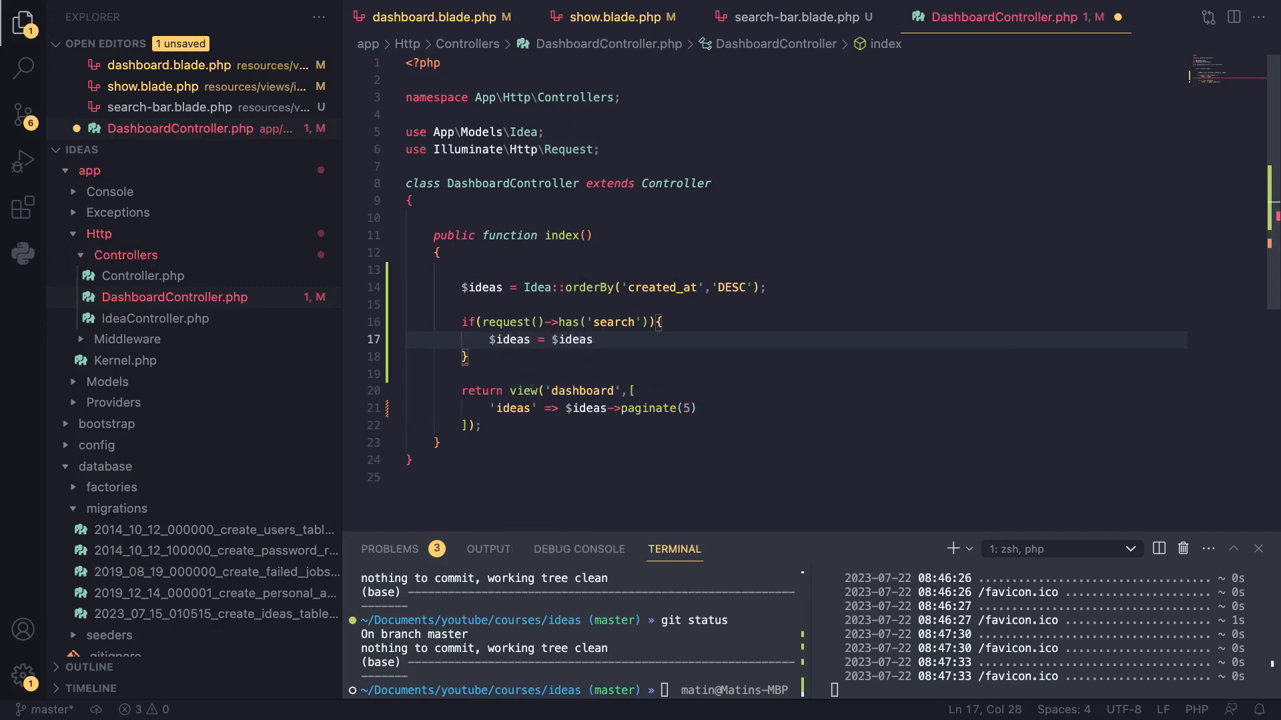
key("Enter")
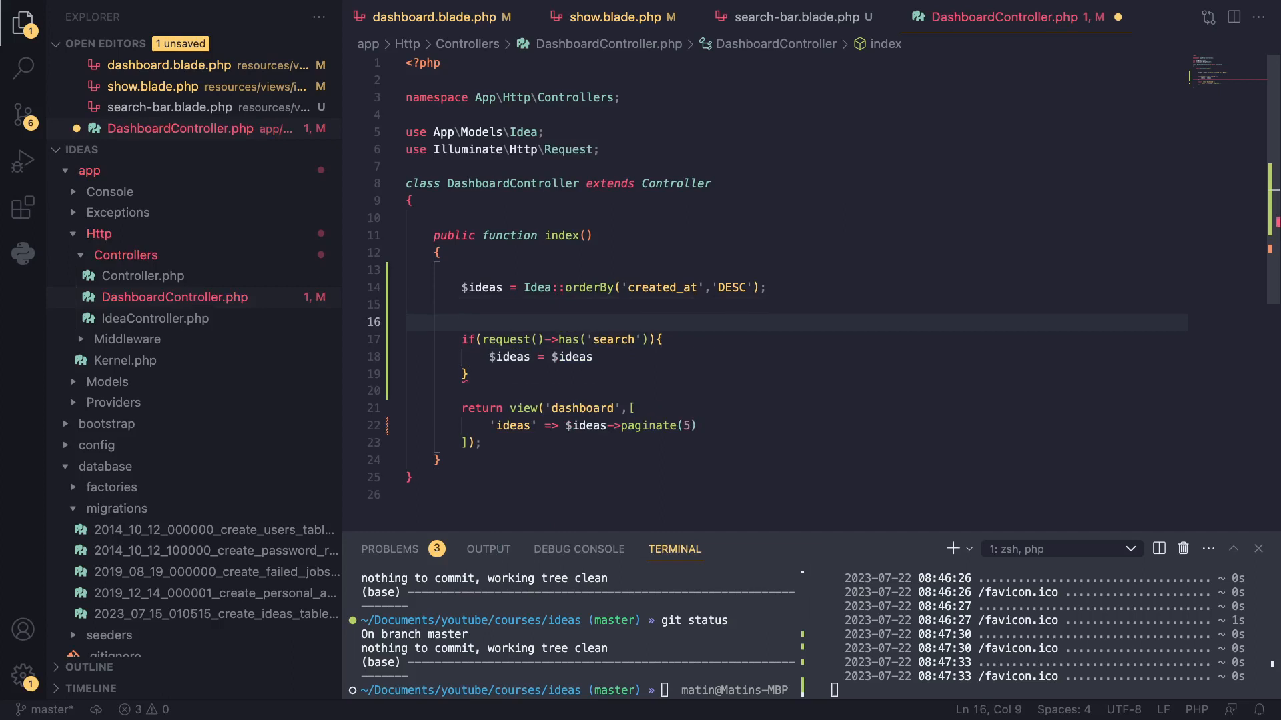
key("Enter")
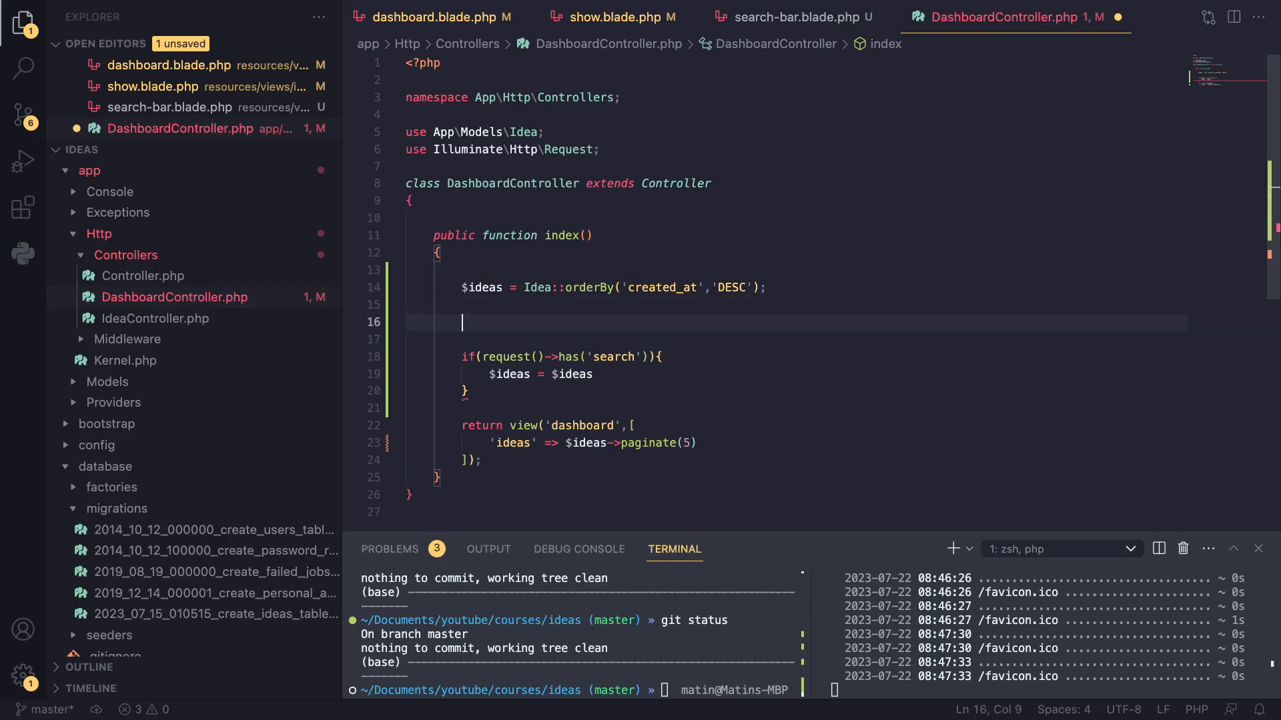
type("// where")
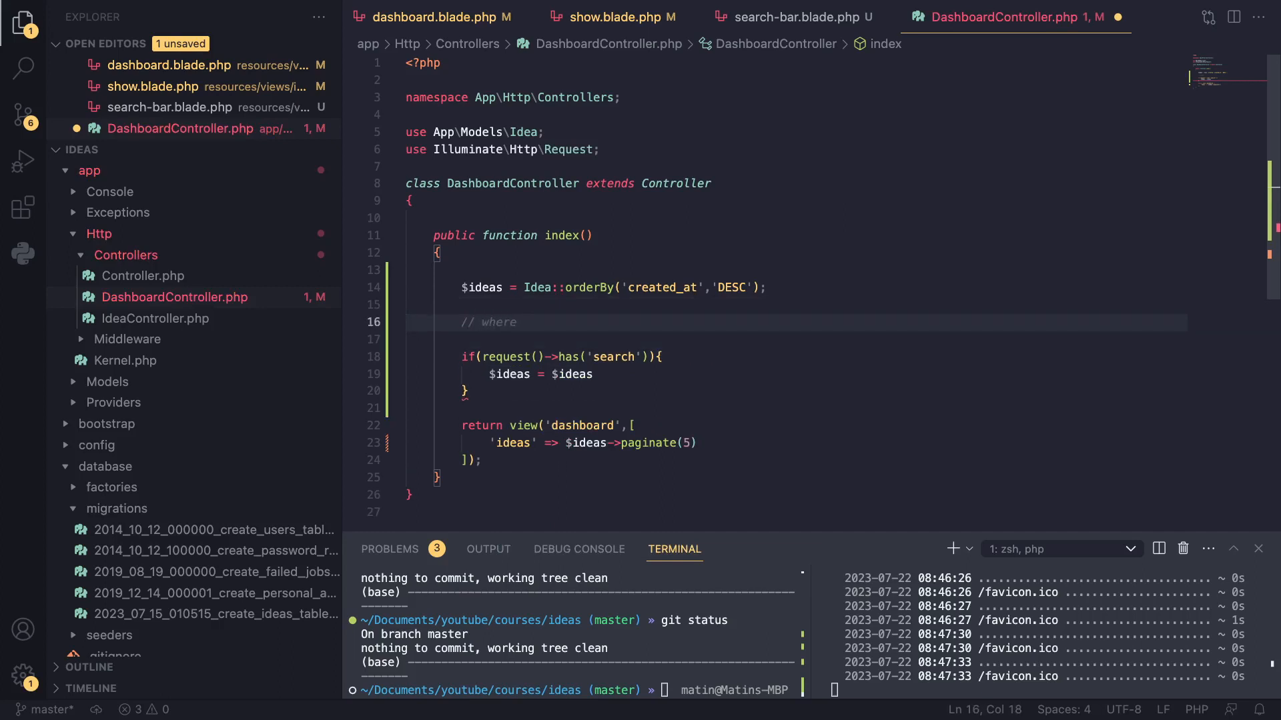
type("contet")
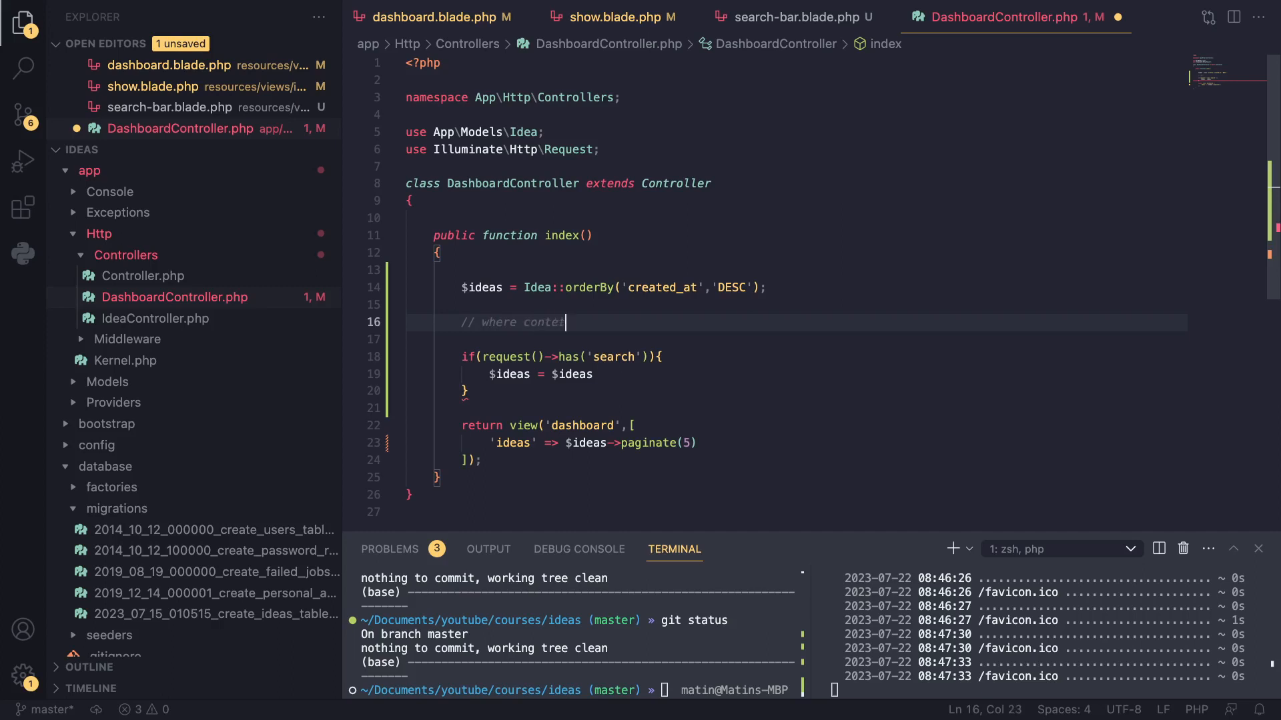
key("Backspace")
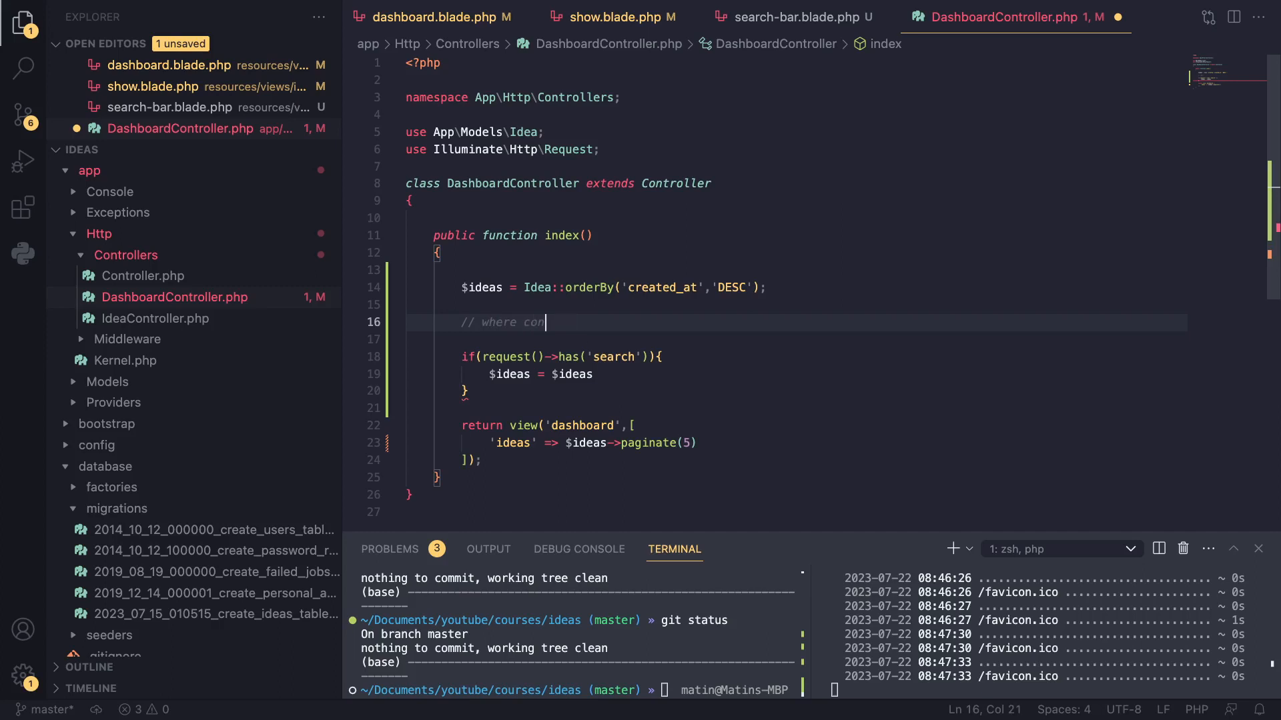
type("ntent = \"")
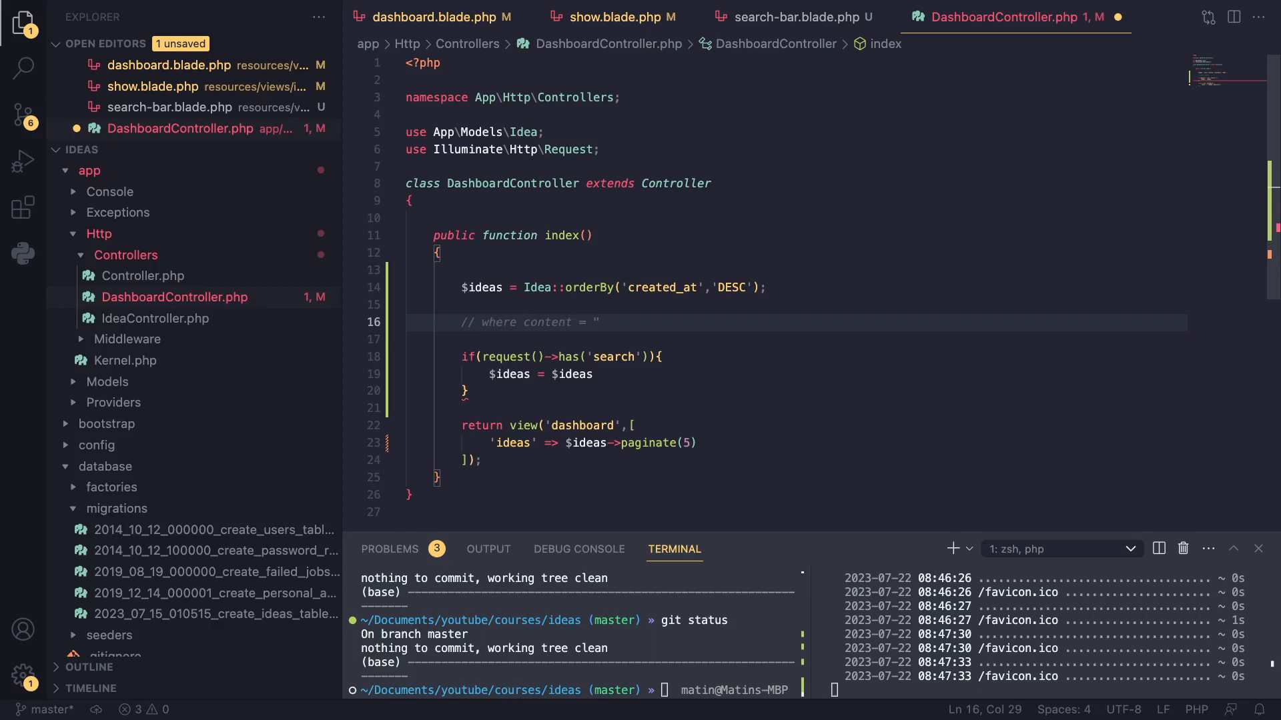
Finish the comment as where id > 5 and append ->where('content' to the $ideas assignment
type("test")
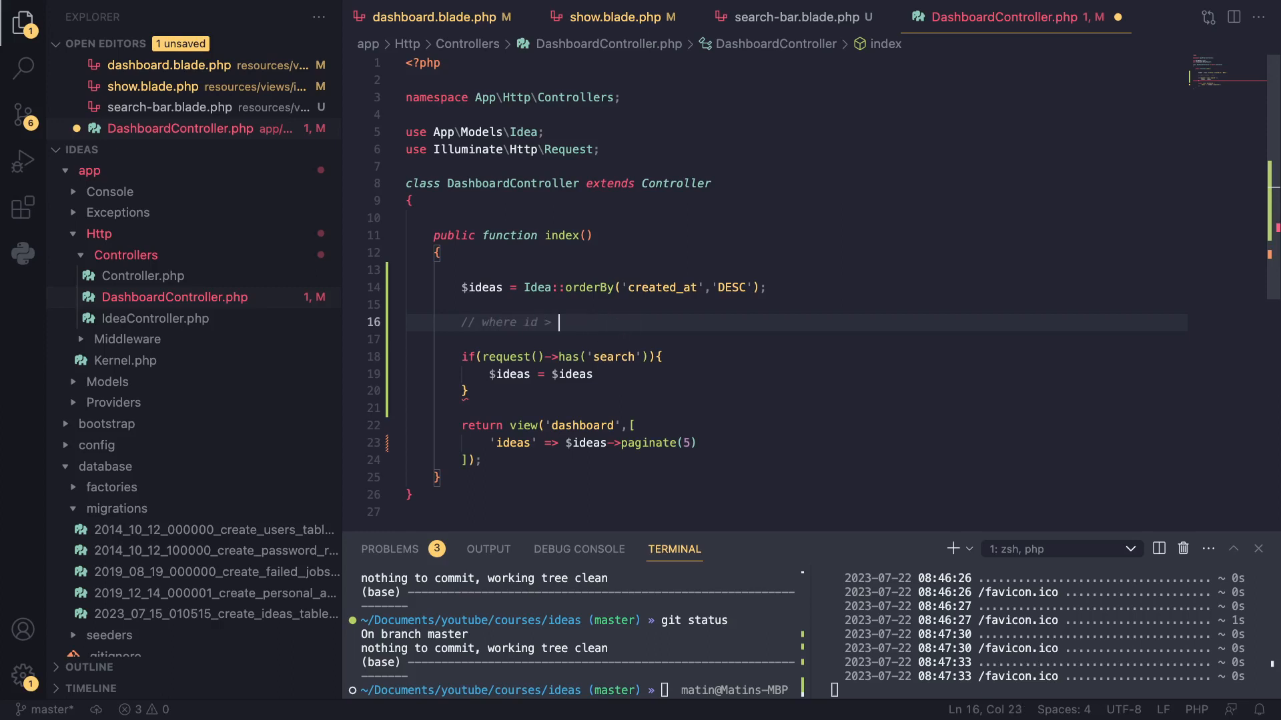
type("5")
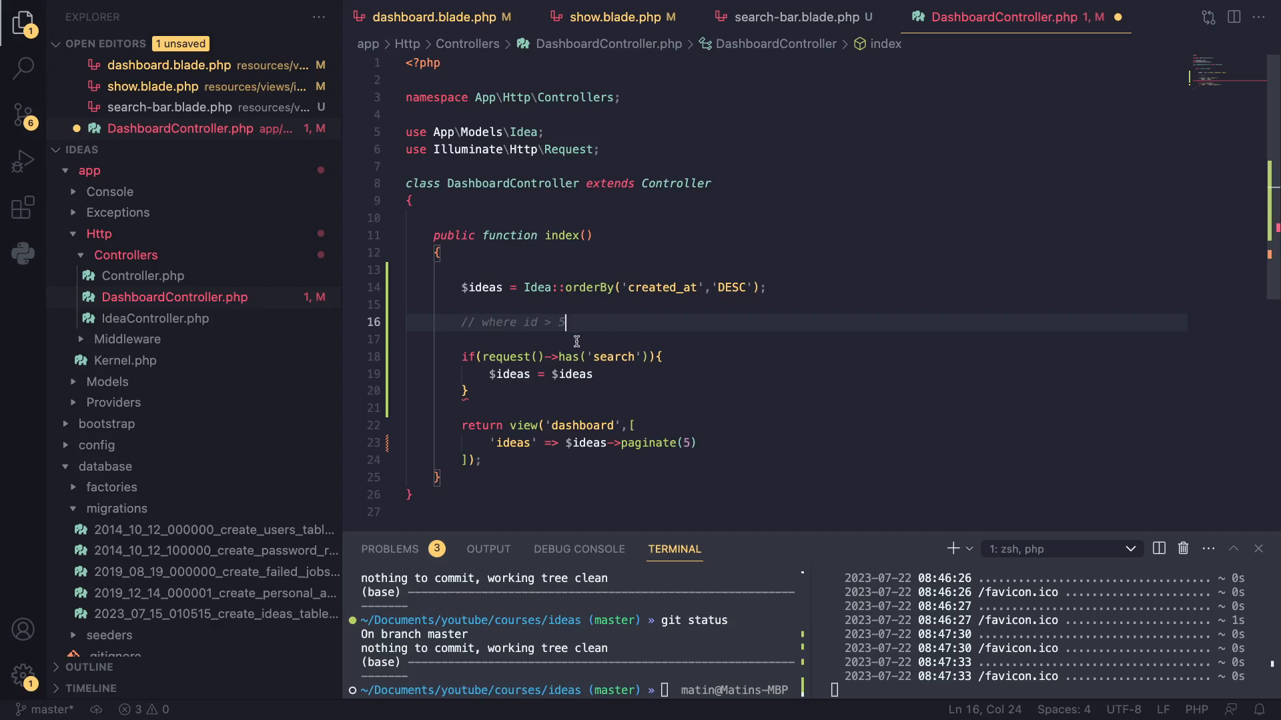
left_click(600, 373)
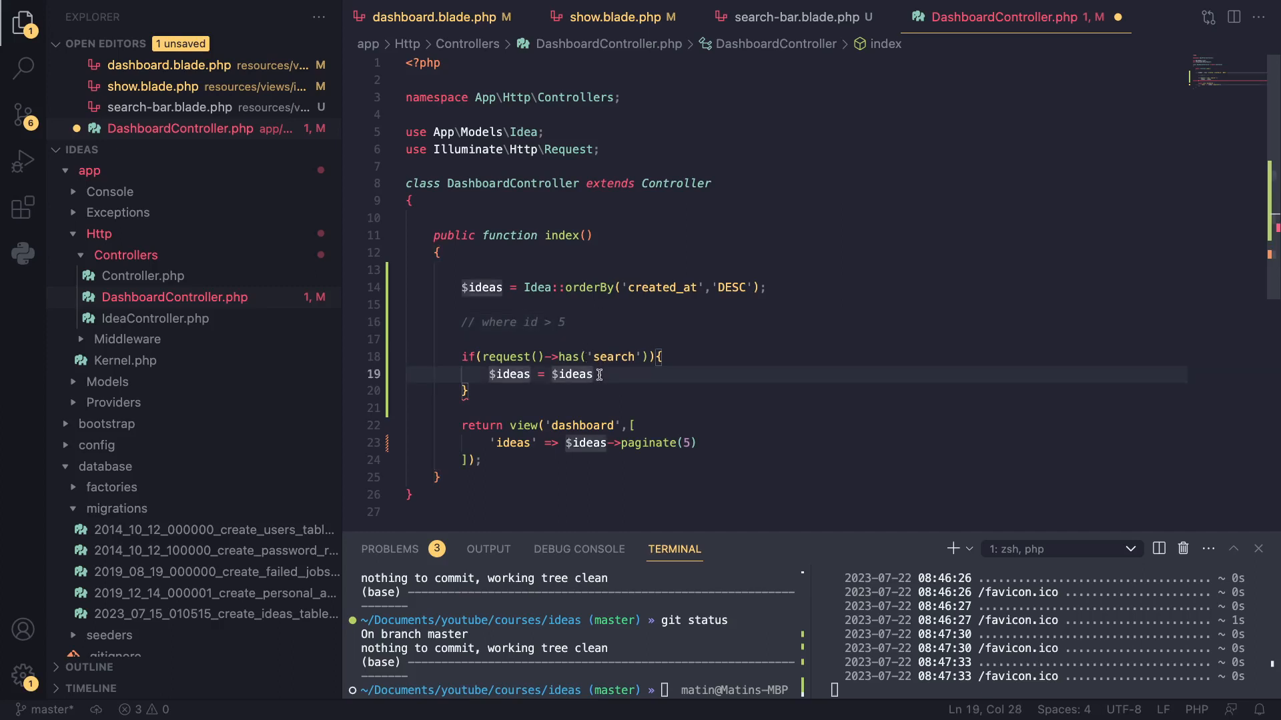
type("->where")
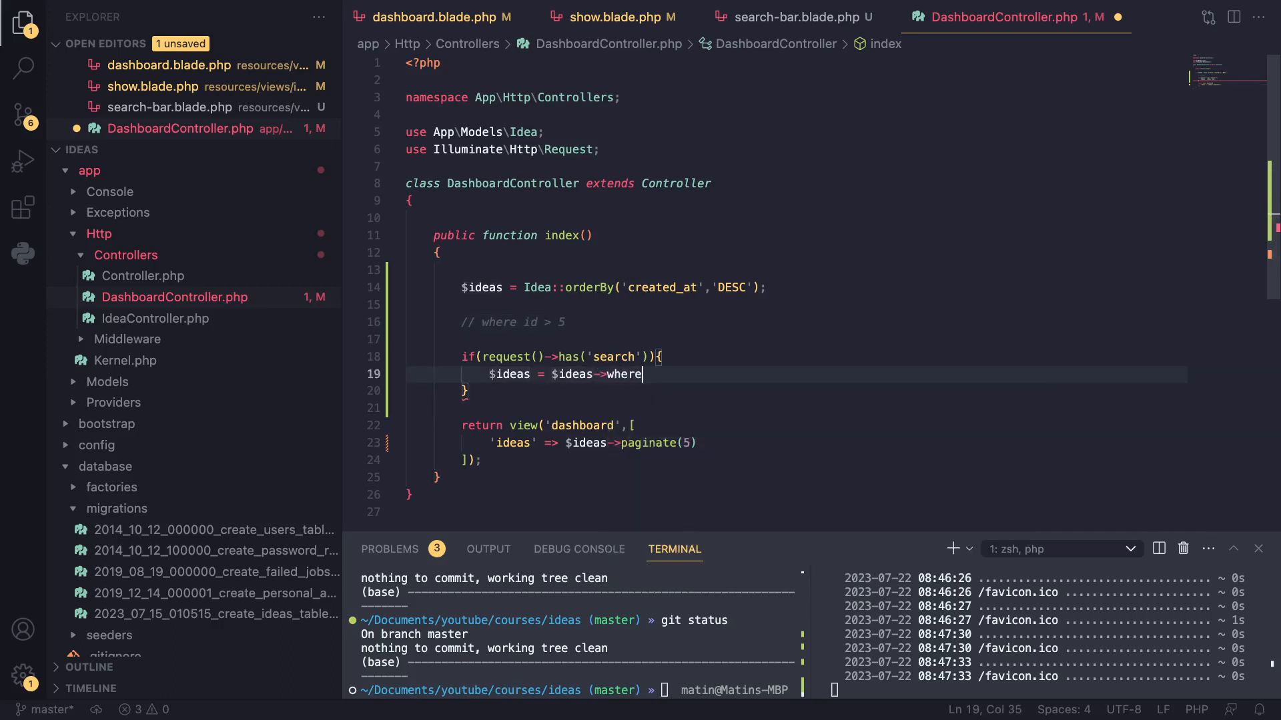
type("()")
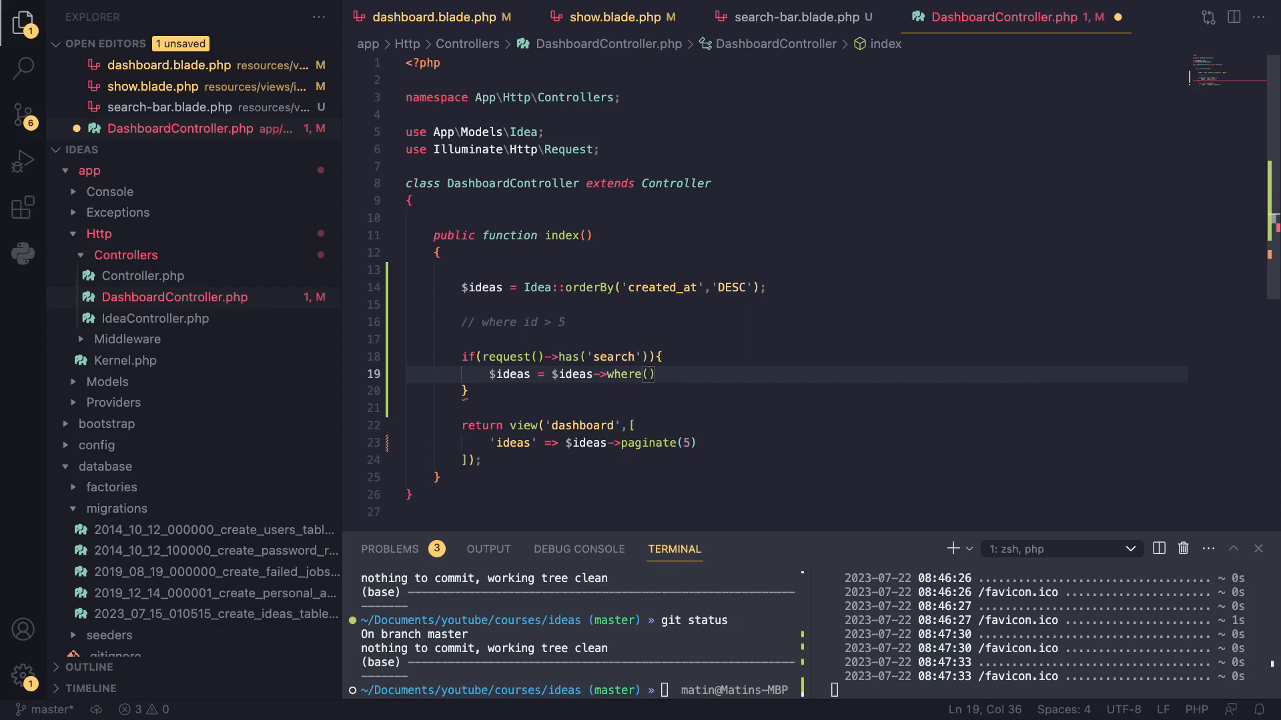
type("''")
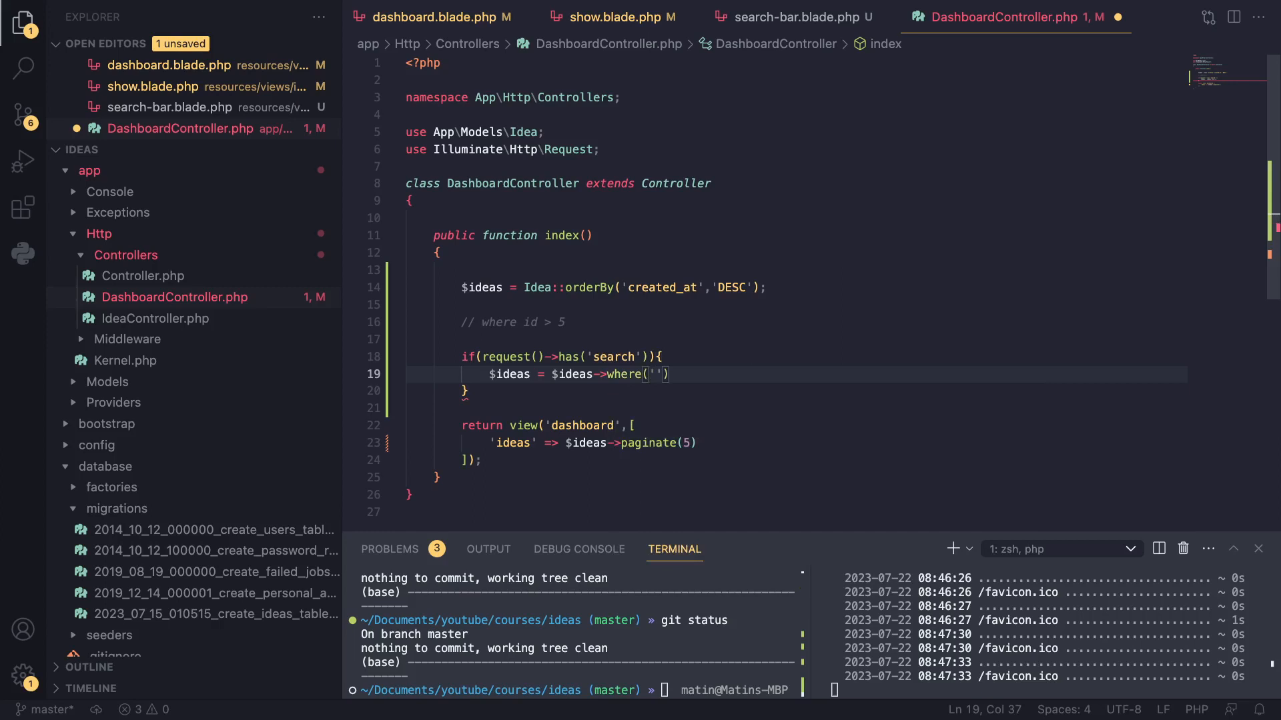
type("content")
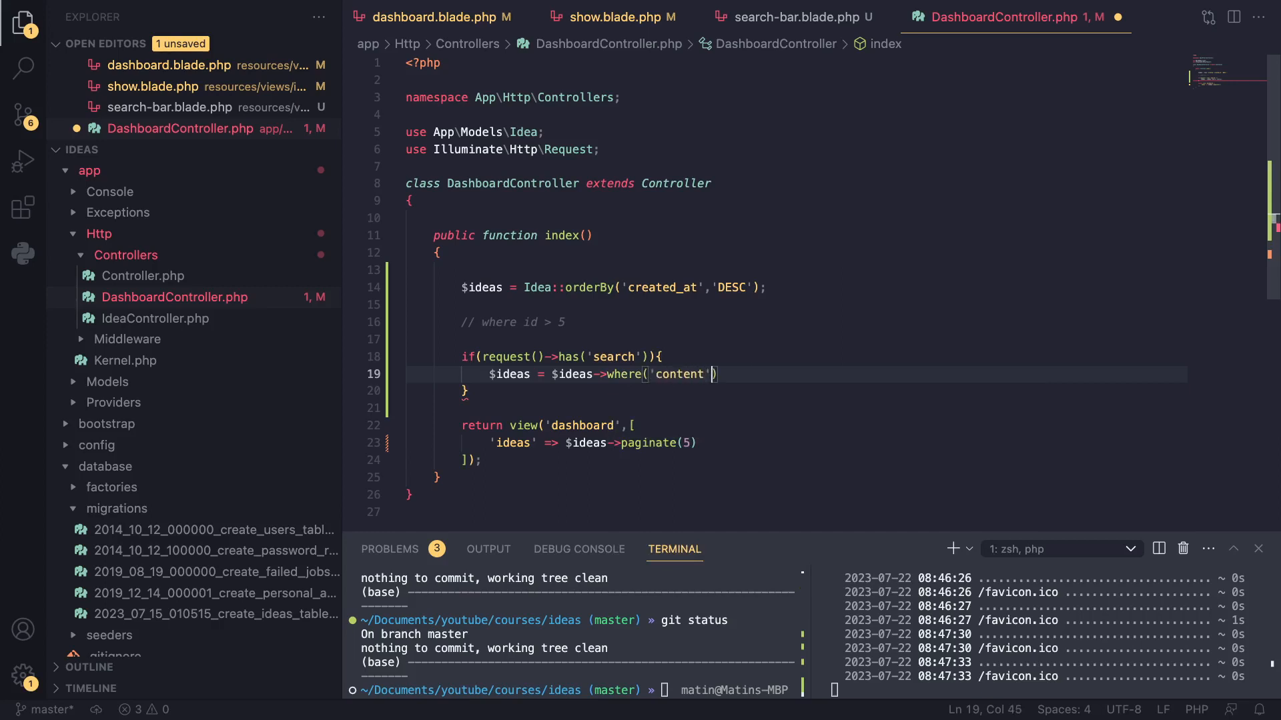
Complete the filter as where('content','test') and return to the comment line
type(",")
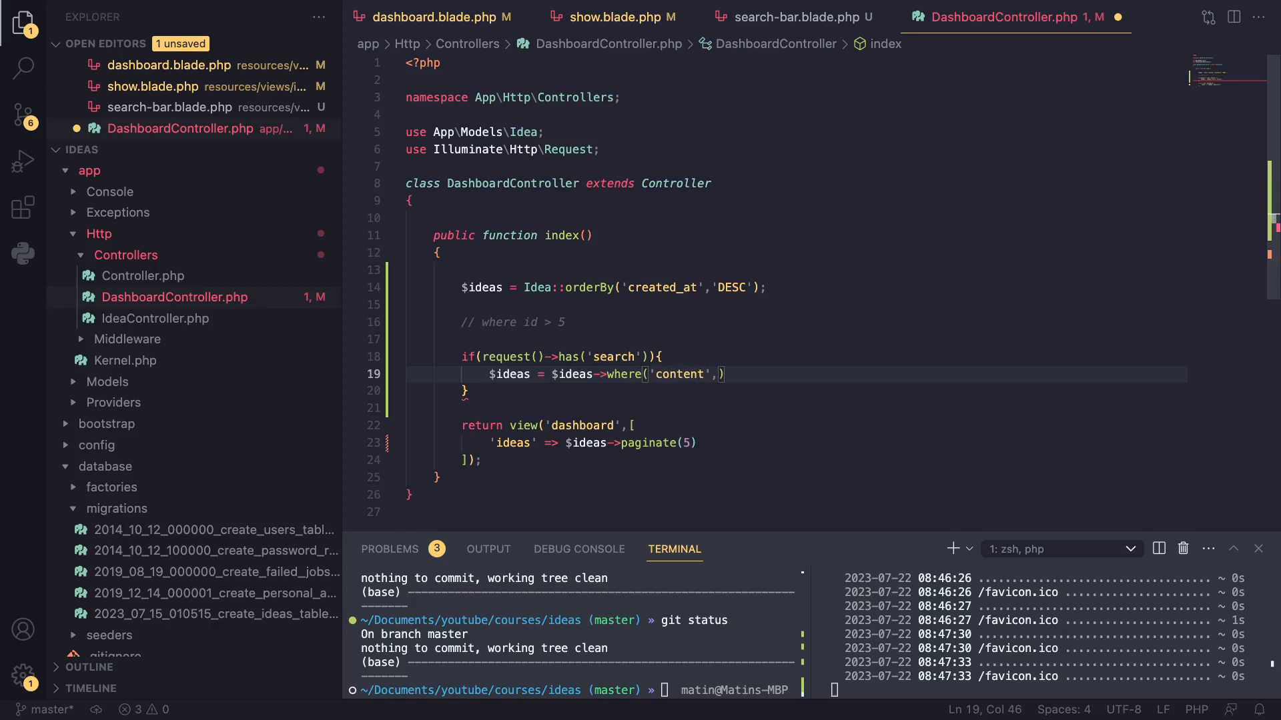
type("''")
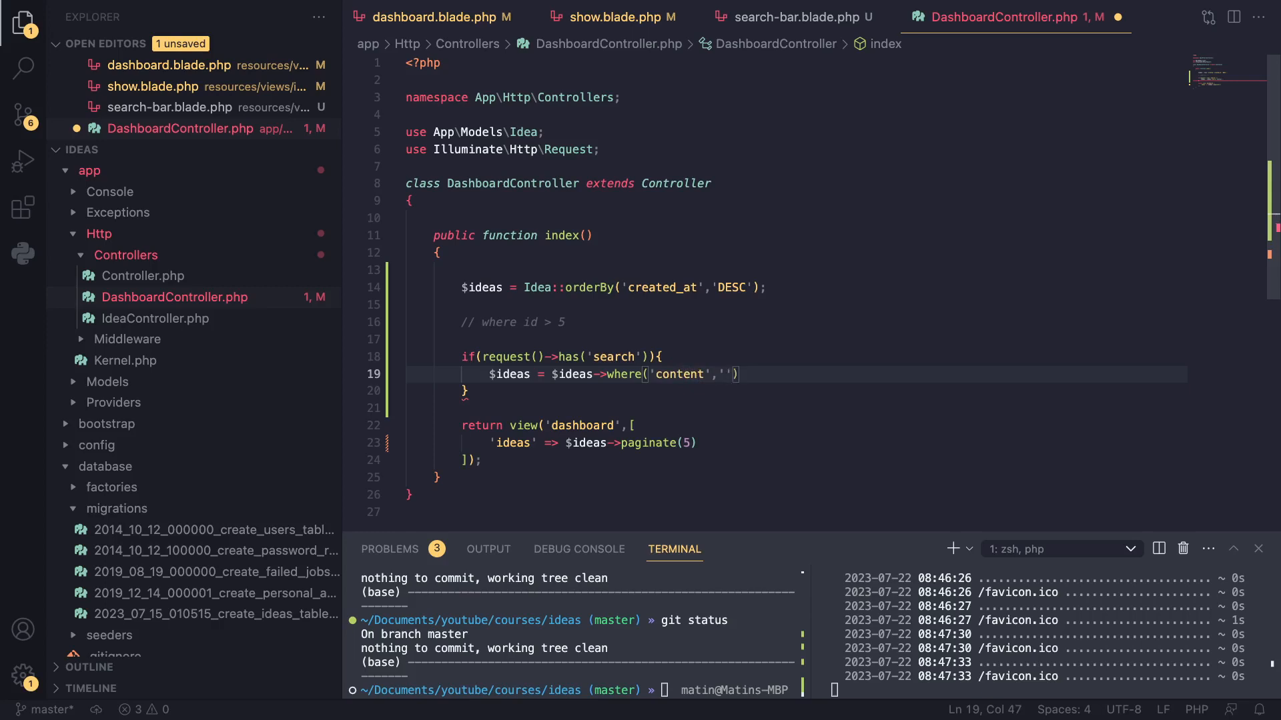
type("test")
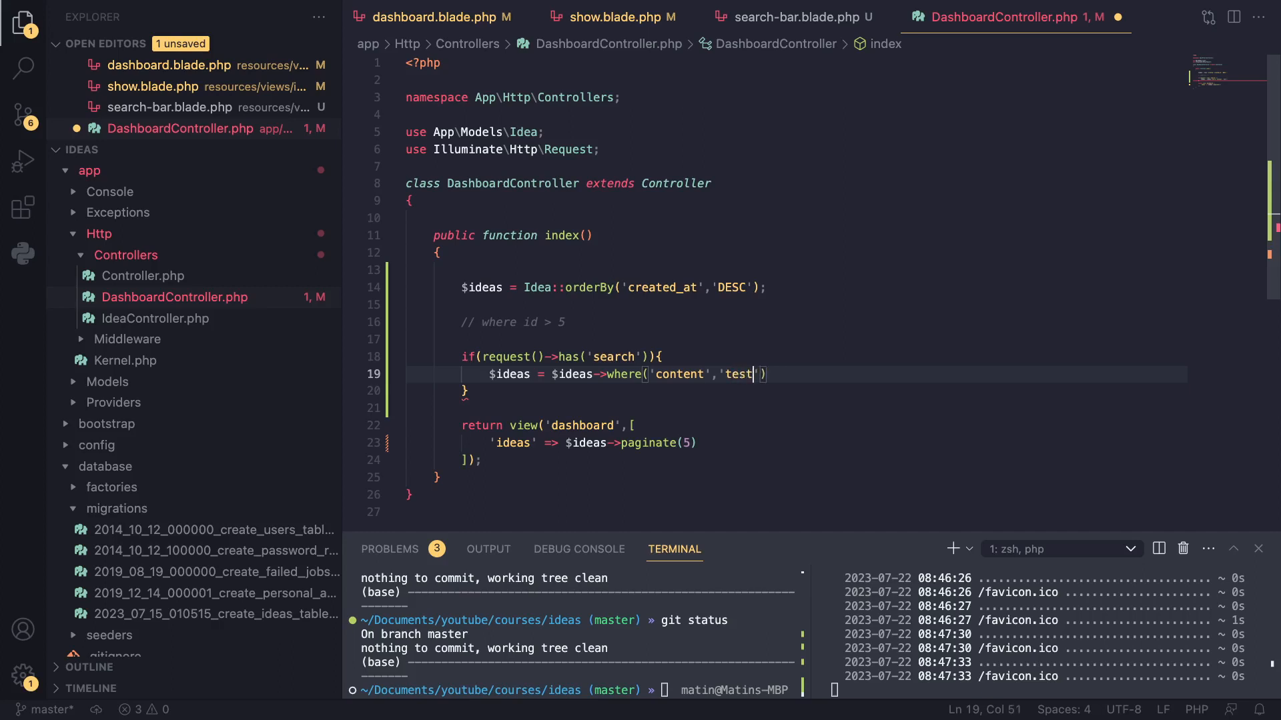
left_click(406, 339)
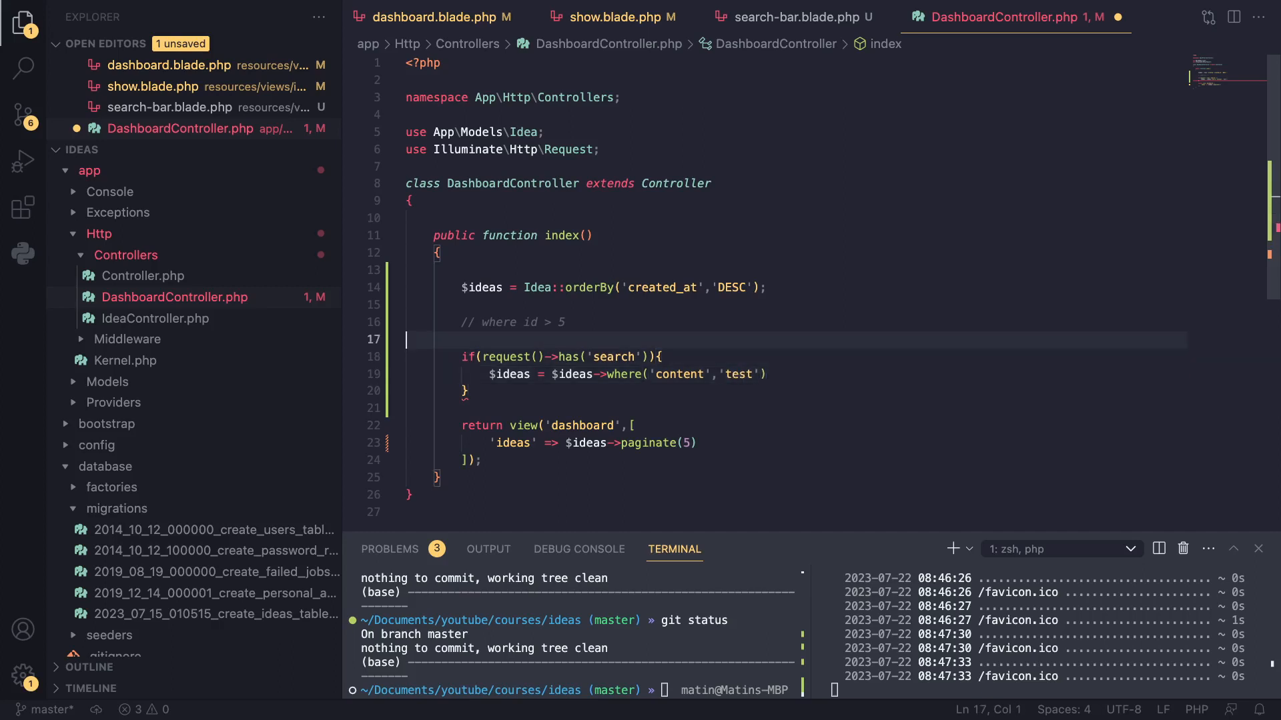
left_click(530, 322)
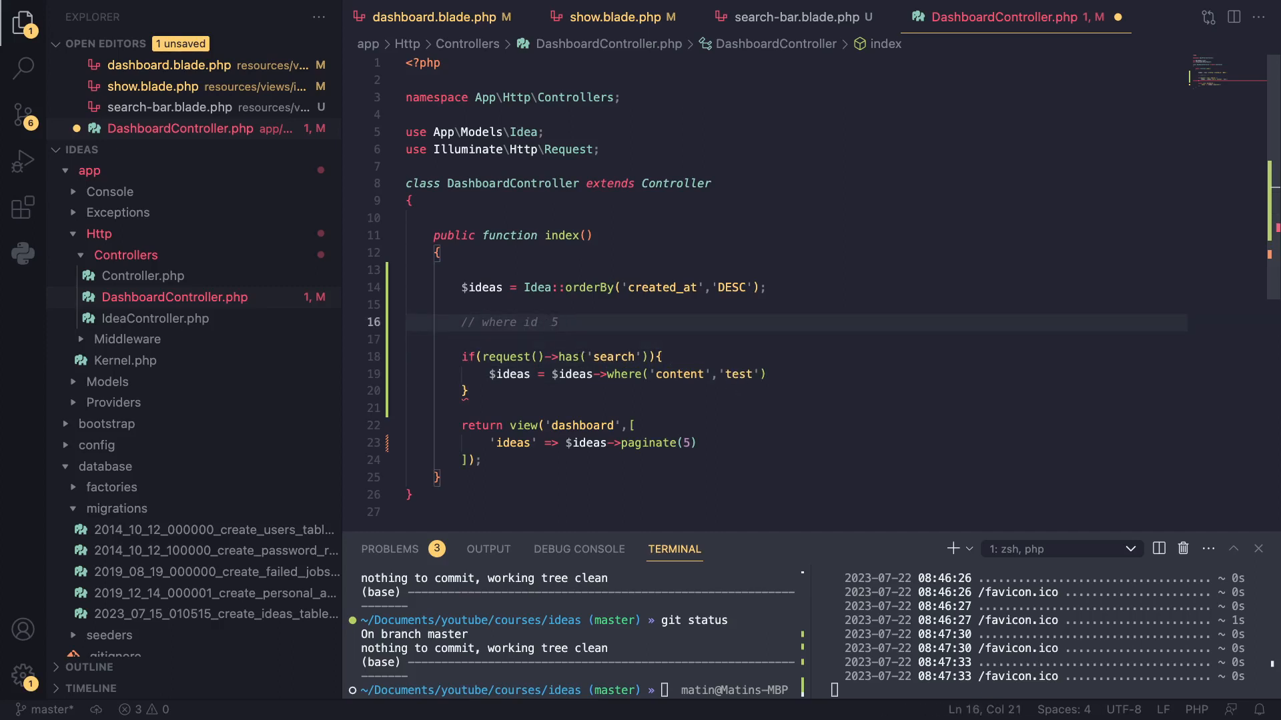
Experiment with comparison operators in the where() call, then remove them for a like condition
type("<")
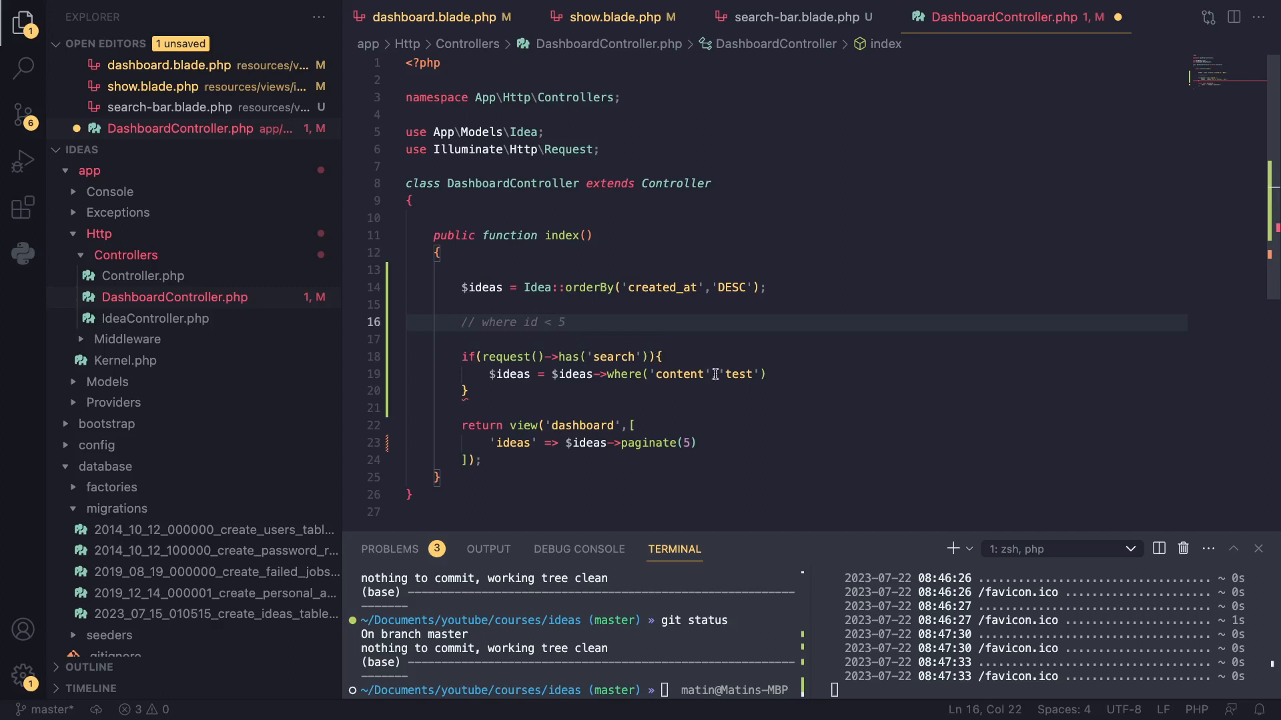
type(",")
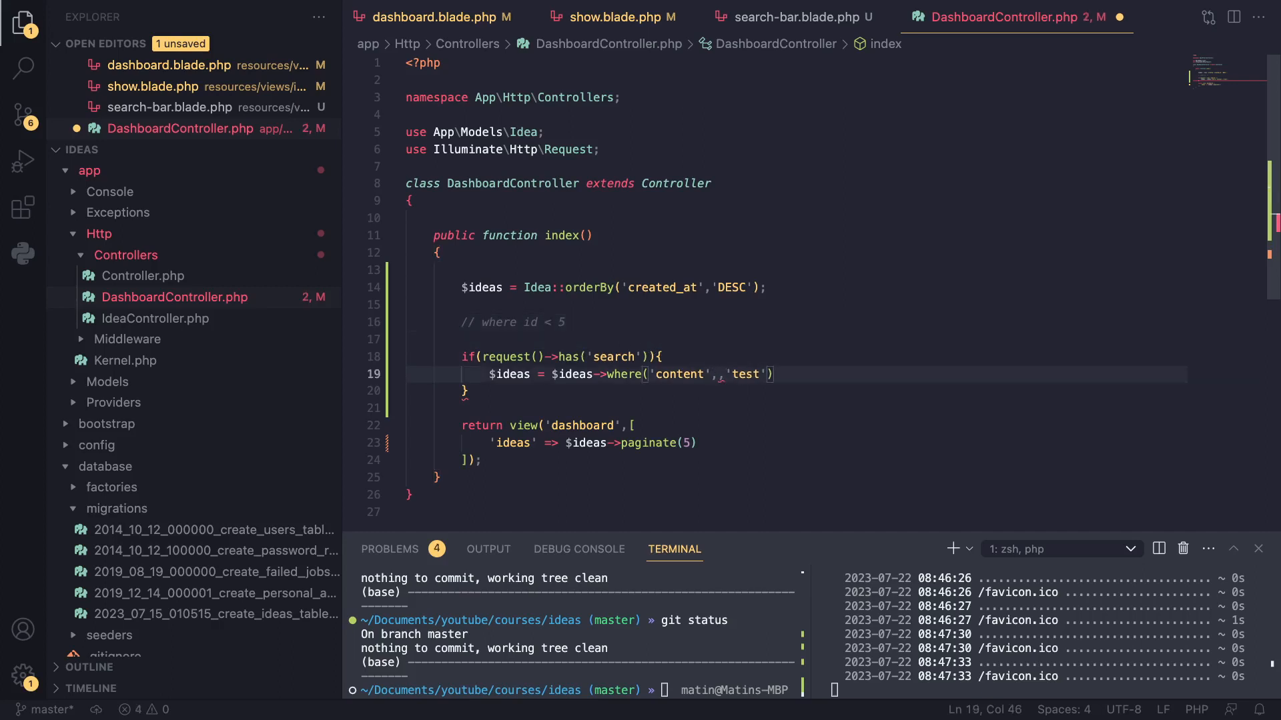
type("'>',")
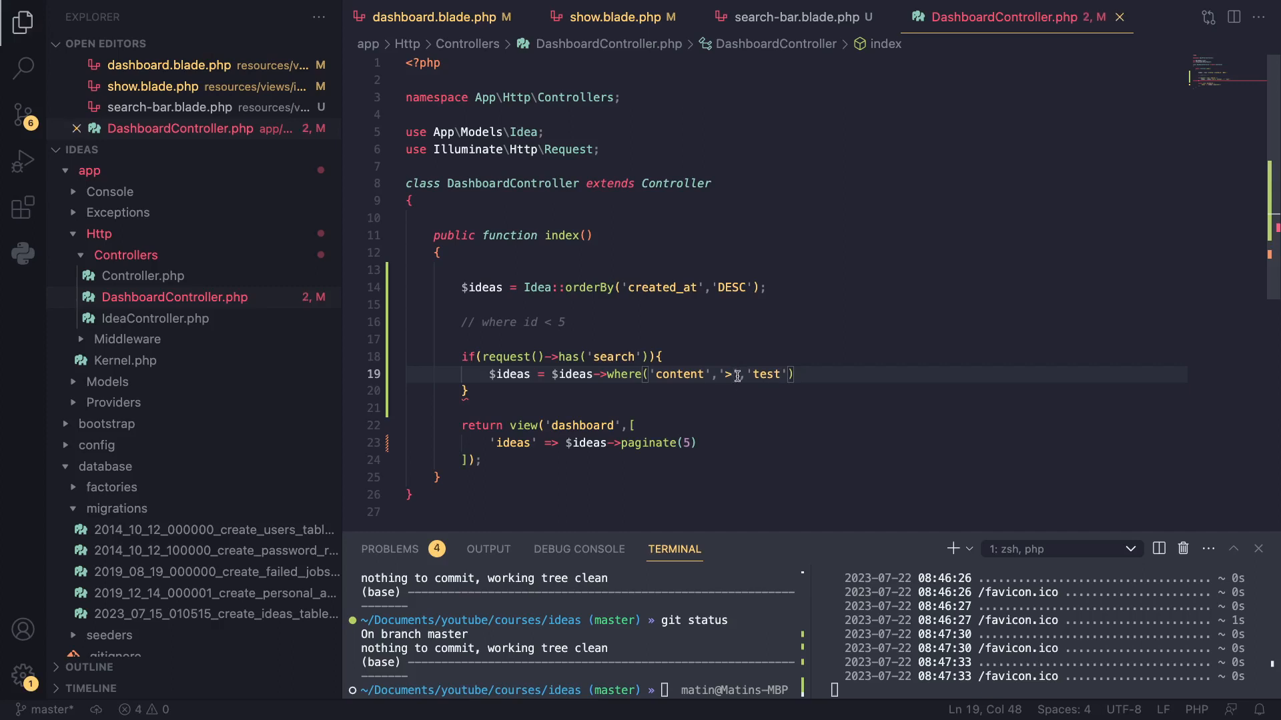
type("<")
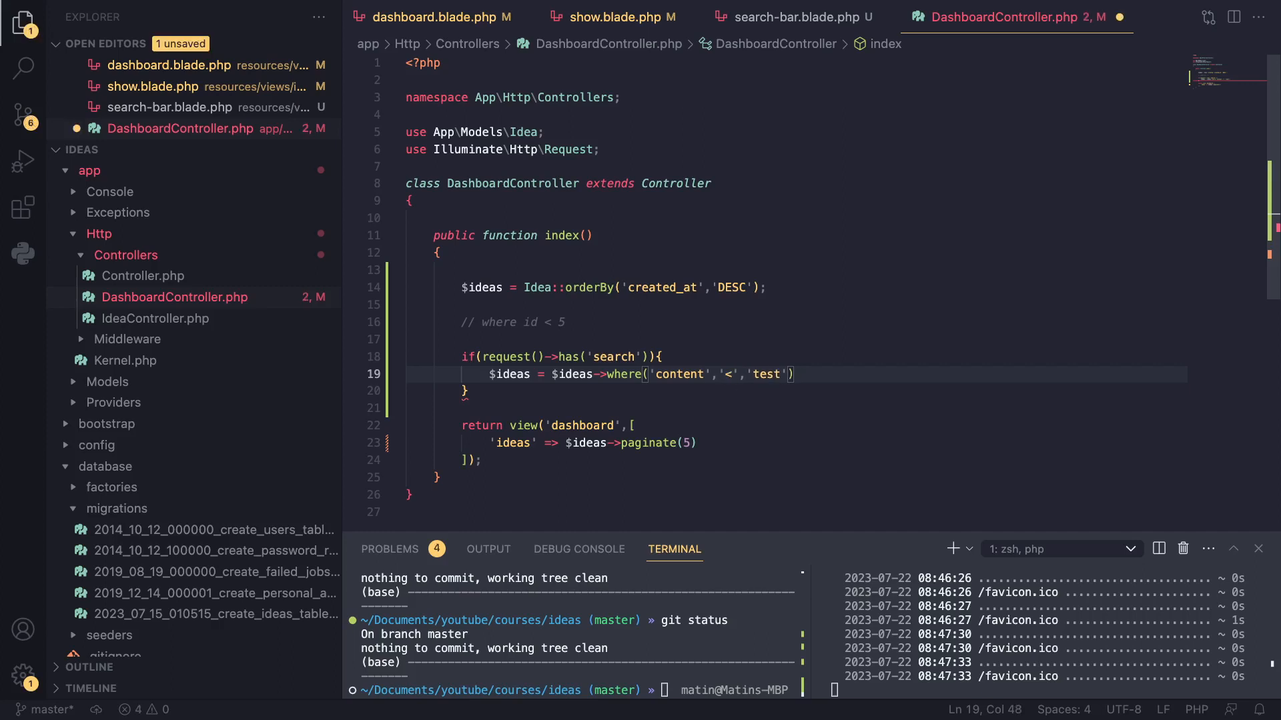
key("Backspace")
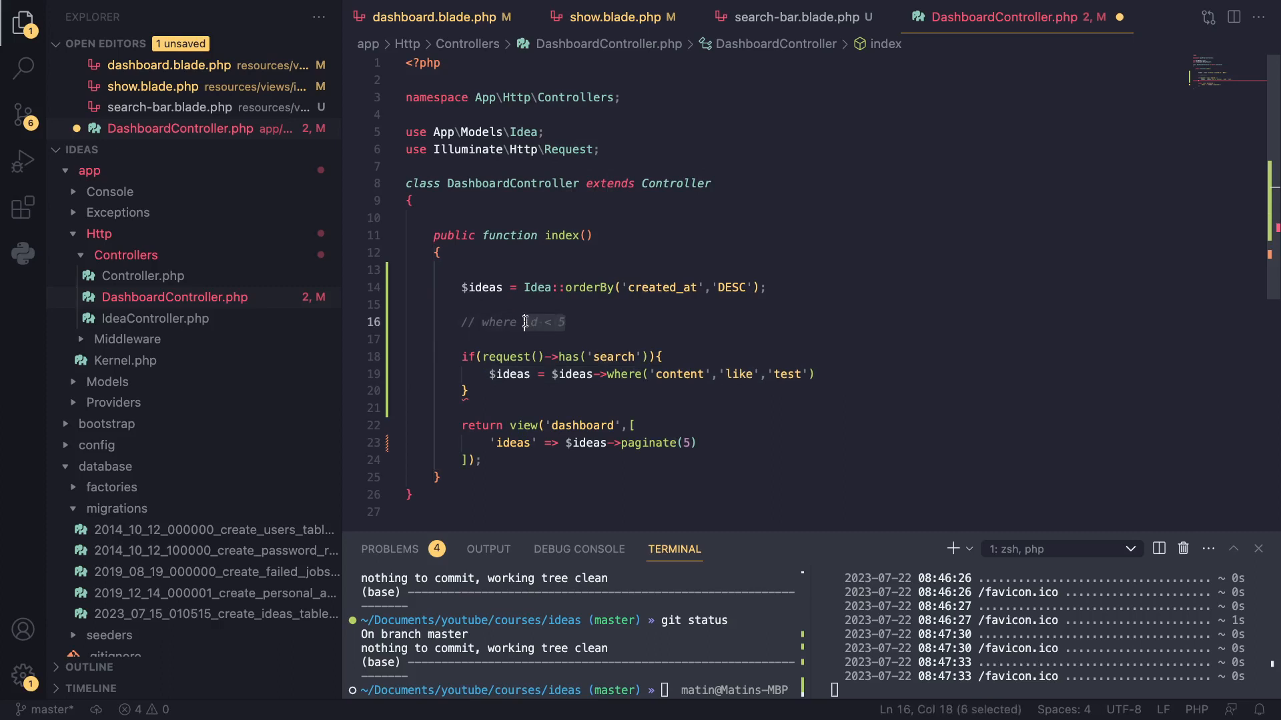
Make the comment read where content like %test% and delete the hard-coded test value
type("content like")
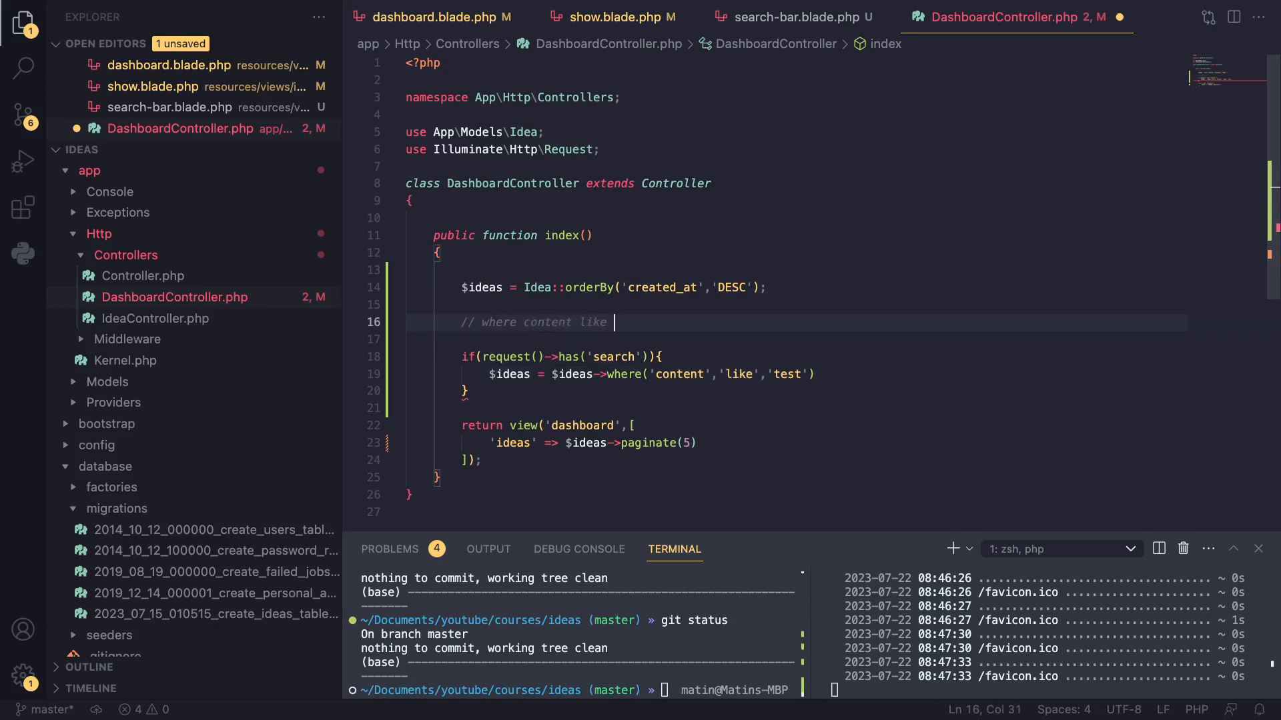
type("%%")
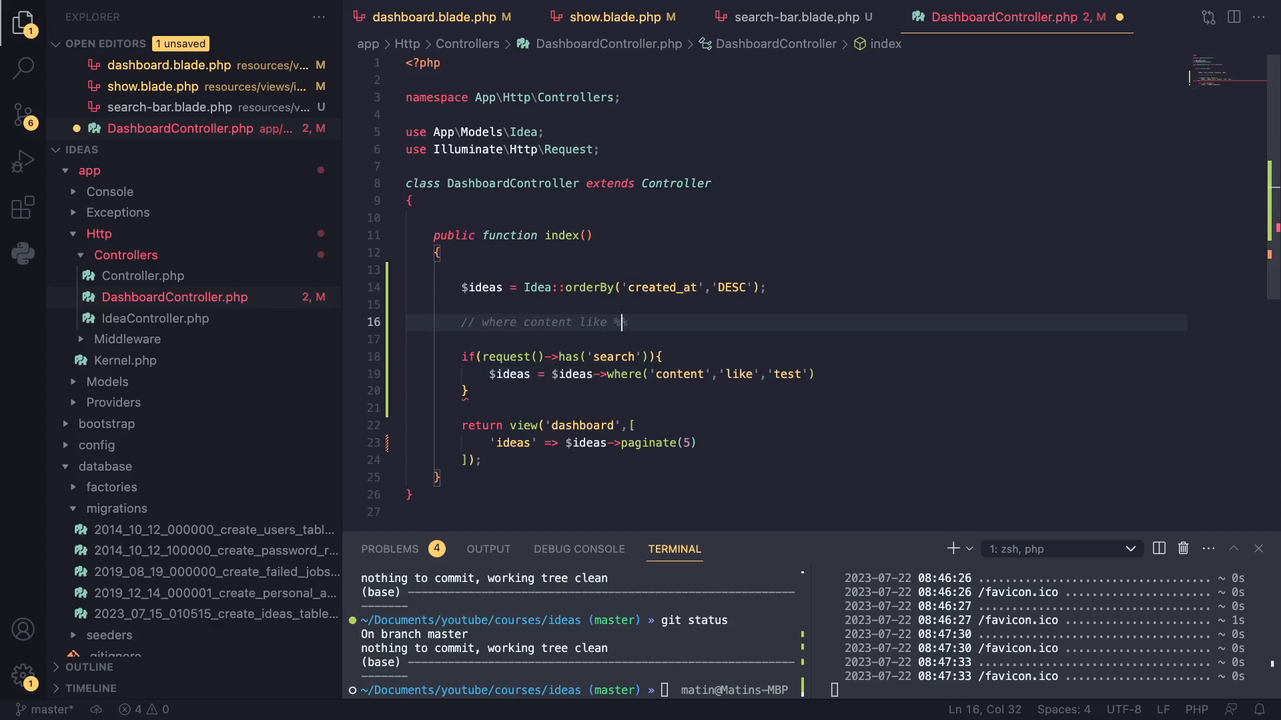
type("test")
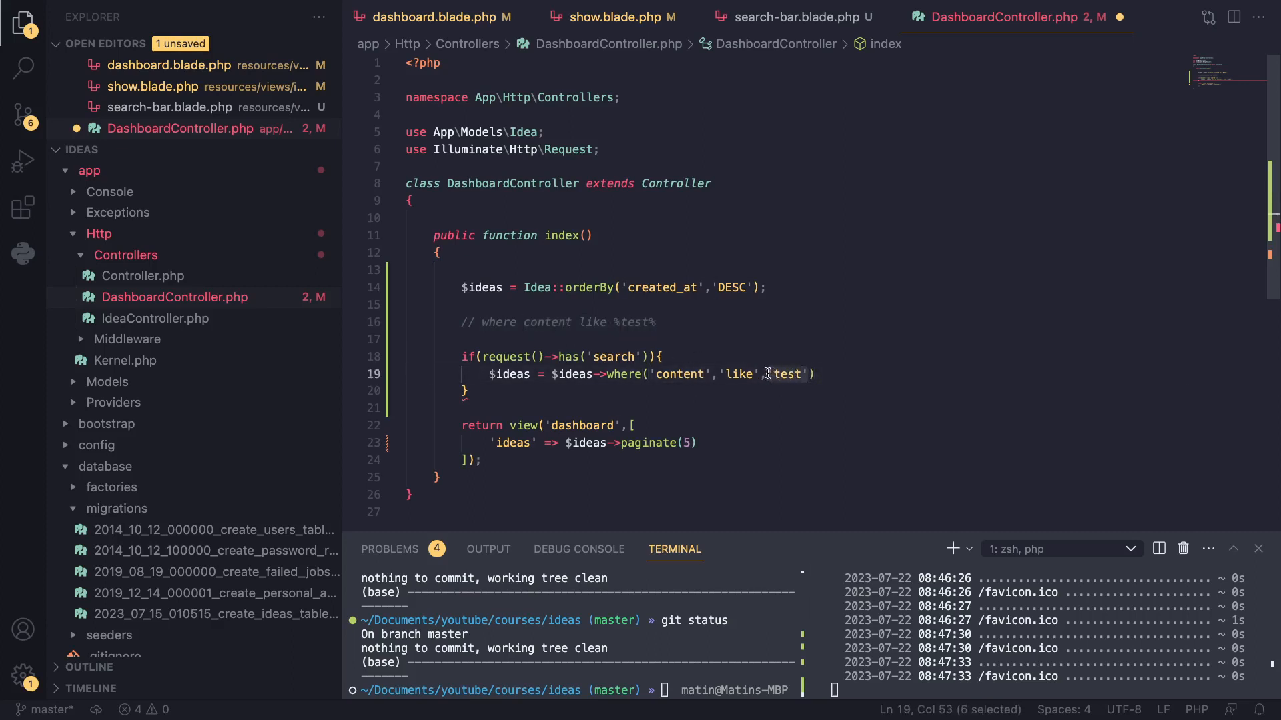
key("Backspace")
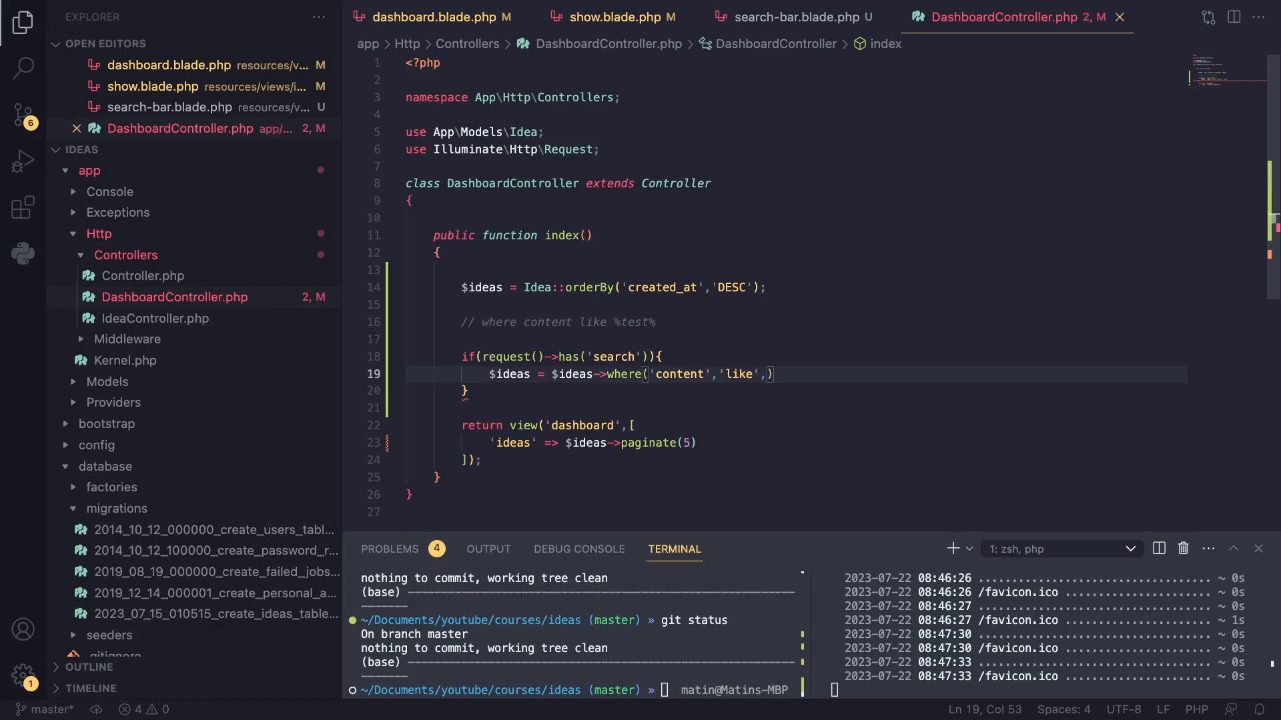
Set the where() value to '%' . request()->get('search','') . '%' and remove the comment line
type("request(")
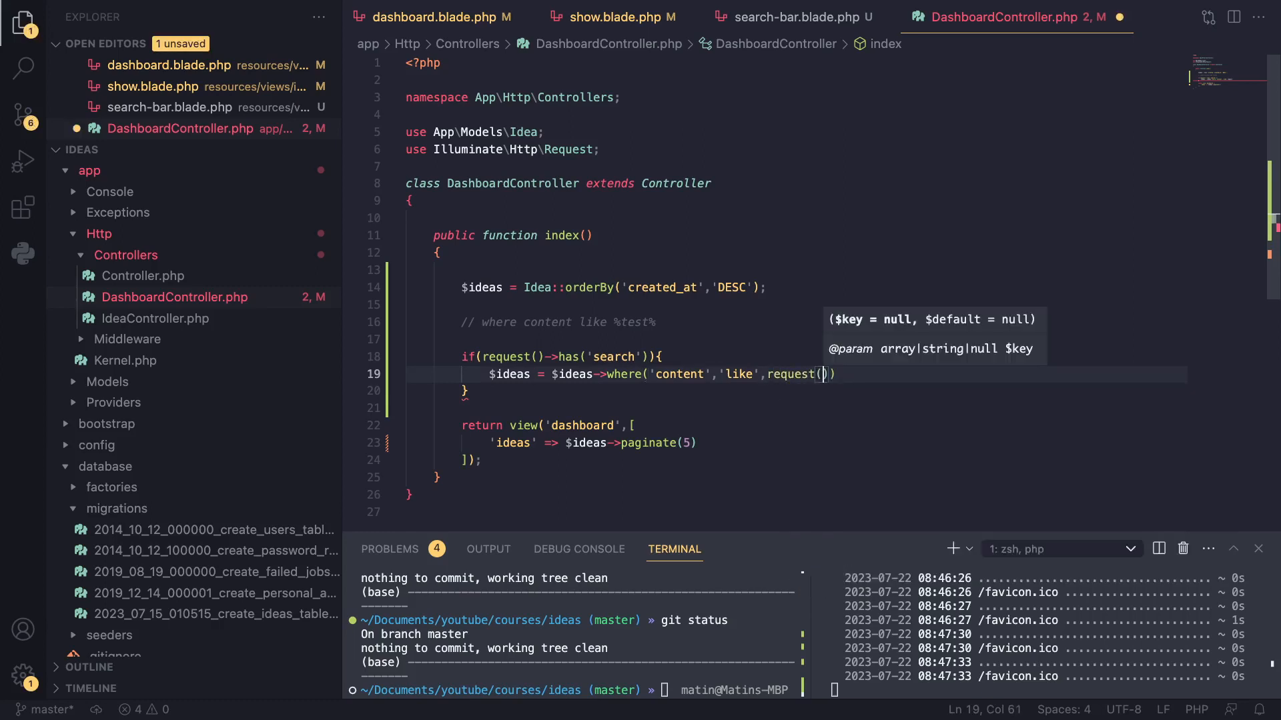
type("->get(")
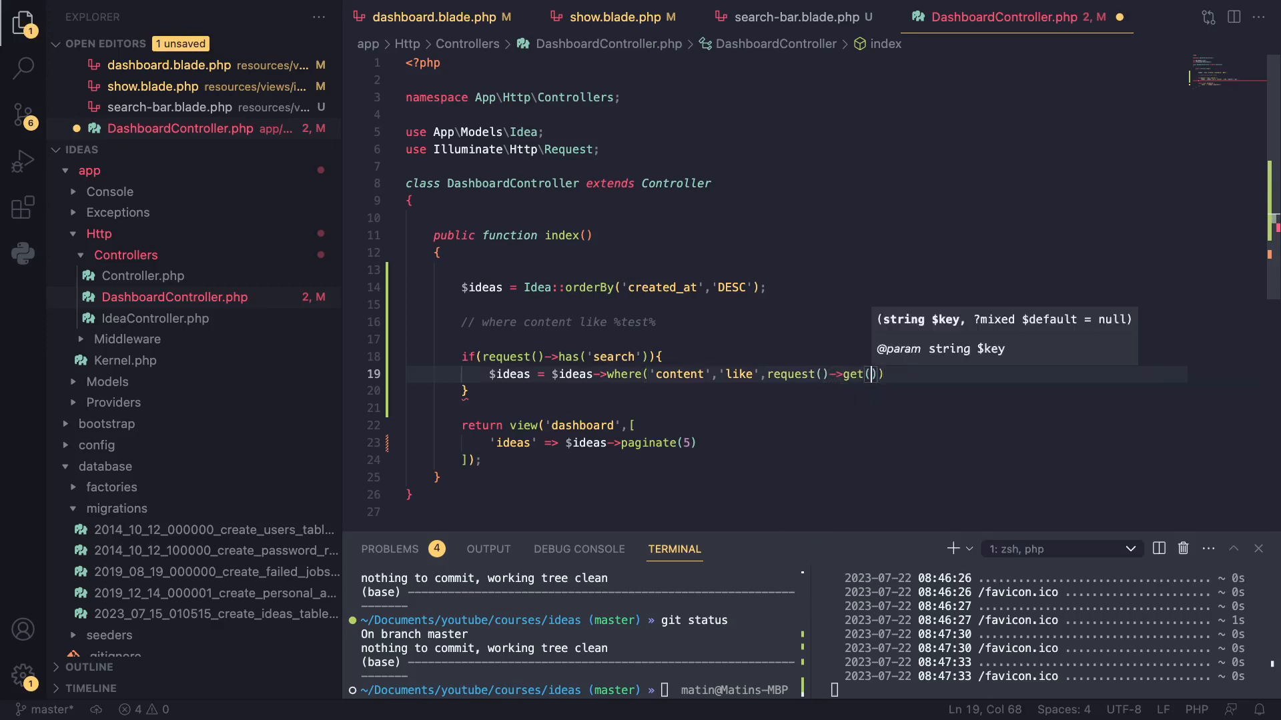
type("serach'")
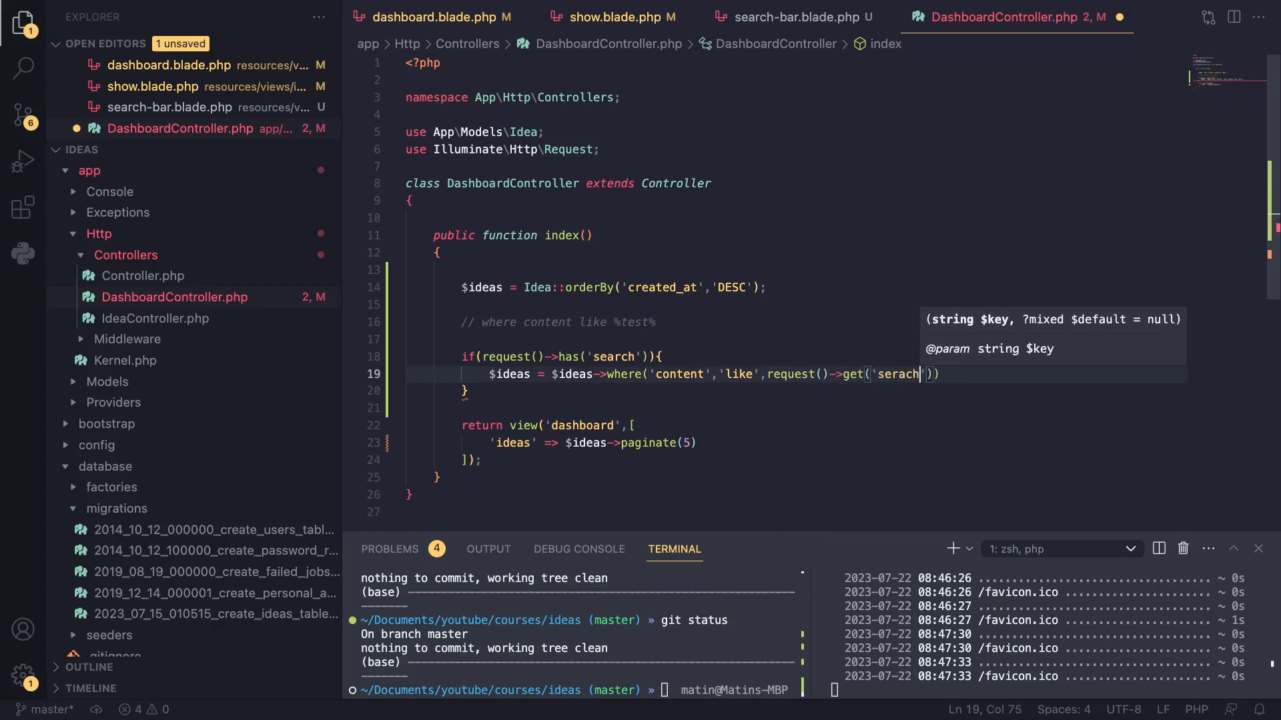
key("Backspace")
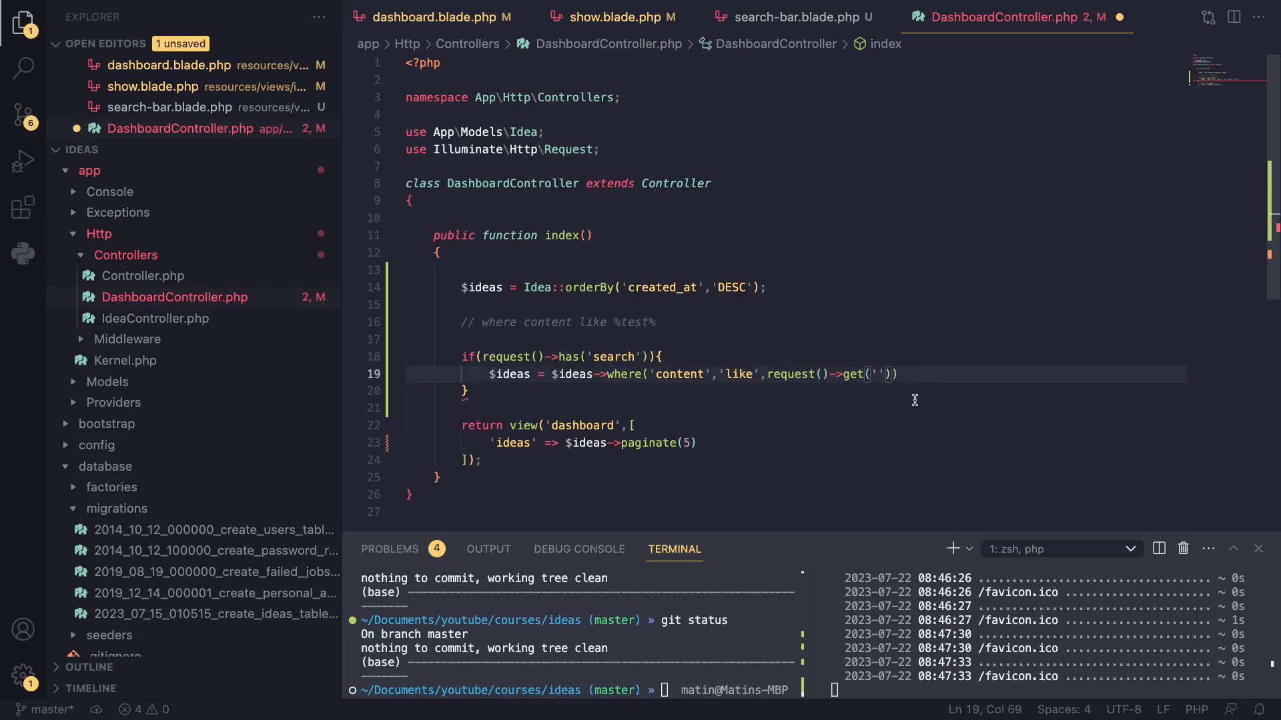
type("search")
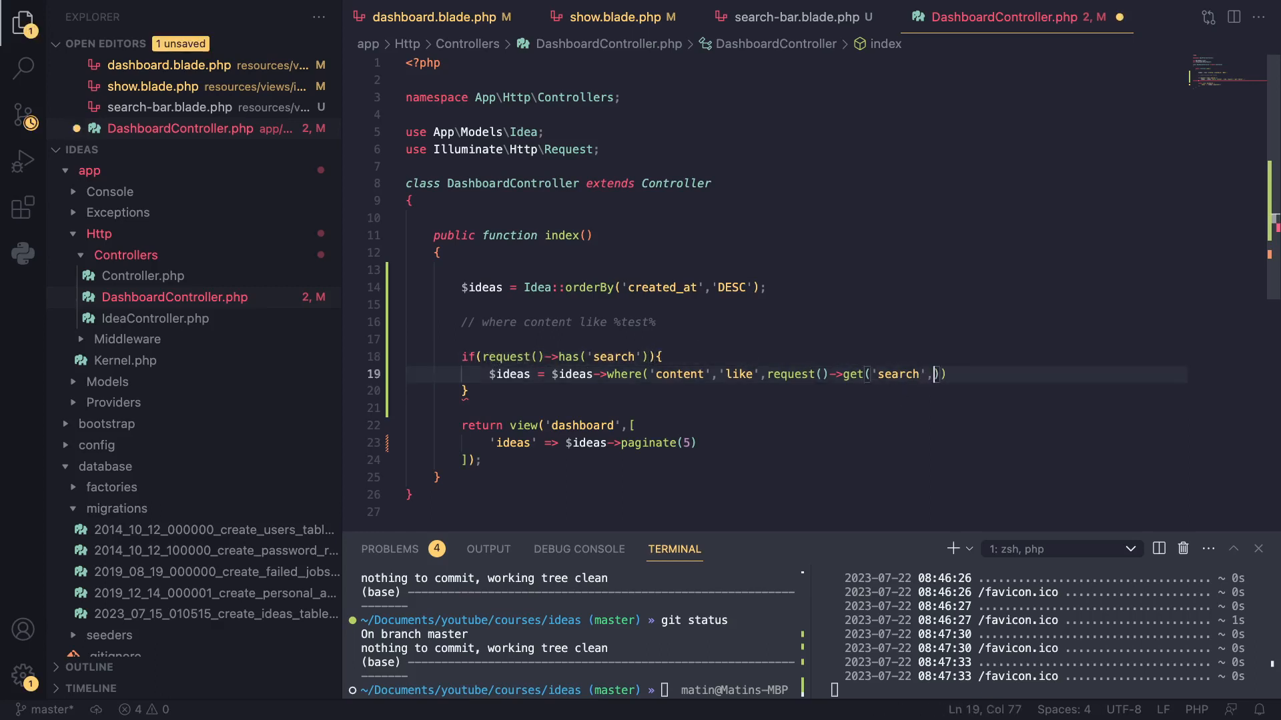
type("''")
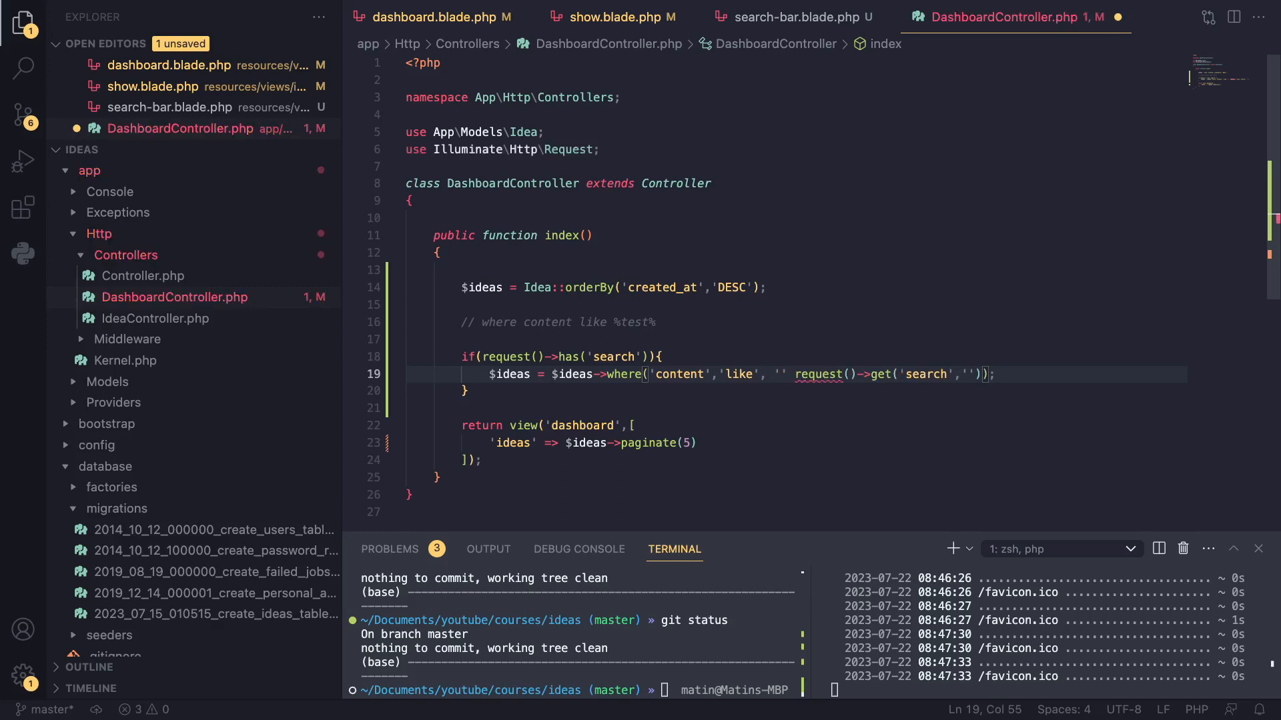
type("'%' .")
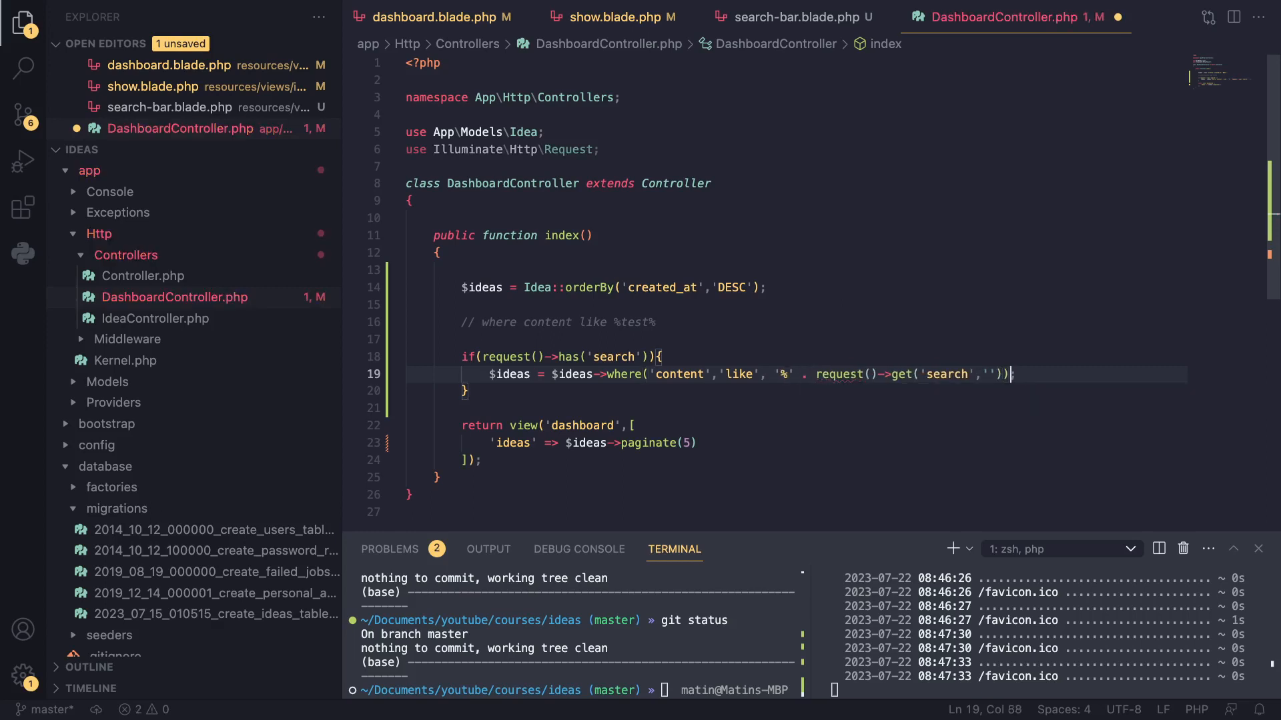
type(". \"\"")
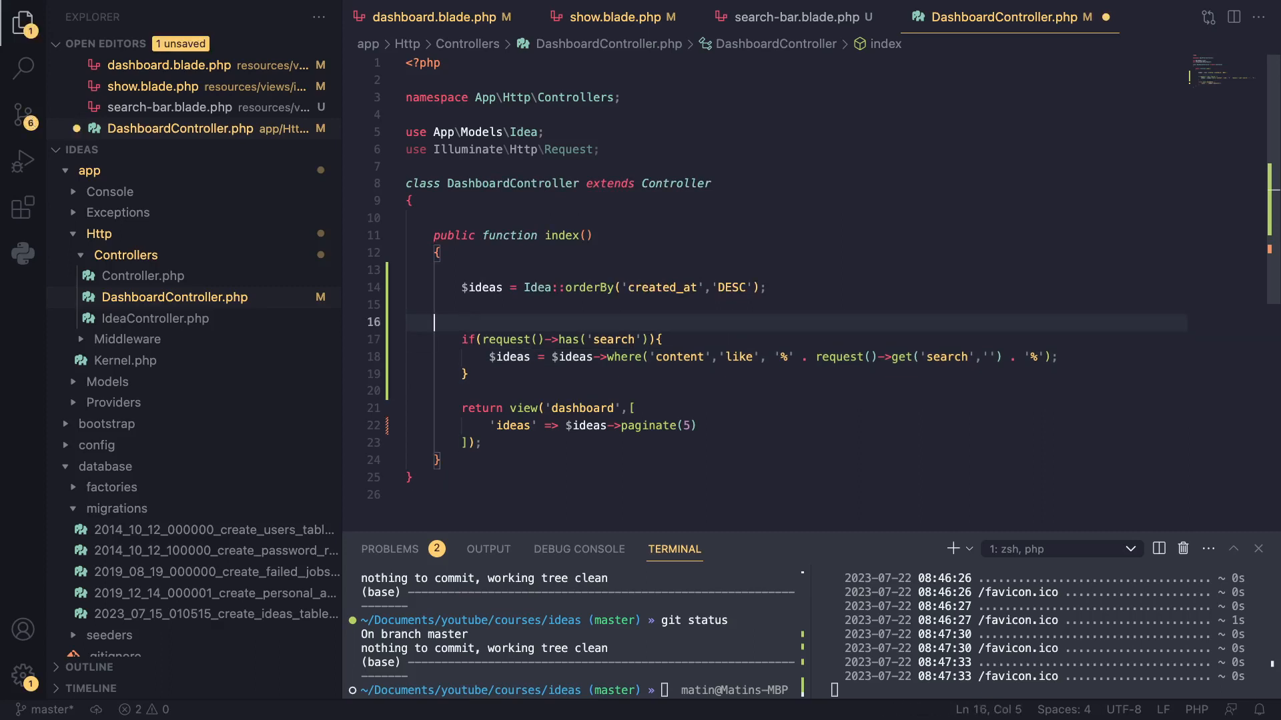
Save the controller, reload the dashboard in Chrome and try searching for 'search'
key("Backspace")
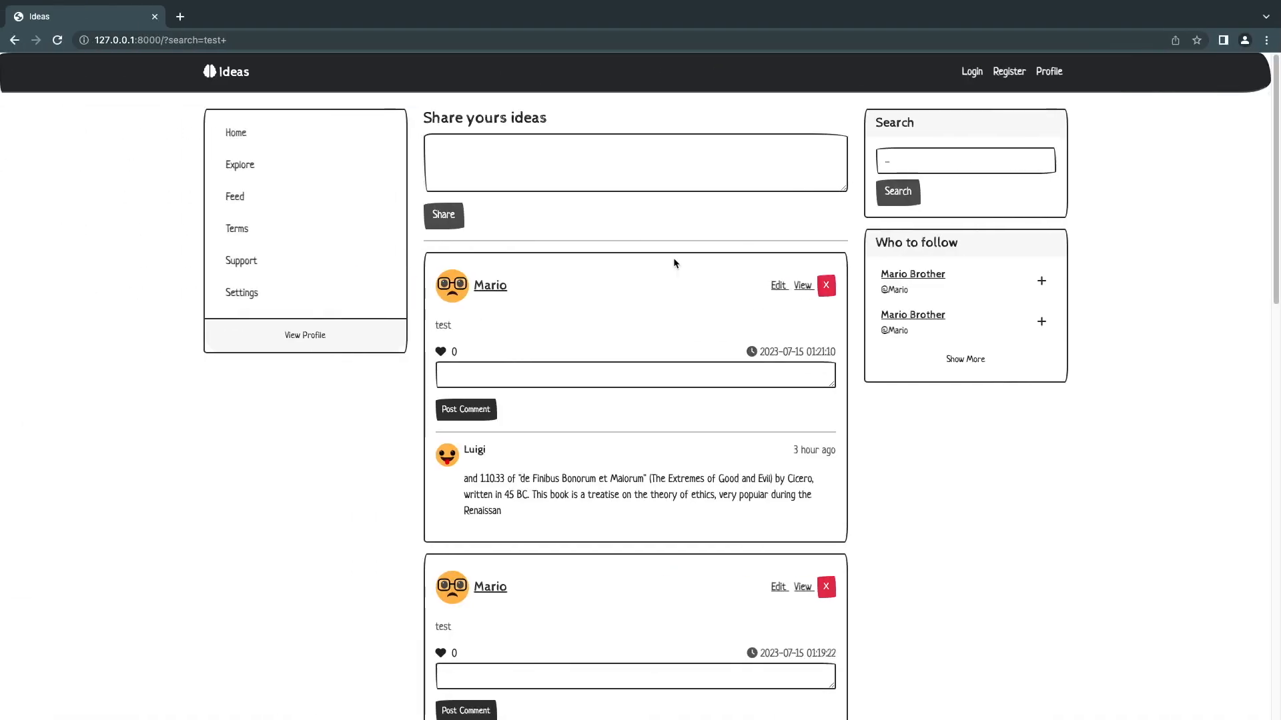
left_click(965, 160)
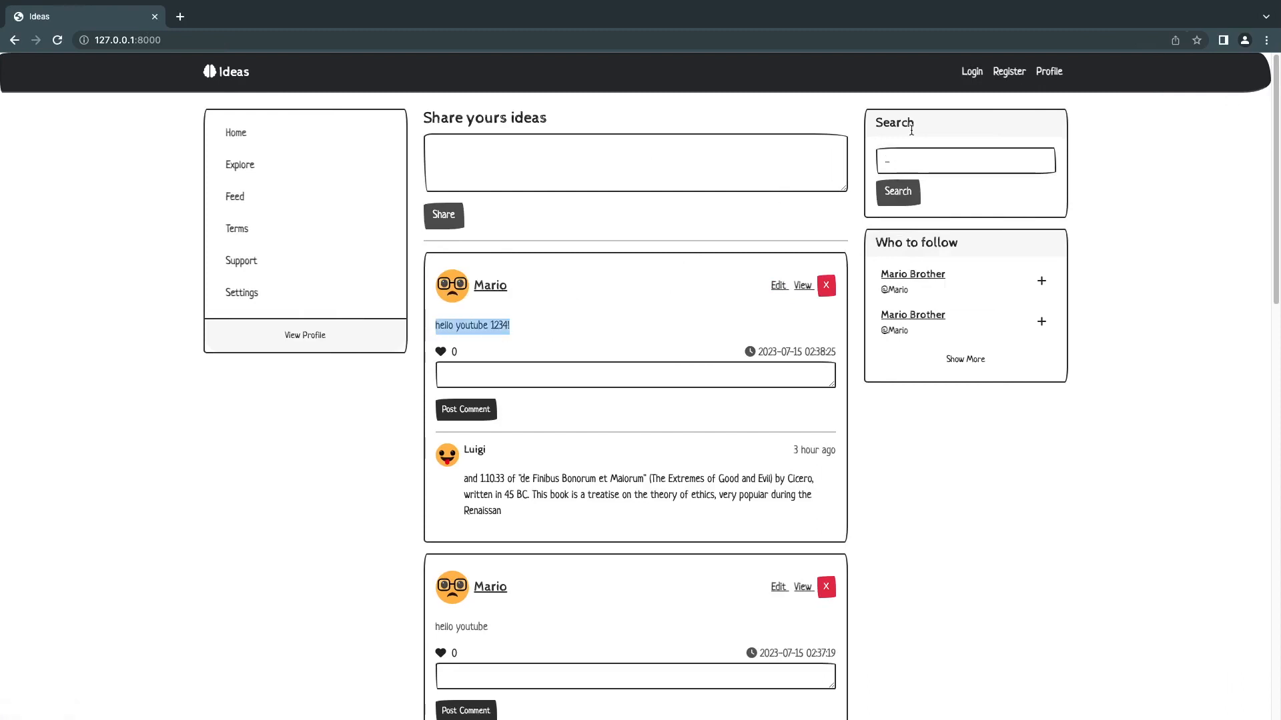
type("search")
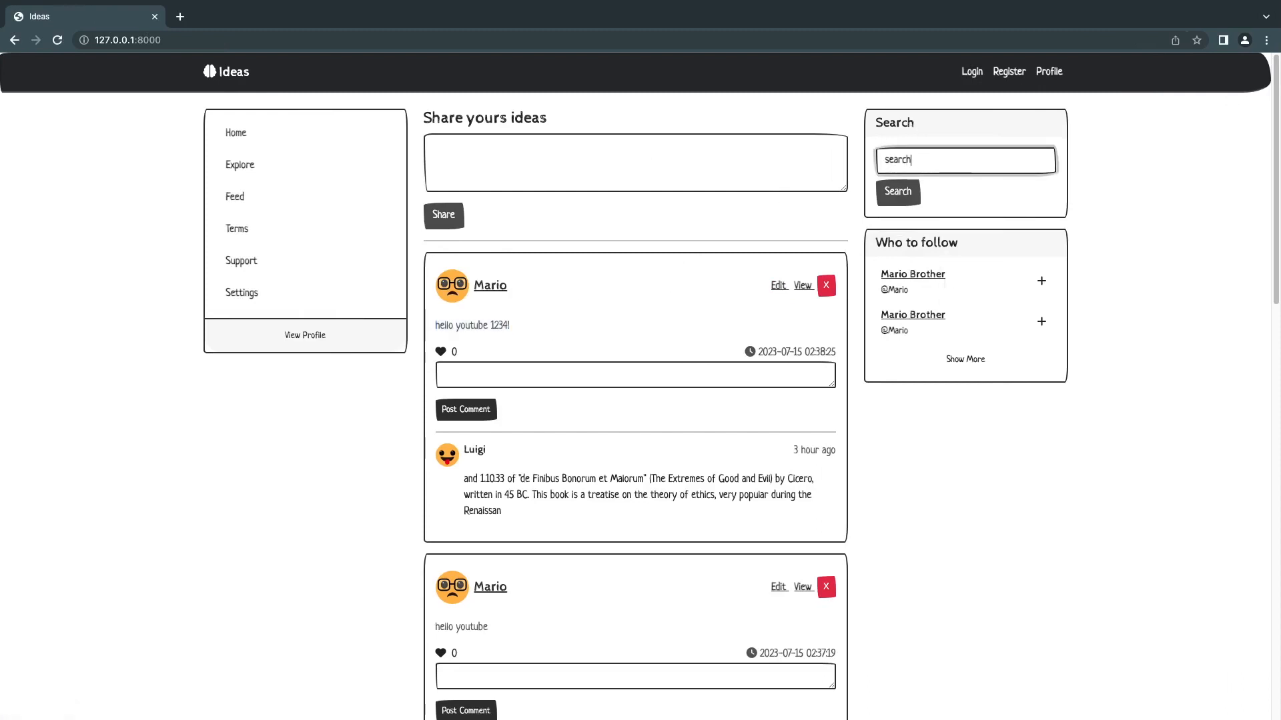
left_click(897, 191)
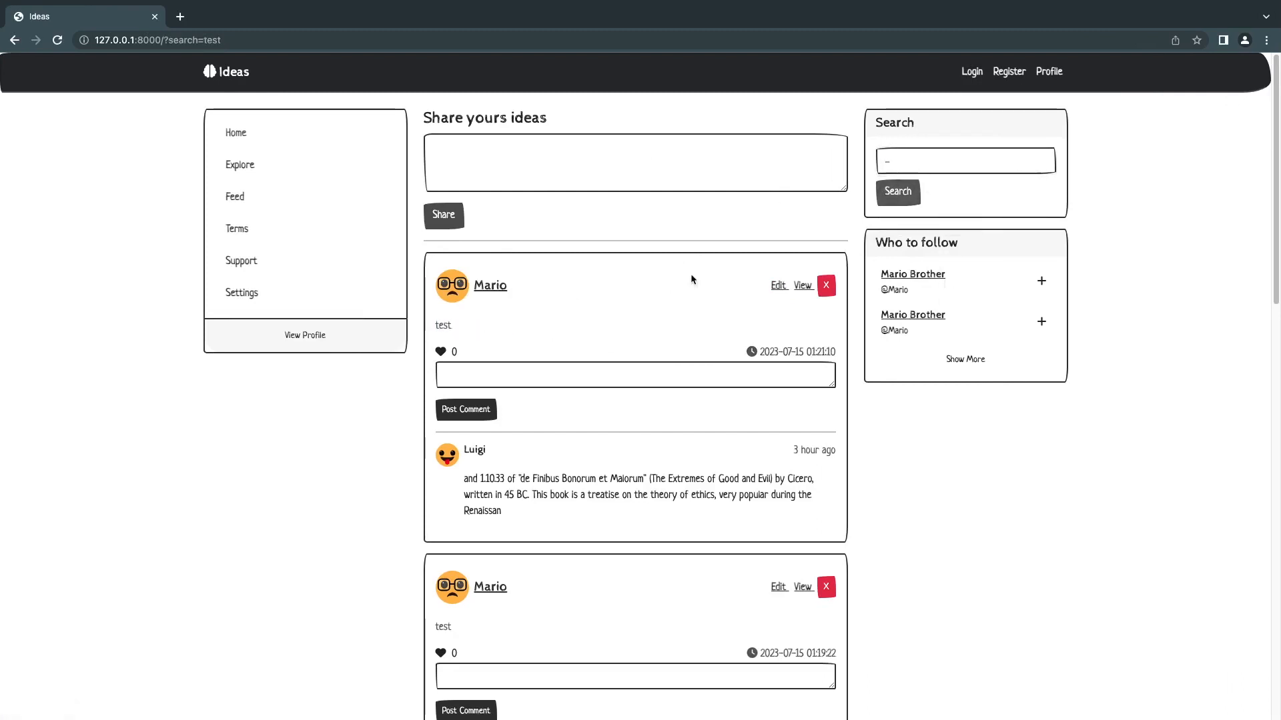
scroll("down", 3)
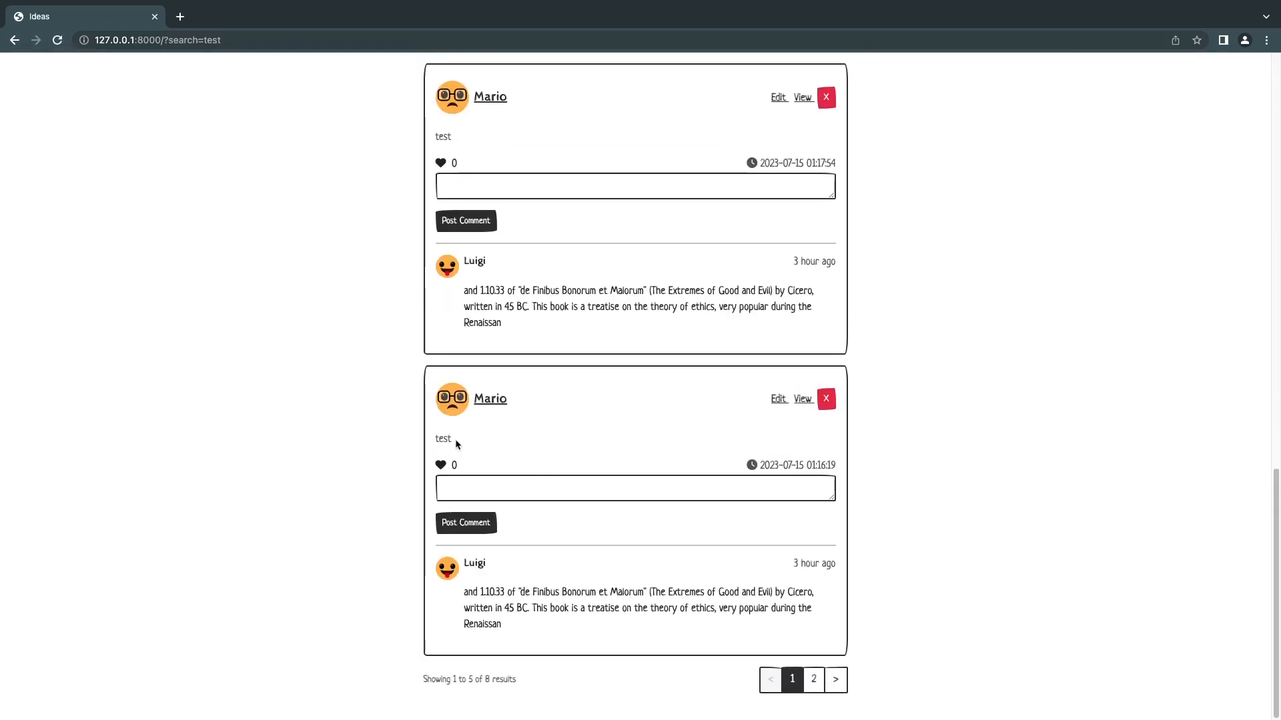
scroll("up", 3)
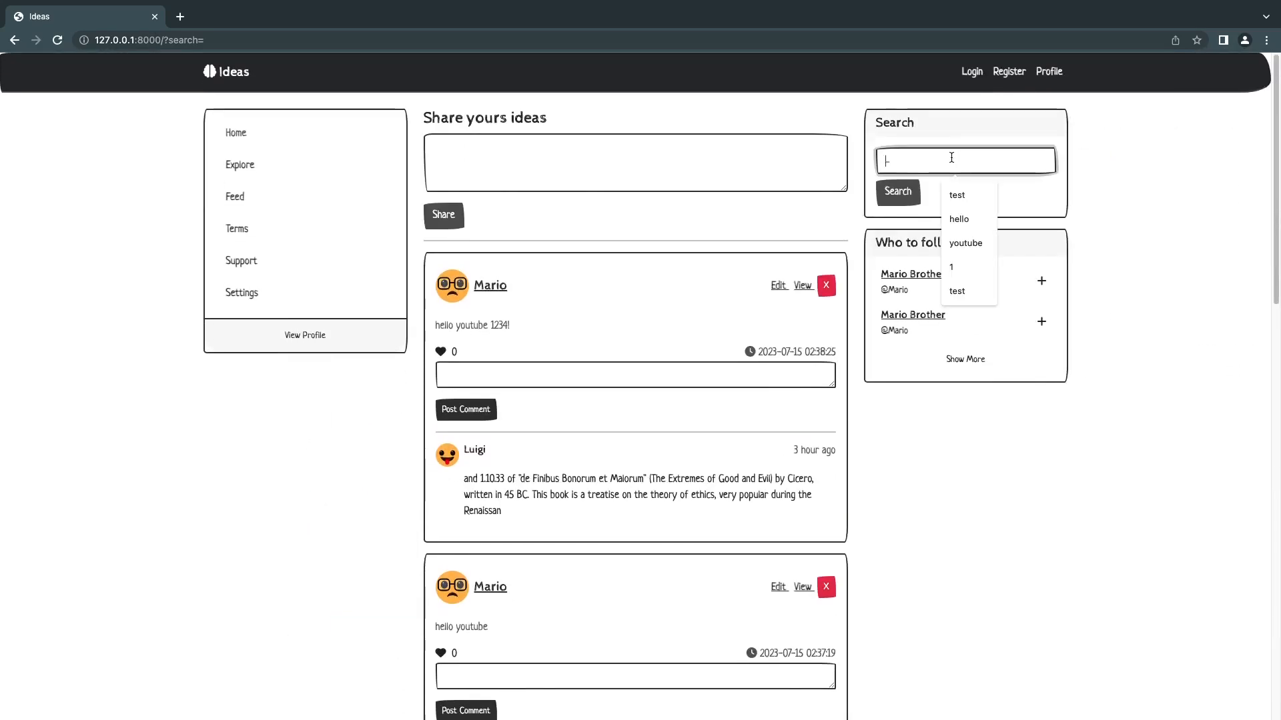
Search for 3 so only the hello youtube 1234! idea is listed
type("3")
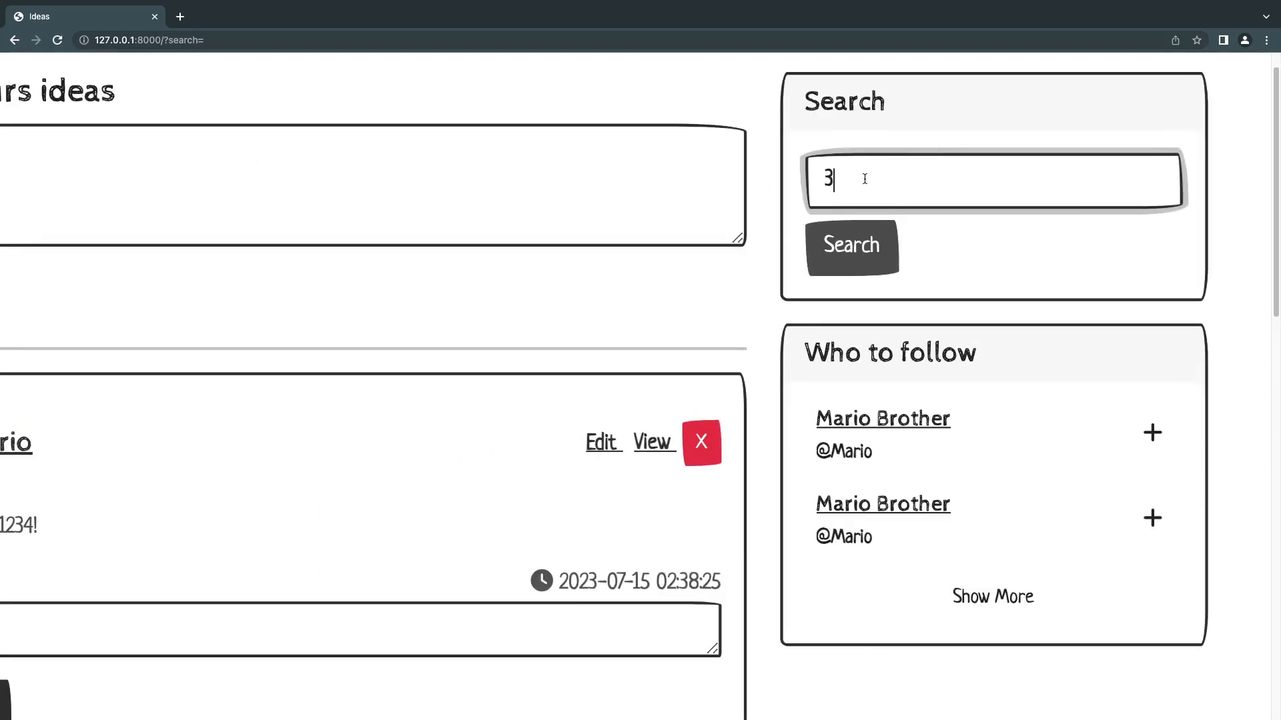
left_click(850, 246)
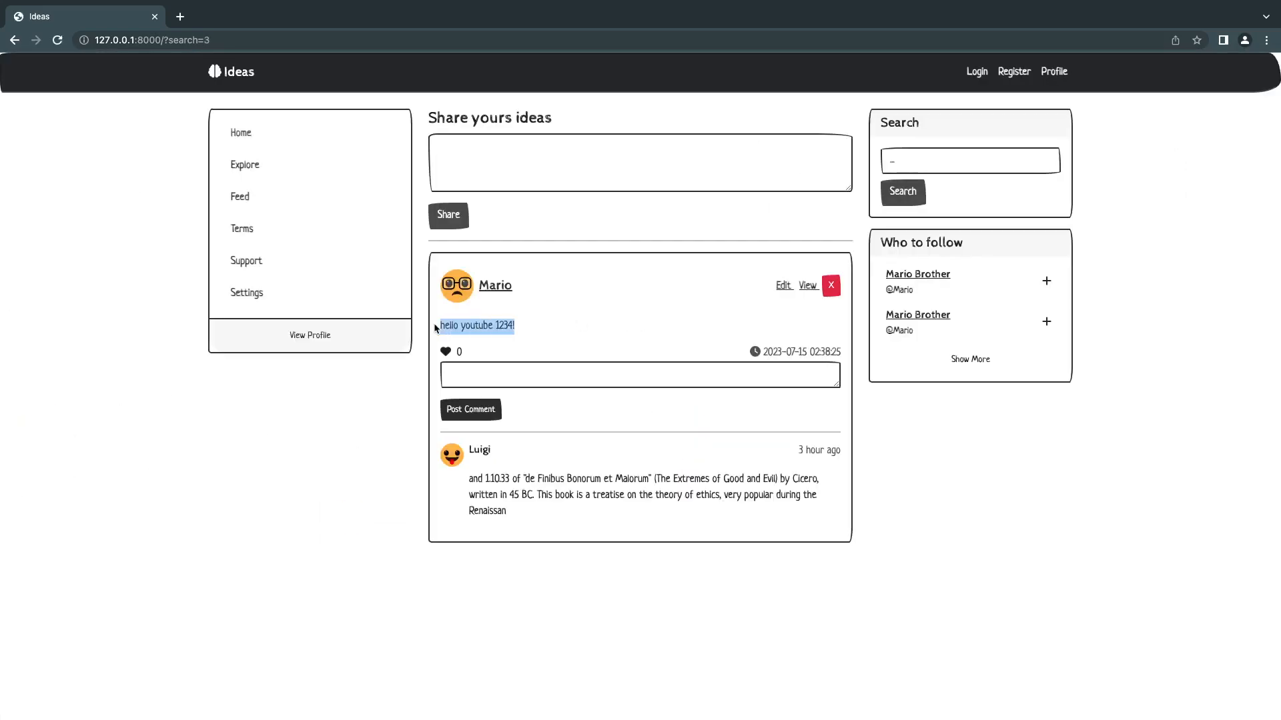
left_click(497, 326)
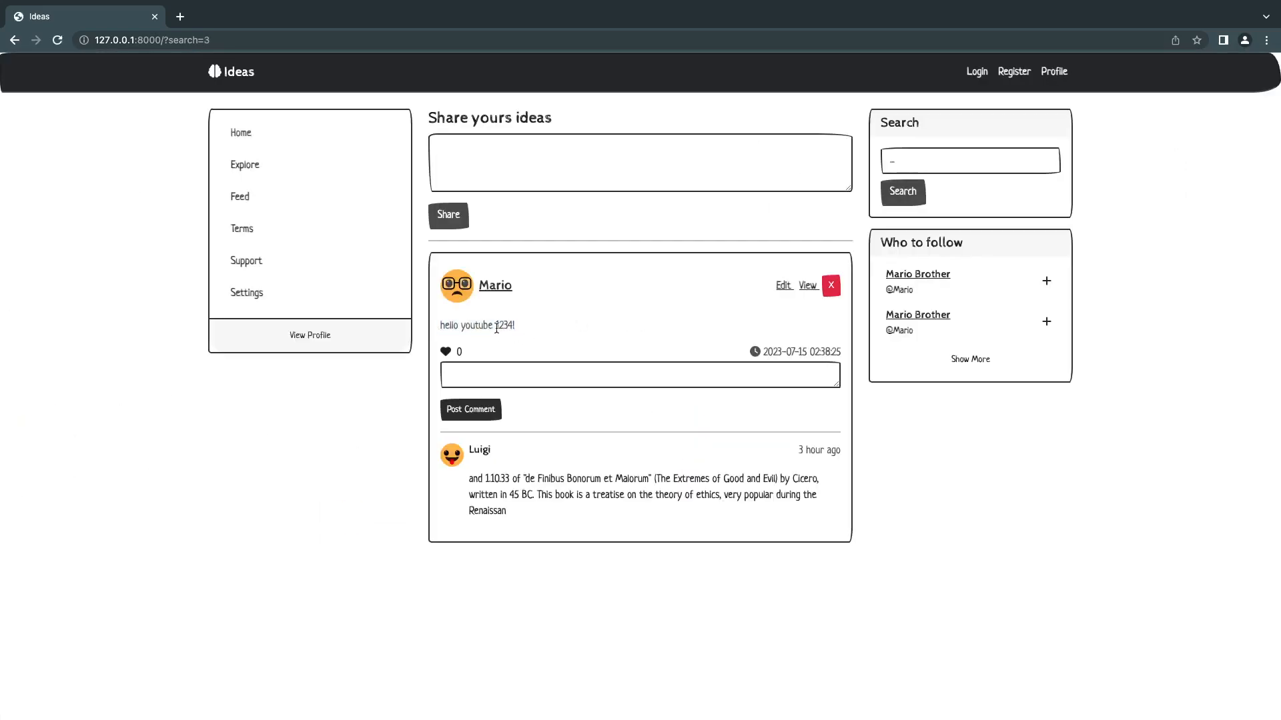
mouse_move(552, 340)
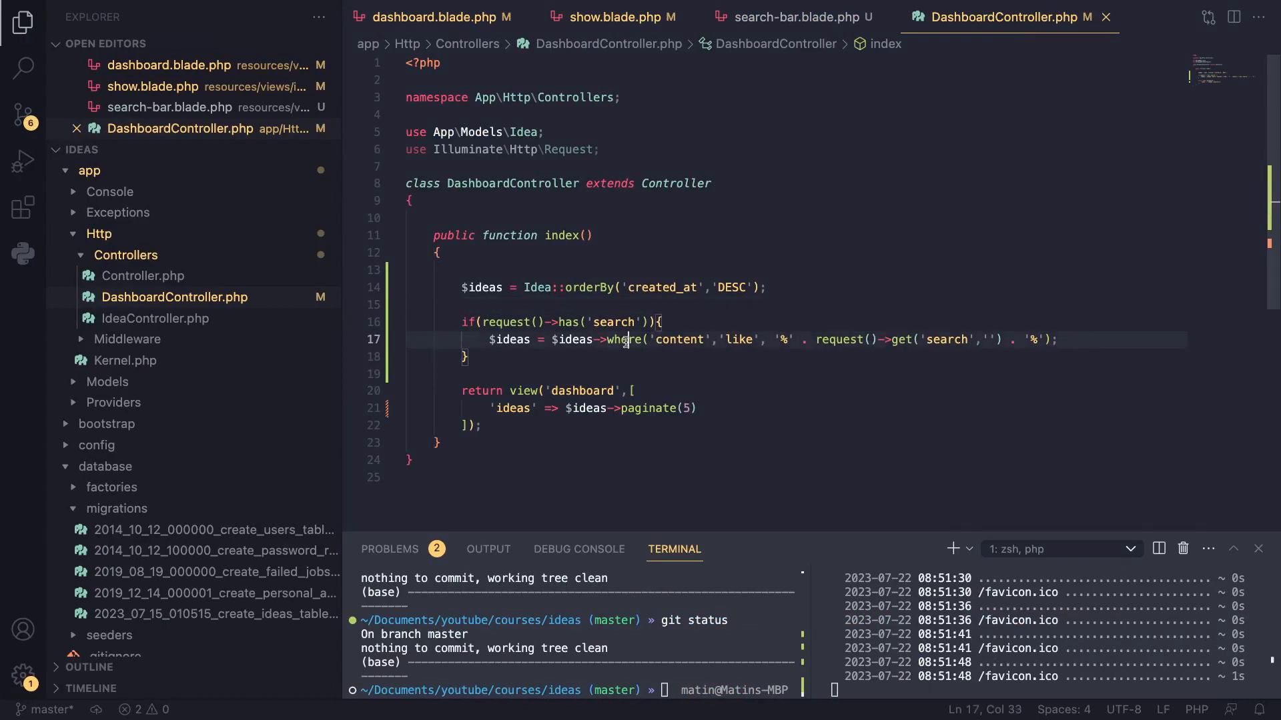
Type and remove stray 'wh' below the if block, then focus the dashboard Search field in Chrome
type("whereY")
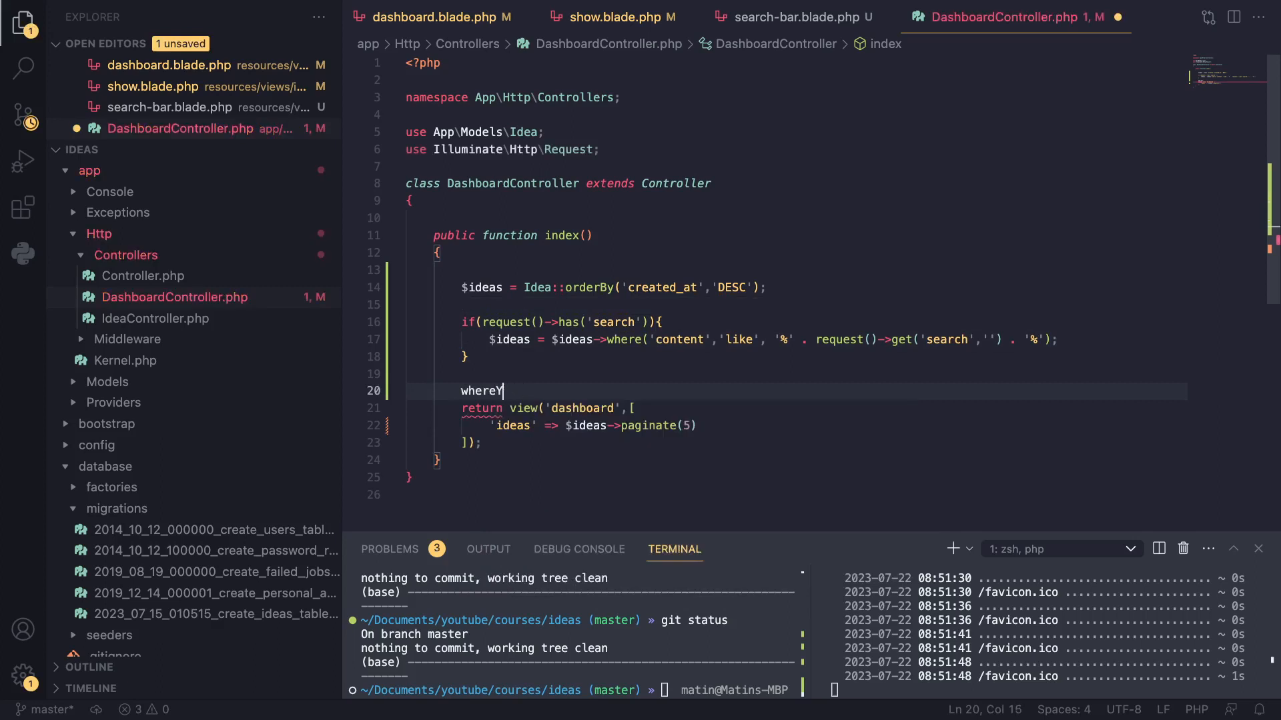
key("Backspace")
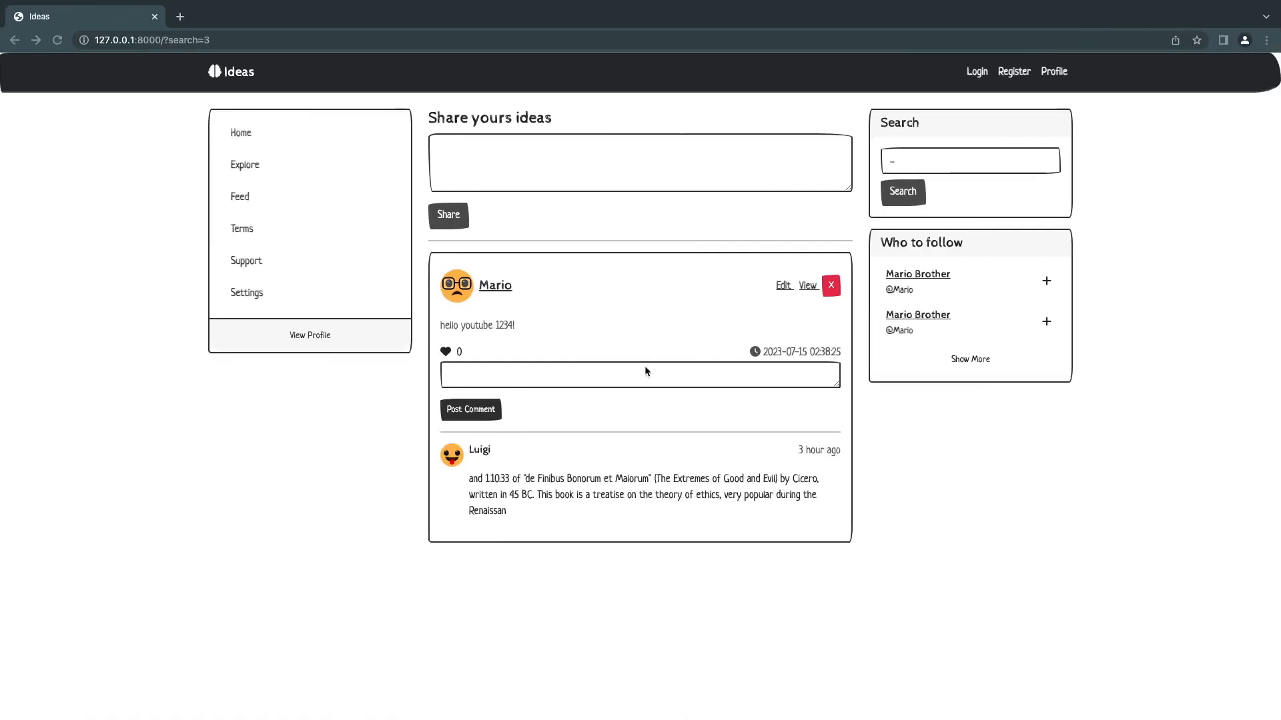
left_click(970, 160)
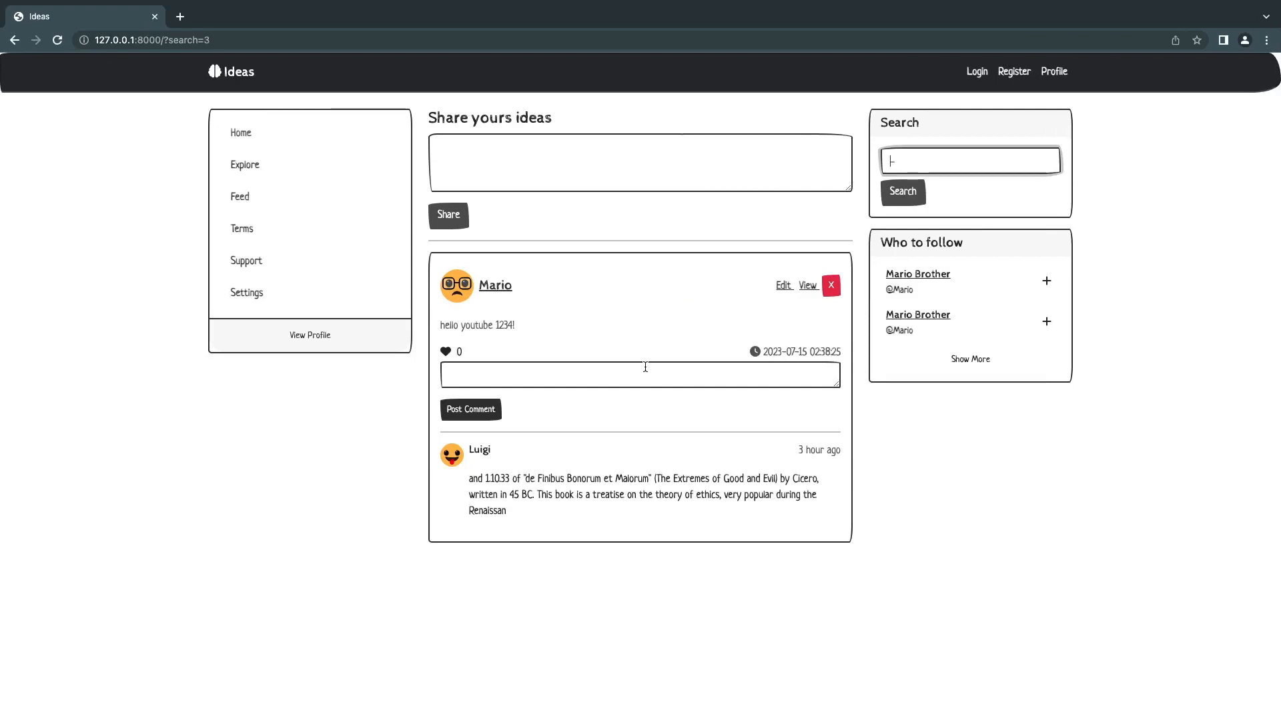